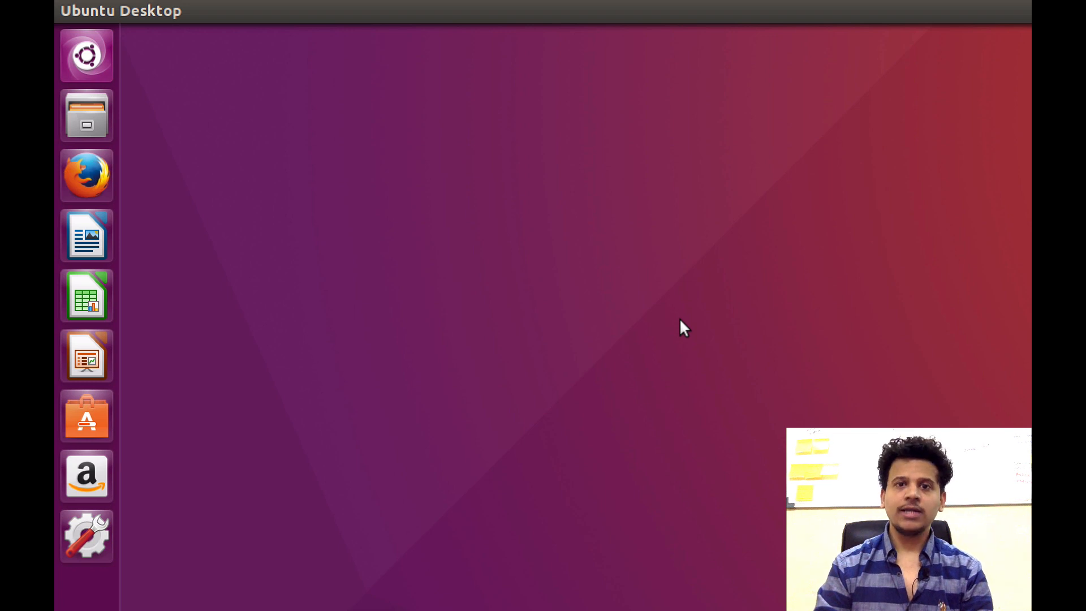
mouse_move(813, 418)
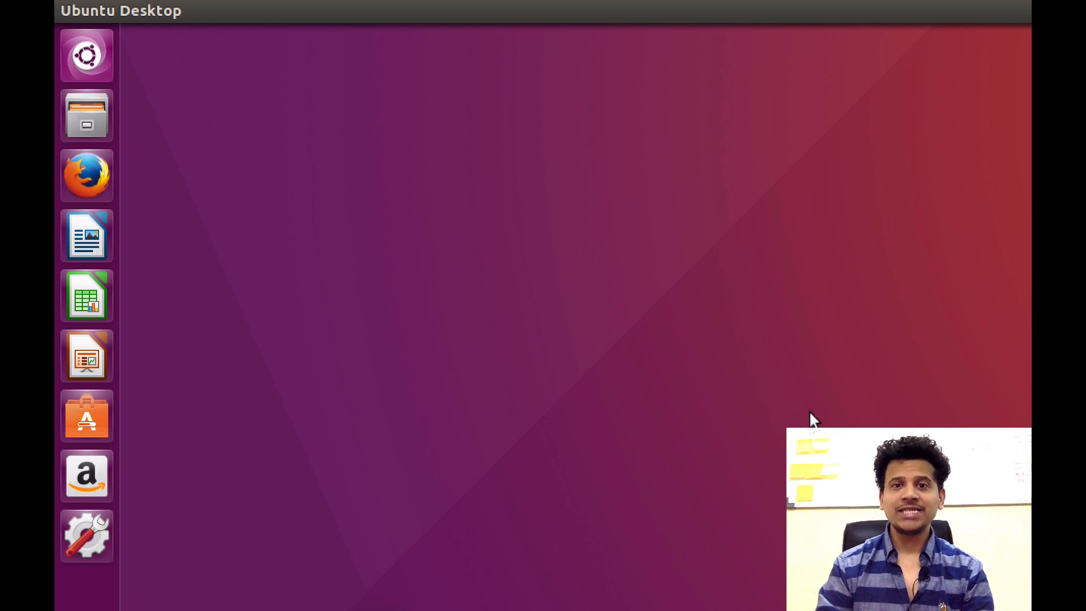
mouse_move(612, 252)
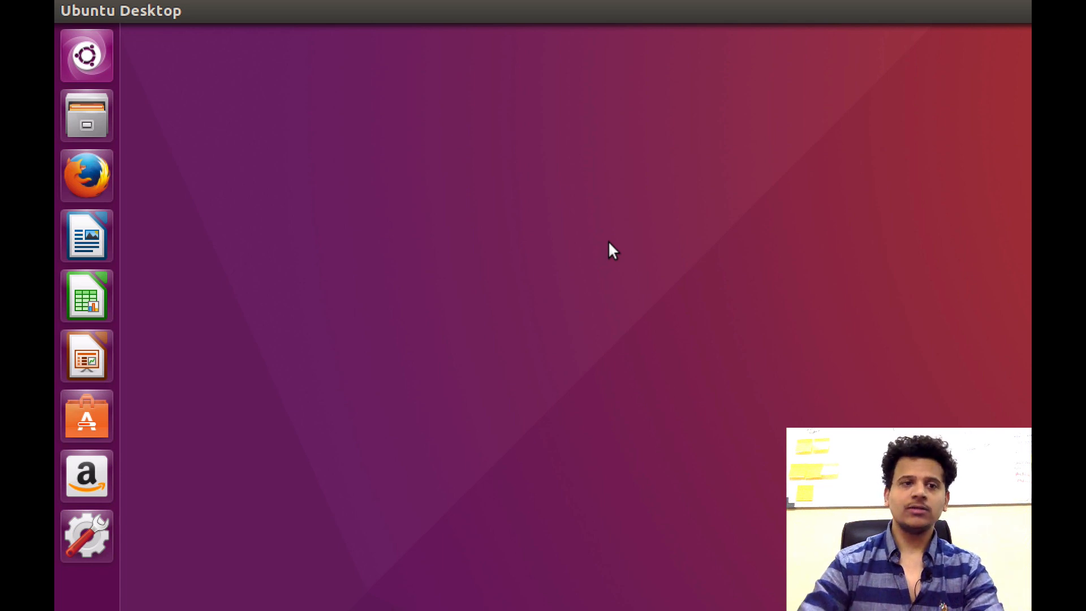
Launch Terminal from the Dash and change into the /opt/lampp folder
left_click(87, 54)
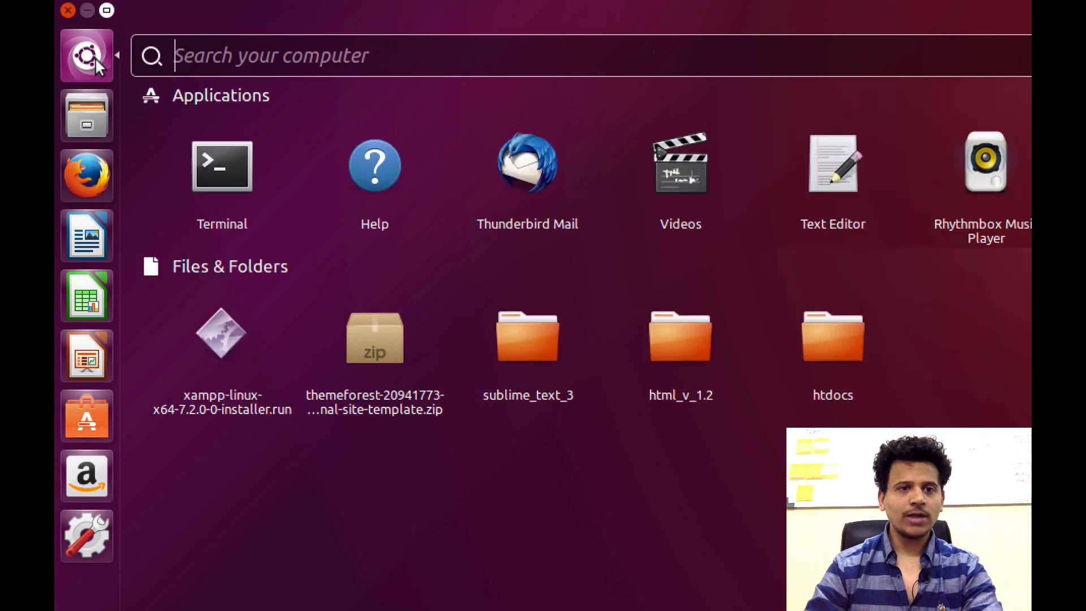
type("ter")
type("cd /")
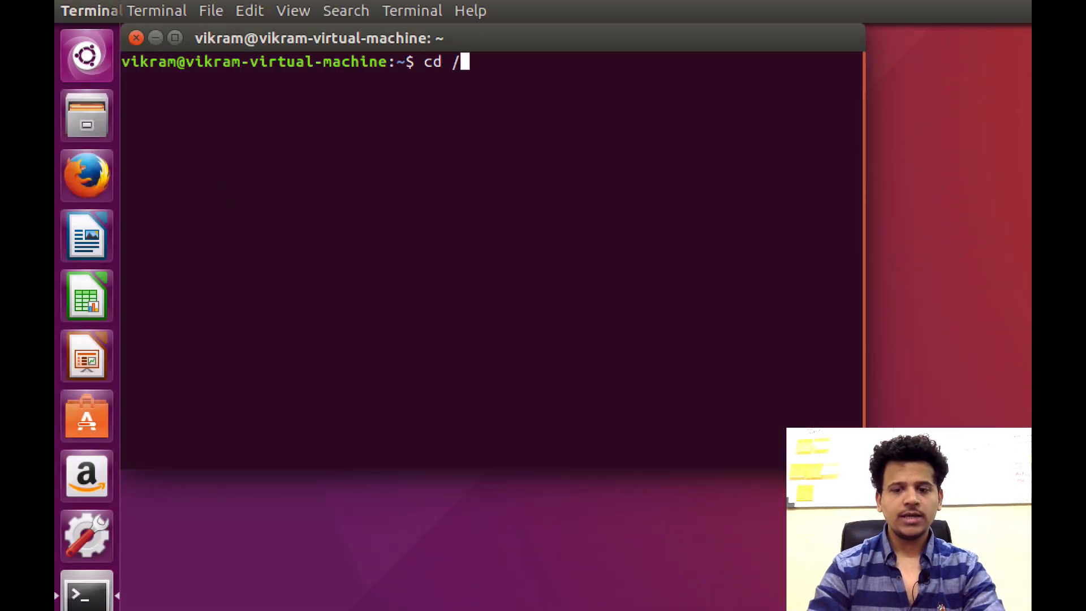
type("opt/lm")
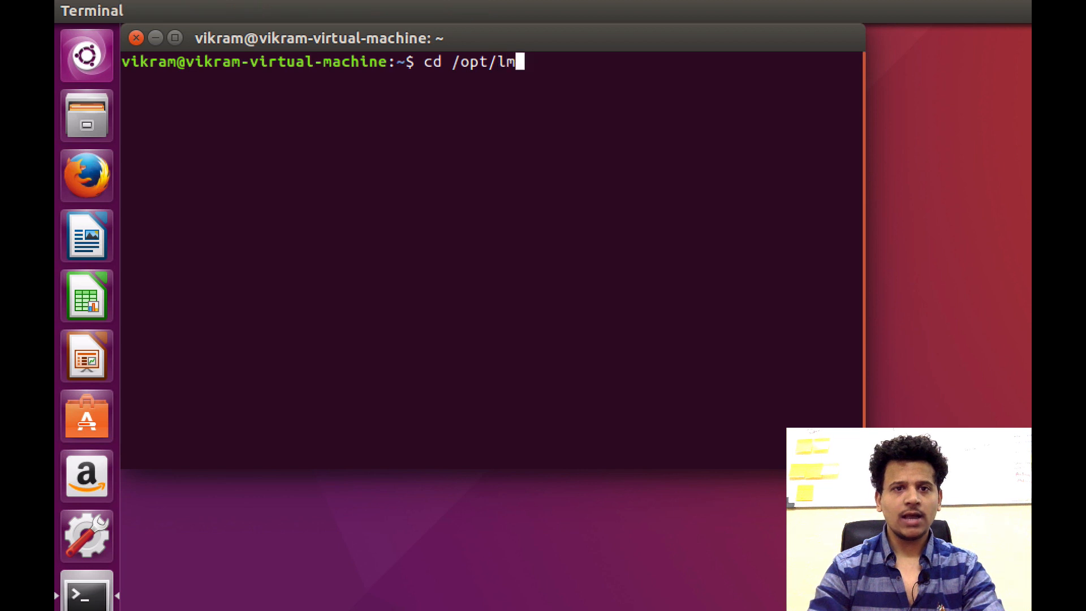
key("Return")
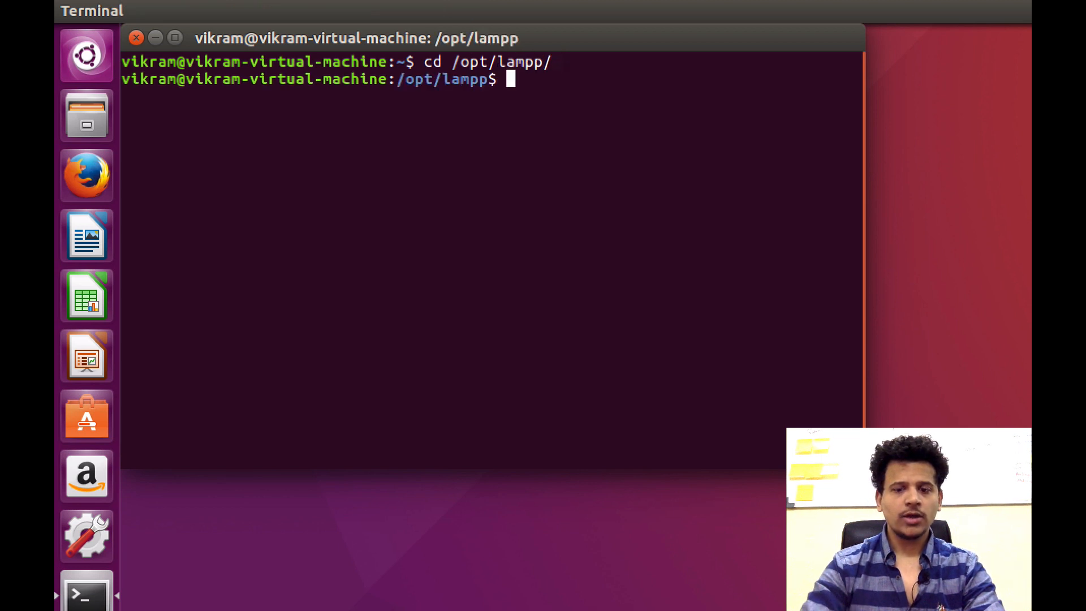
Run sudo ./manager-linux-x64.run and supply the administrator password
type("s")
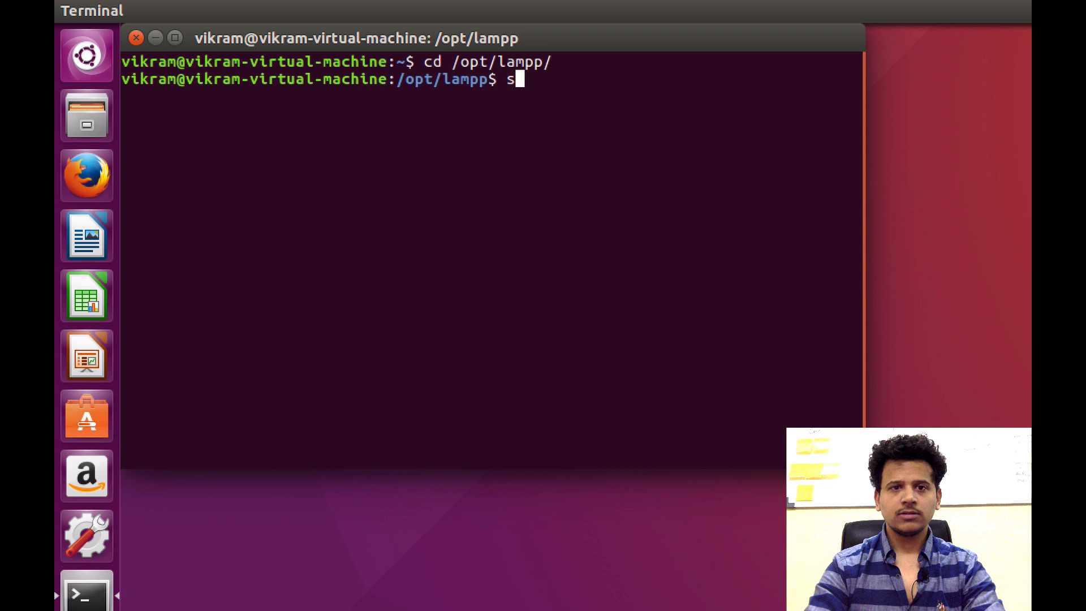
type("udo ./manag")
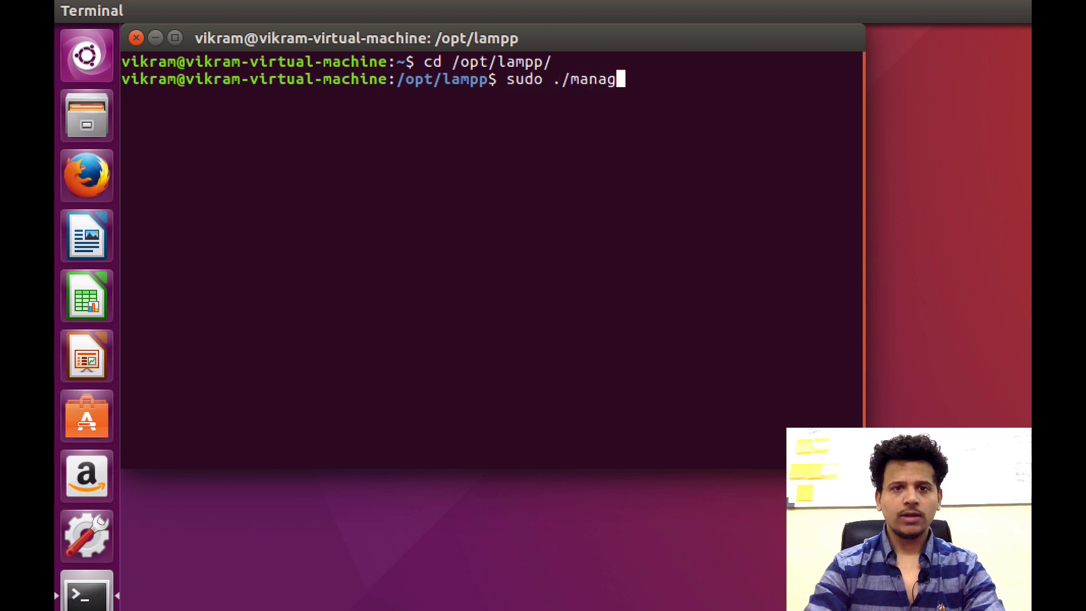
type("er-linux-")
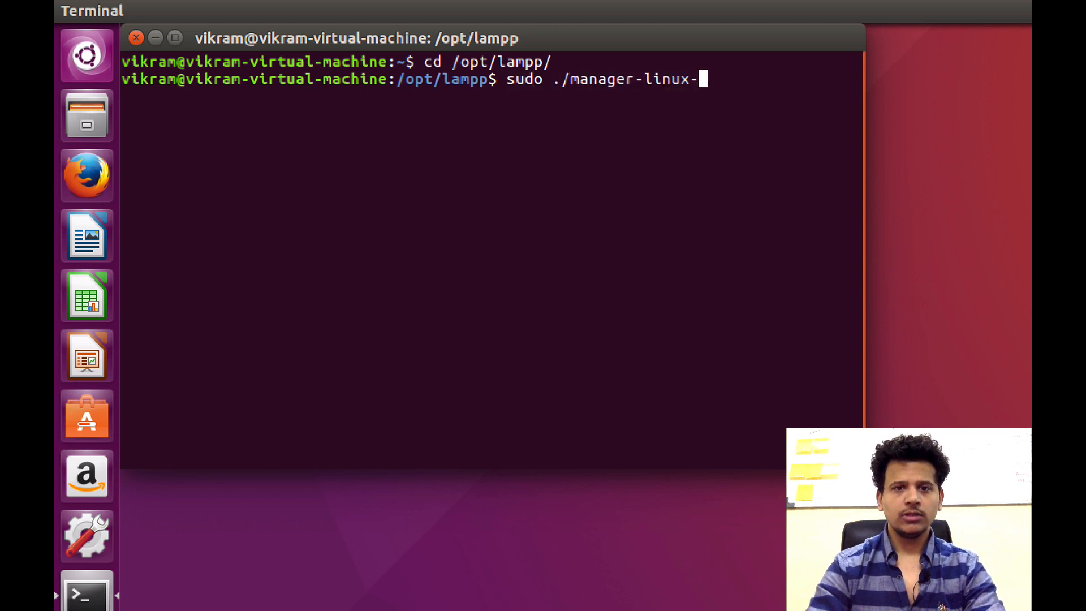
type("x64.")
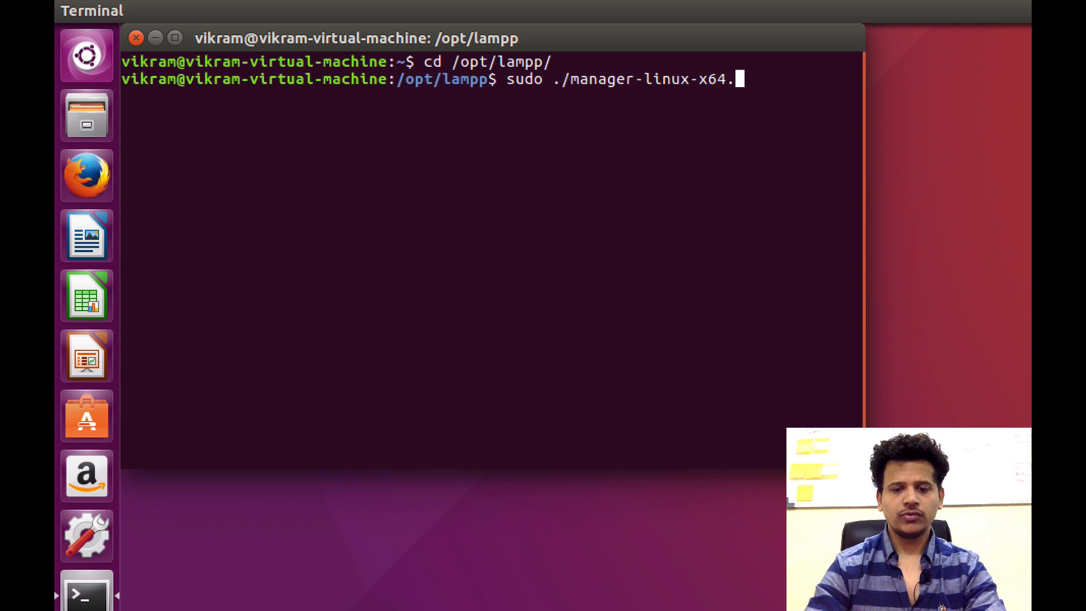
key("Return")
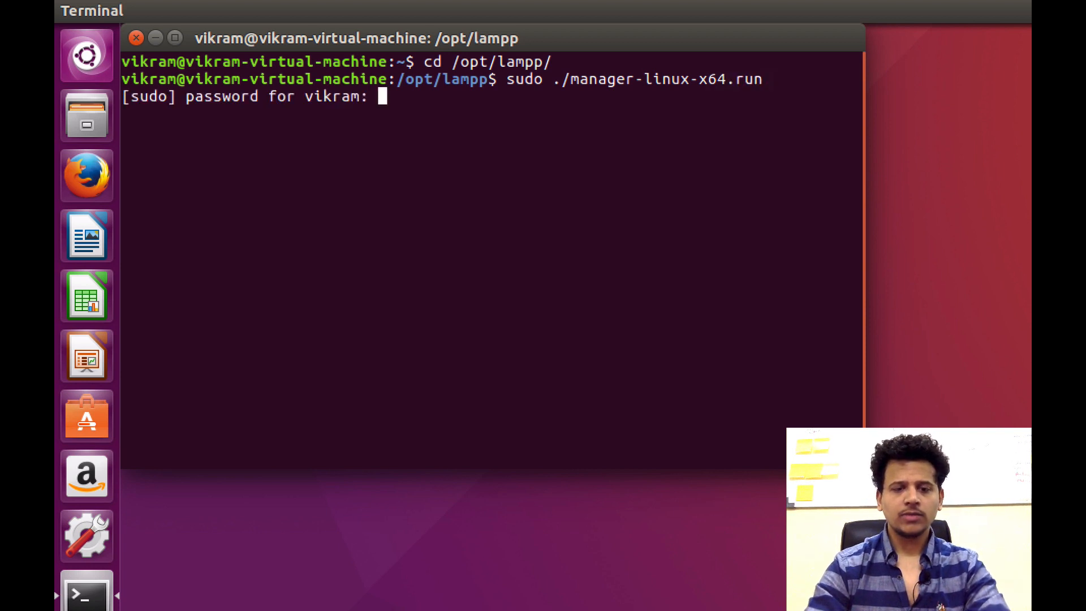
key("Return")
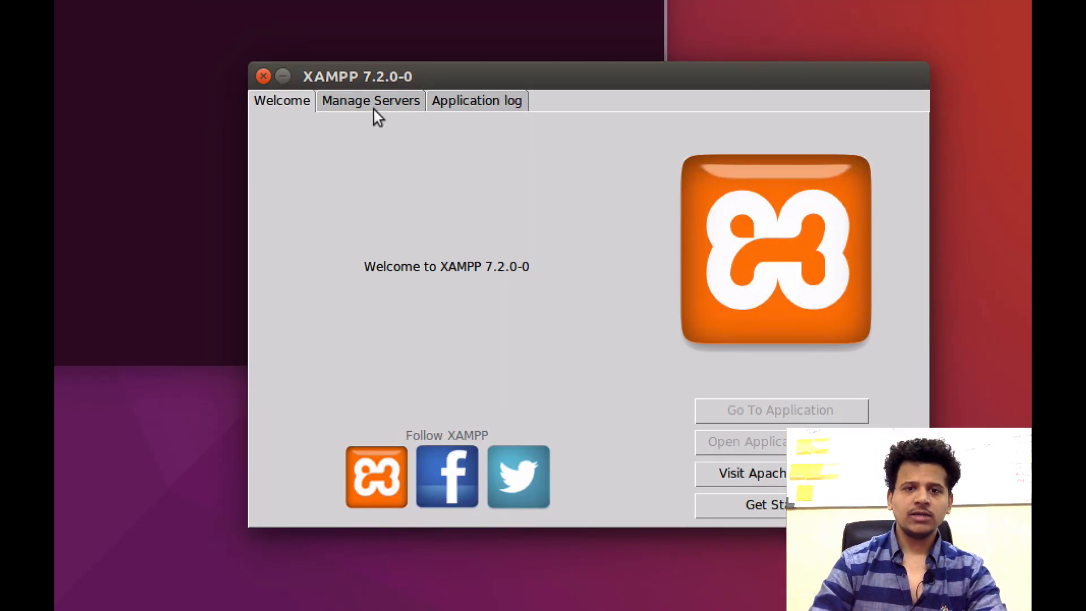
Show the Manage Servers list and select Apache Web Server
left_click(370, 101)
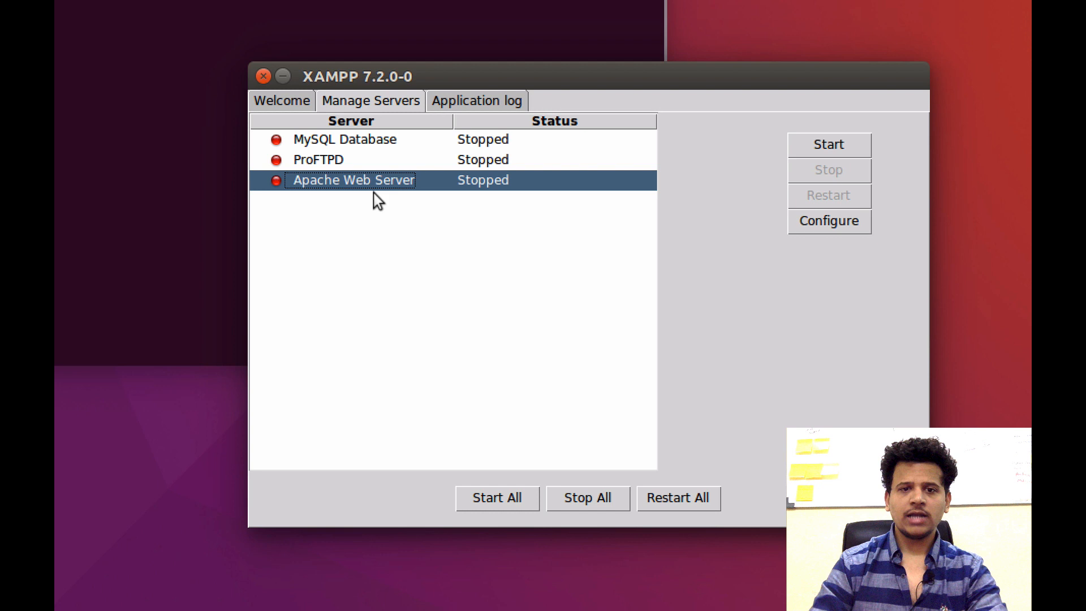
left_click(829, 145)
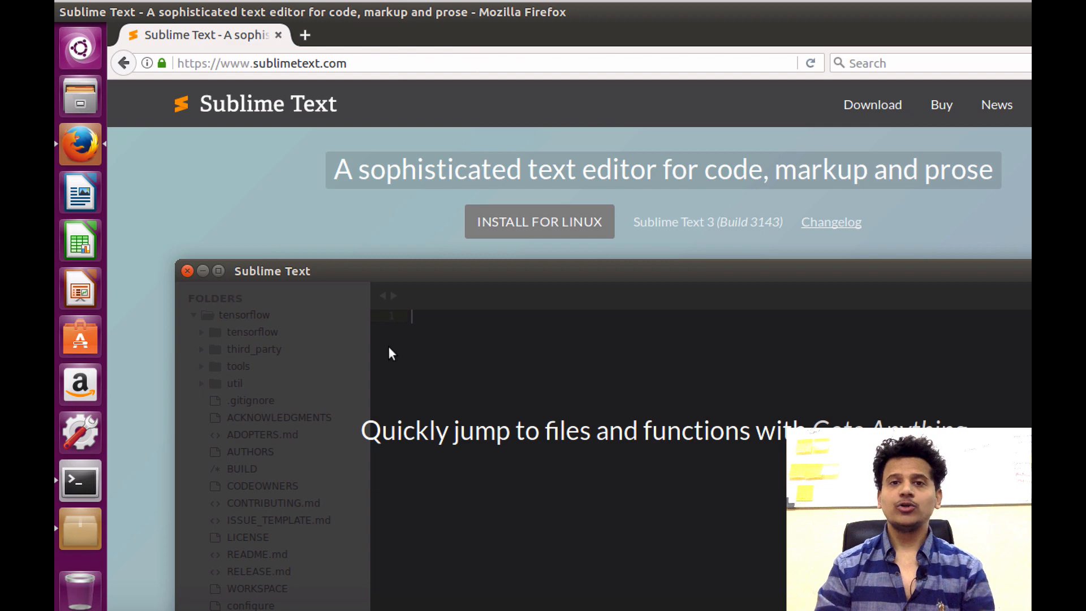
From sublimetext.com's Download page, save the 64-bit Linux tarball to disk
key("ctrl+p")
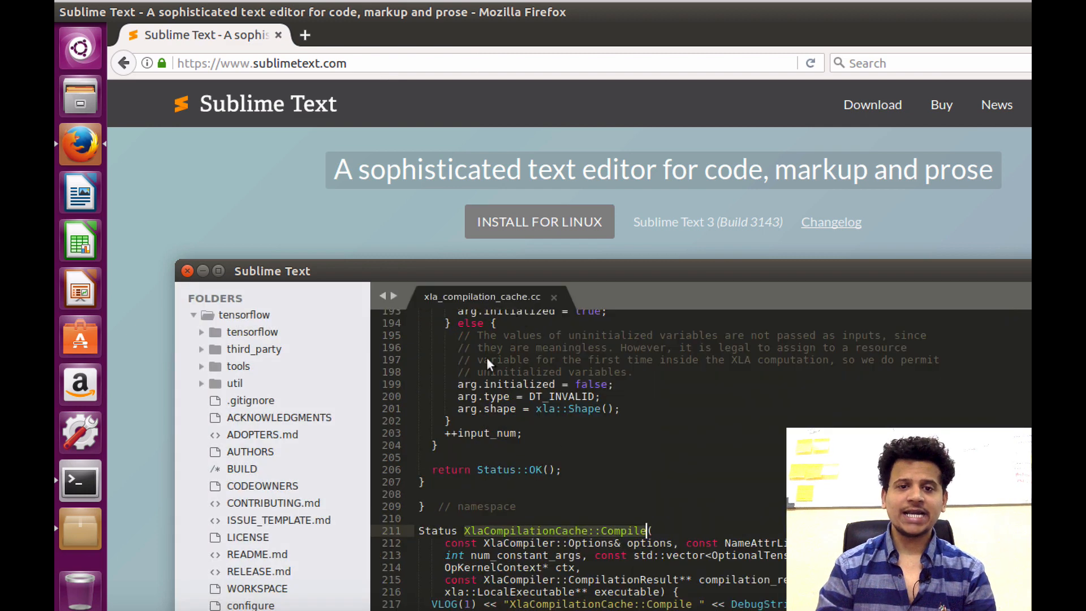
mouse_move(512, 286)
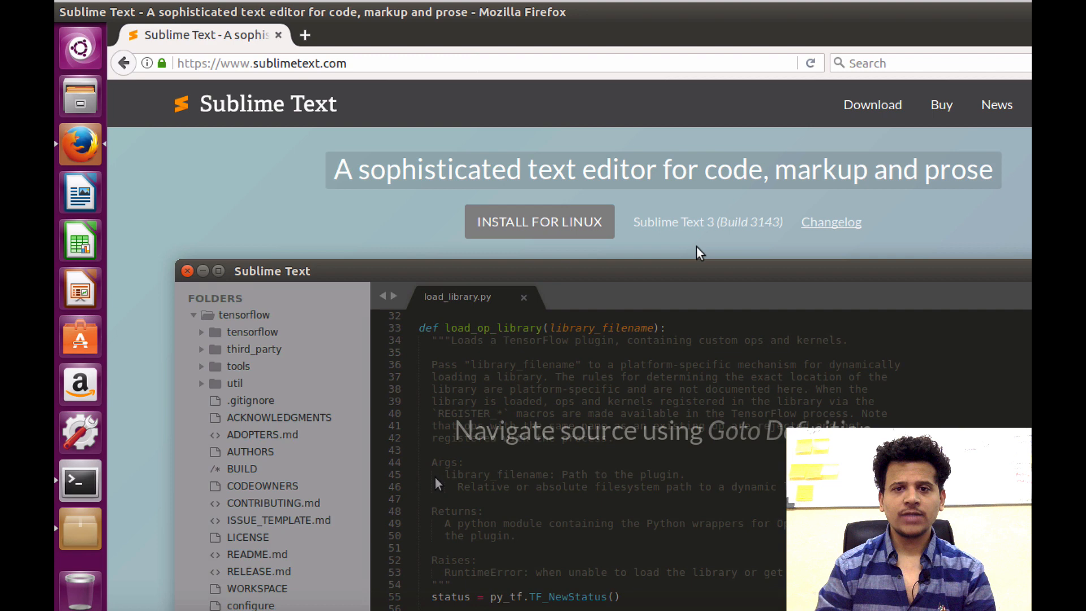
left_click(873, 104)
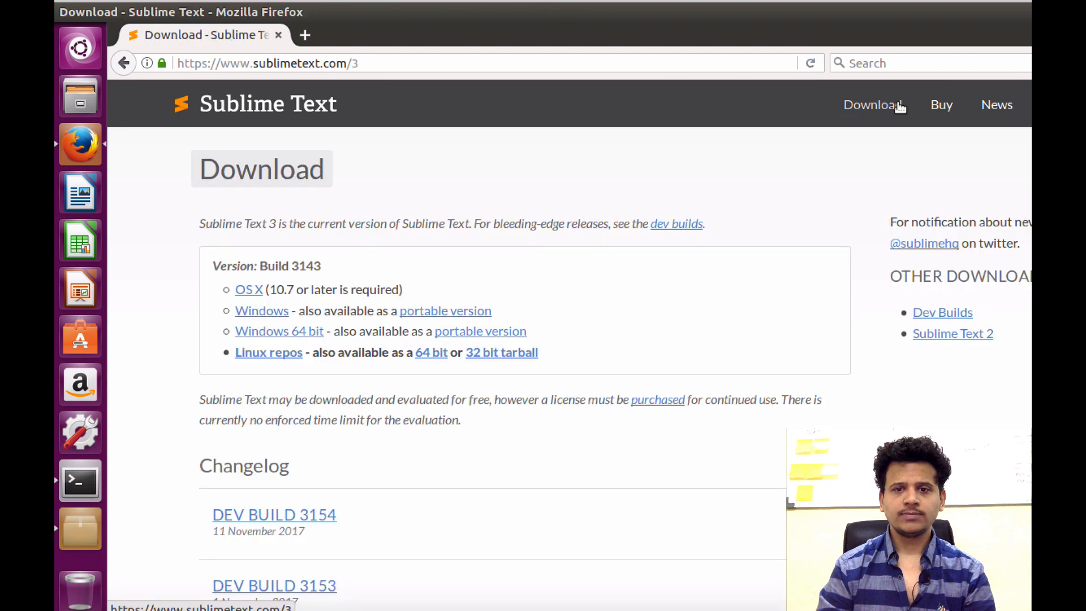
left_click(430, 352)
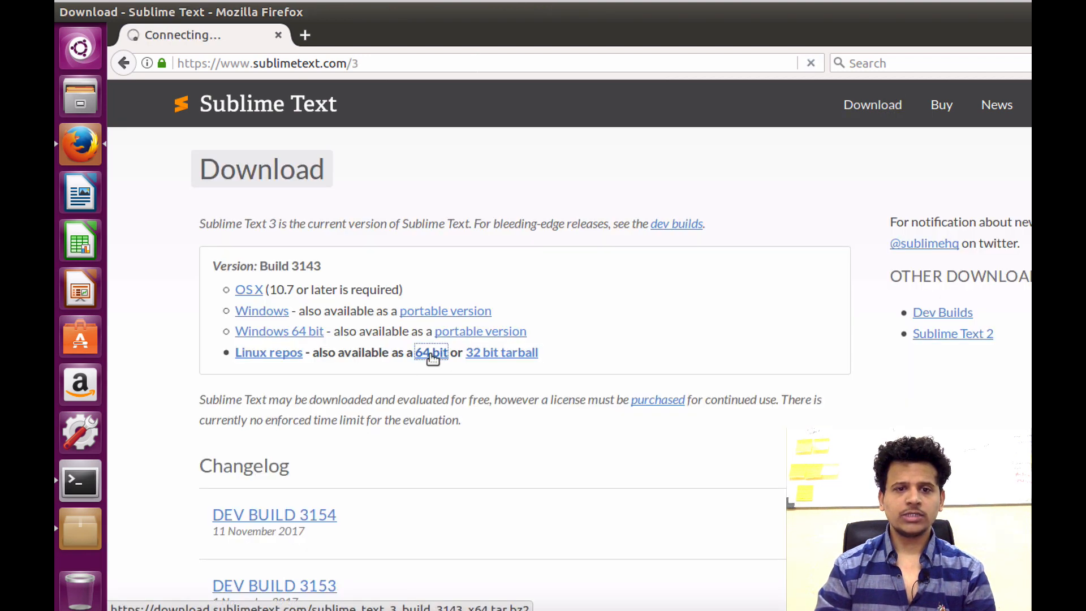
left_click(431, 352)
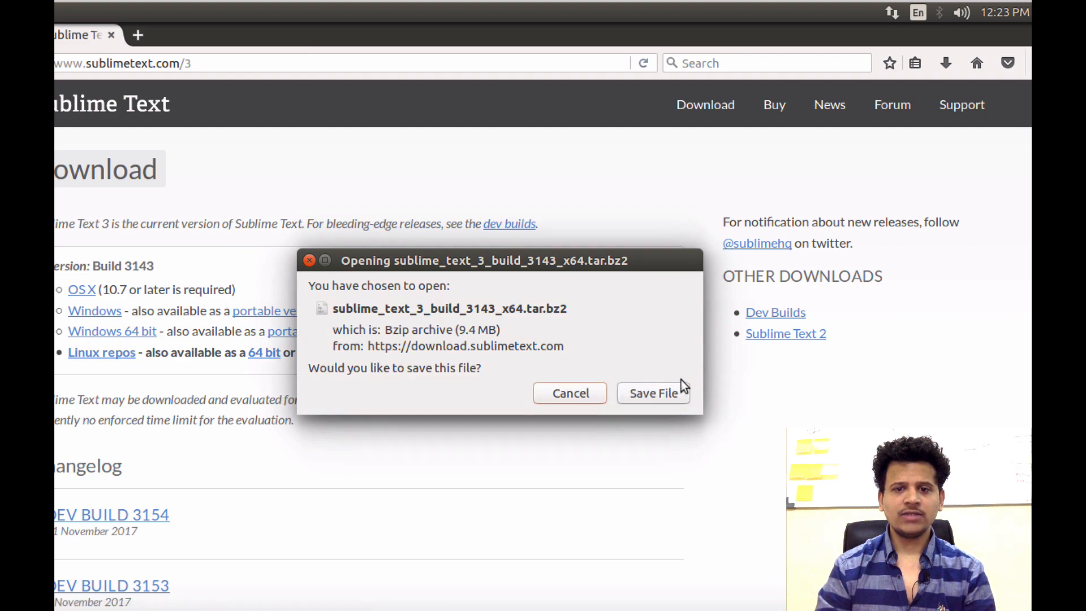
left_click(653, 392)
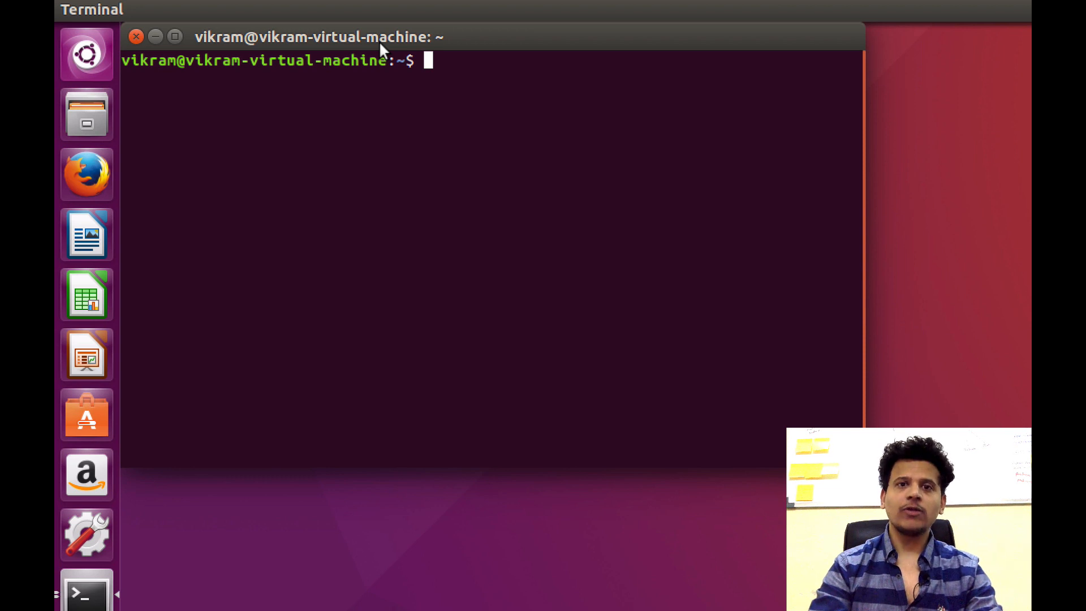
In Downloads, extract sublime_text_3_build_3143_x64.tar.bz2 with tar -xvf
type("cd Downloads/")
type("ls")
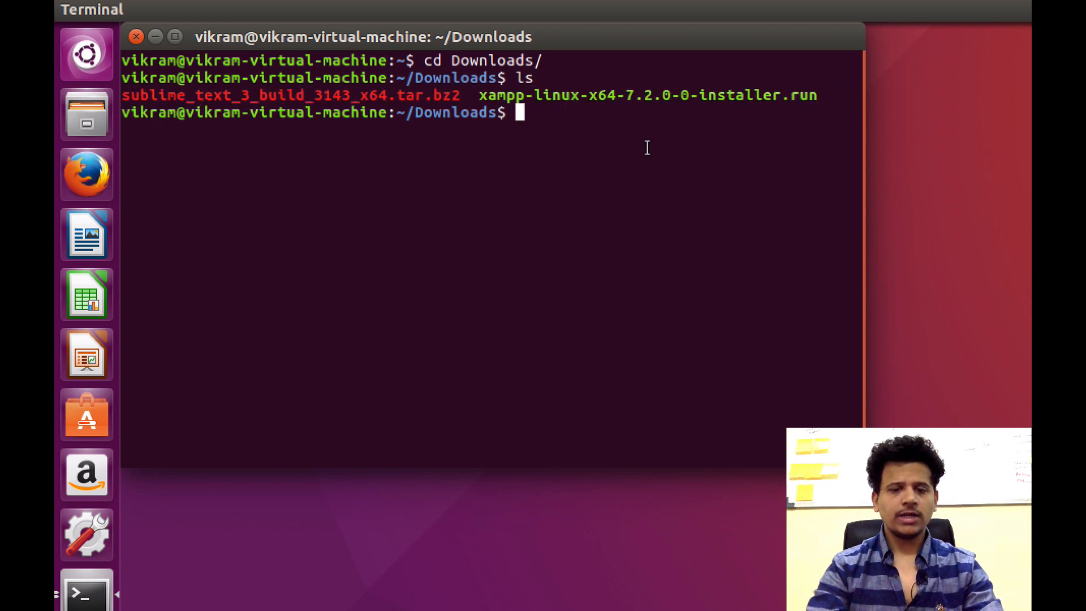
type("tar -x")
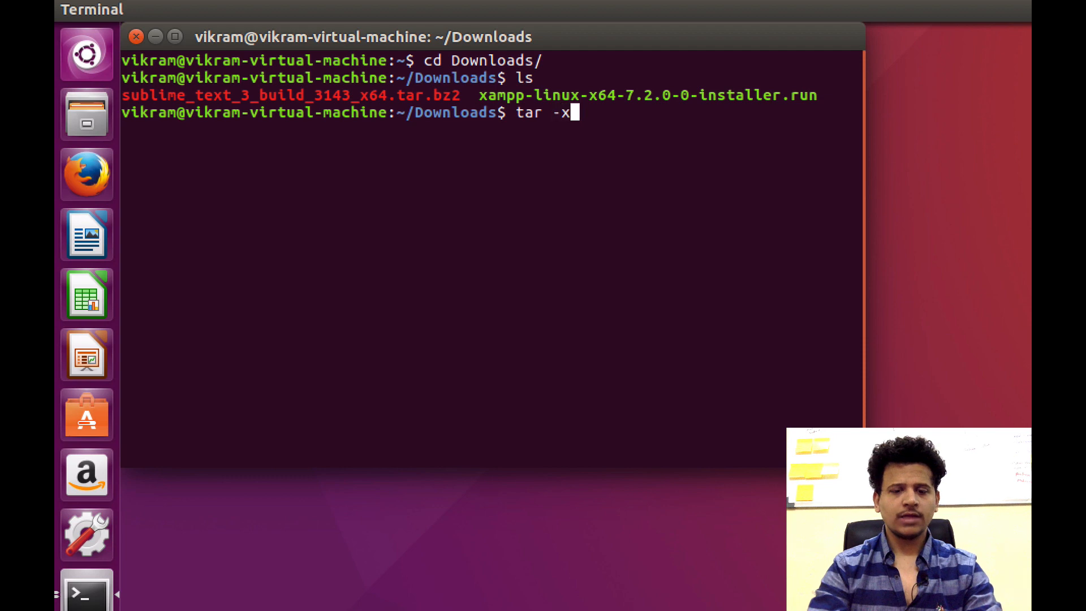
type("vf sublime_text_3_build_3143_x64.tar.bz2")
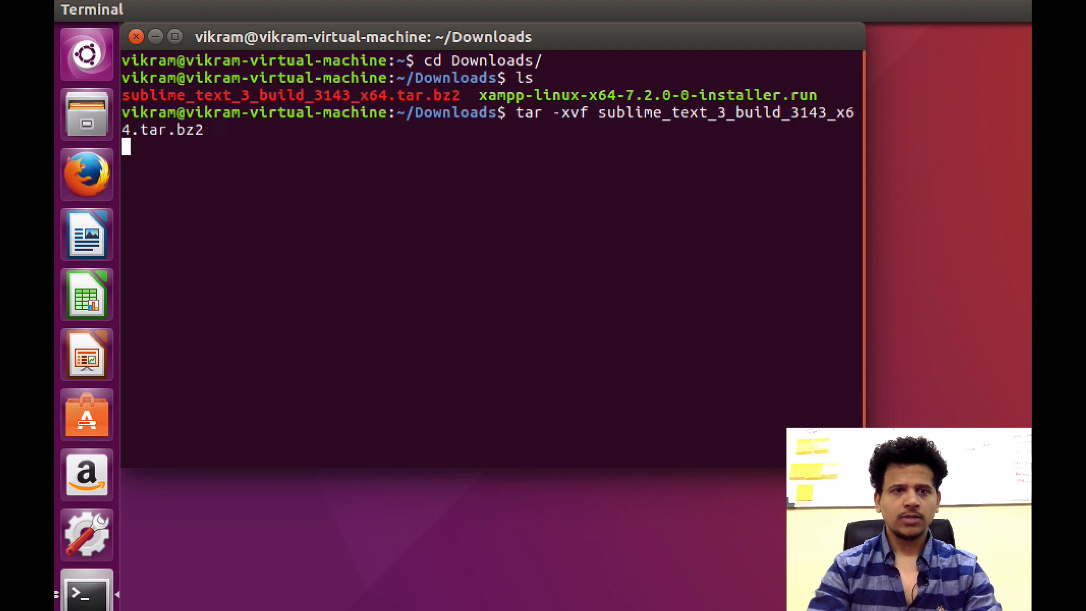
key("Return")
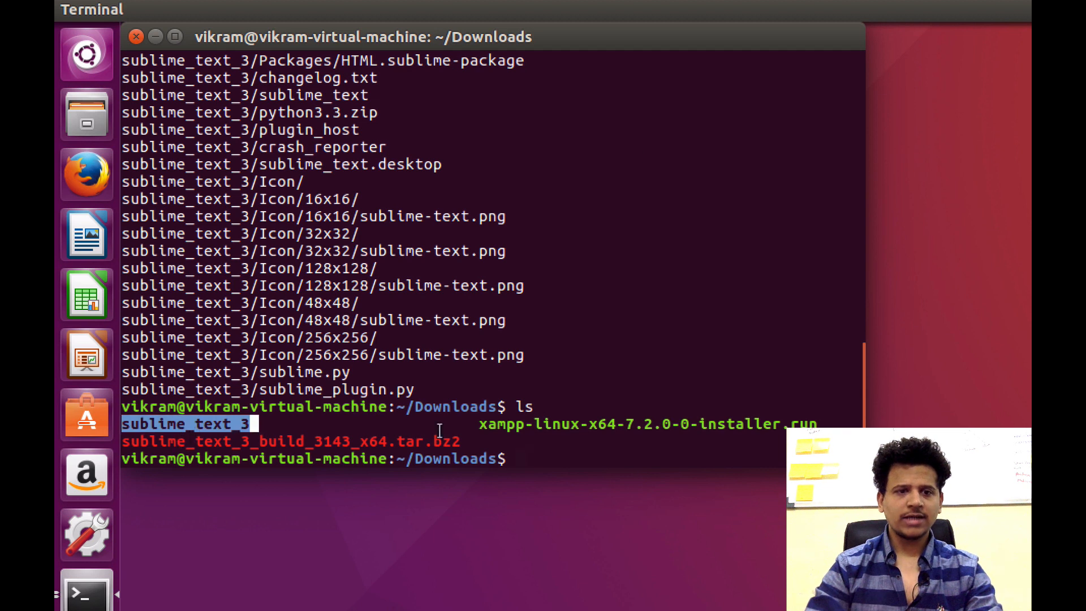
Change into the extracted sublime_text_3 folder and clear the screen
type("cd")
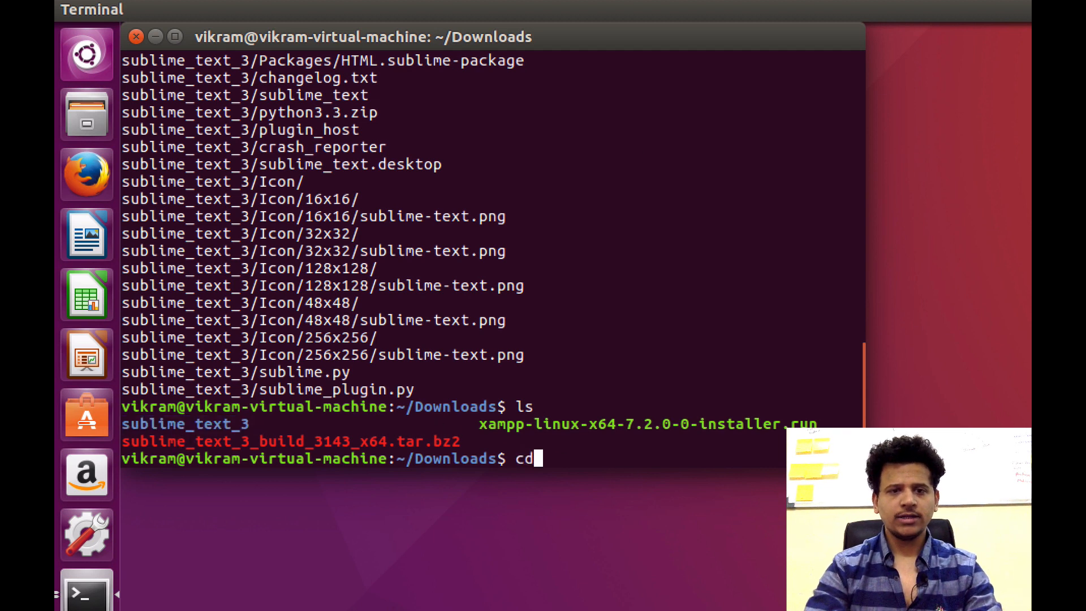
key("Return")
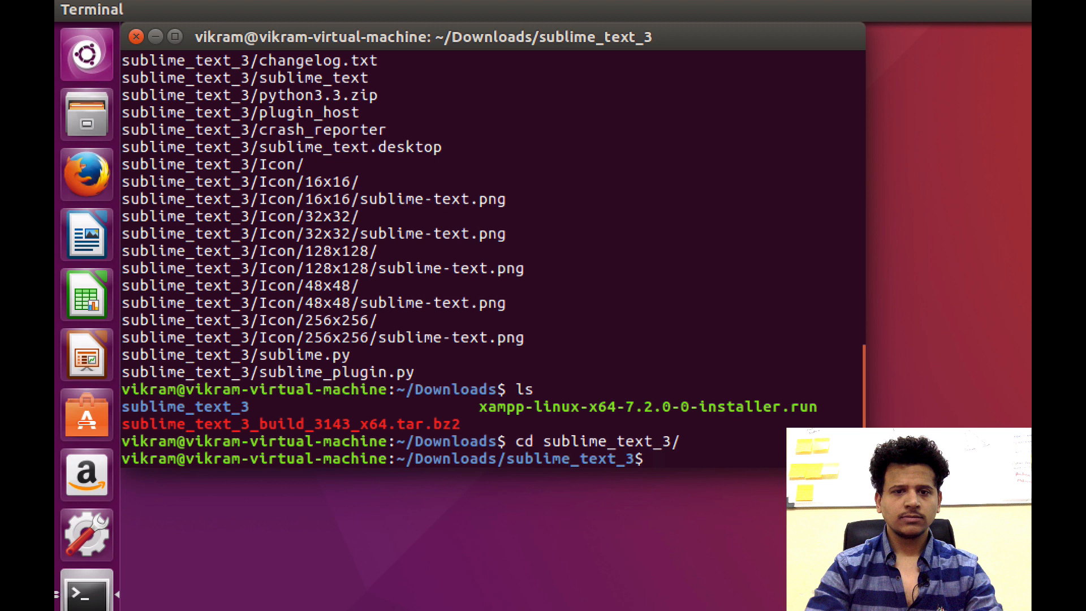
key("Return")
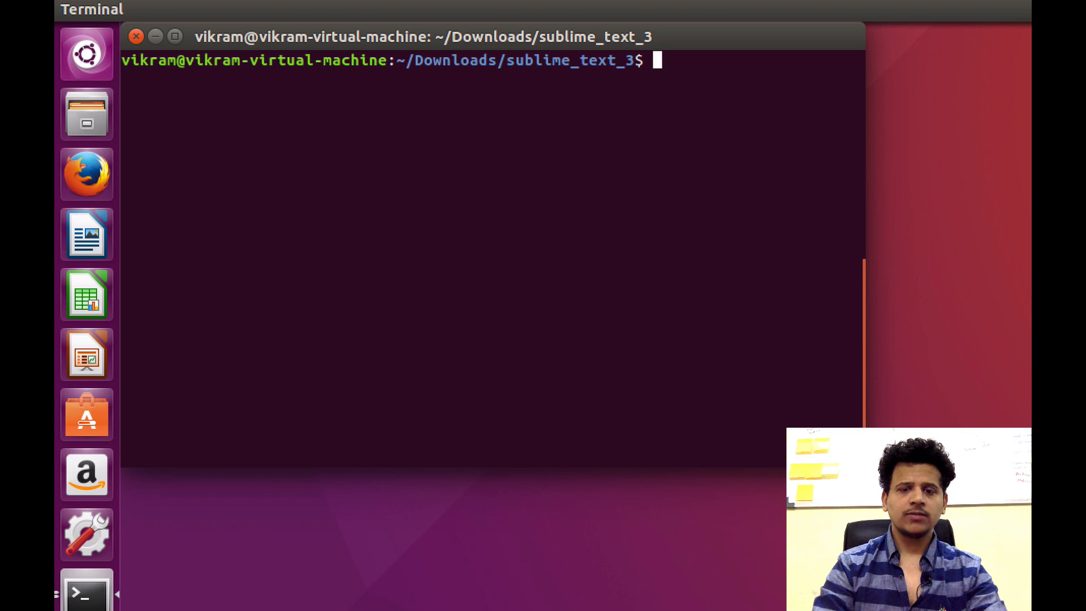
Run sudo ./sublime_text and maximize the Sublime Text window
type("sudo ./su")
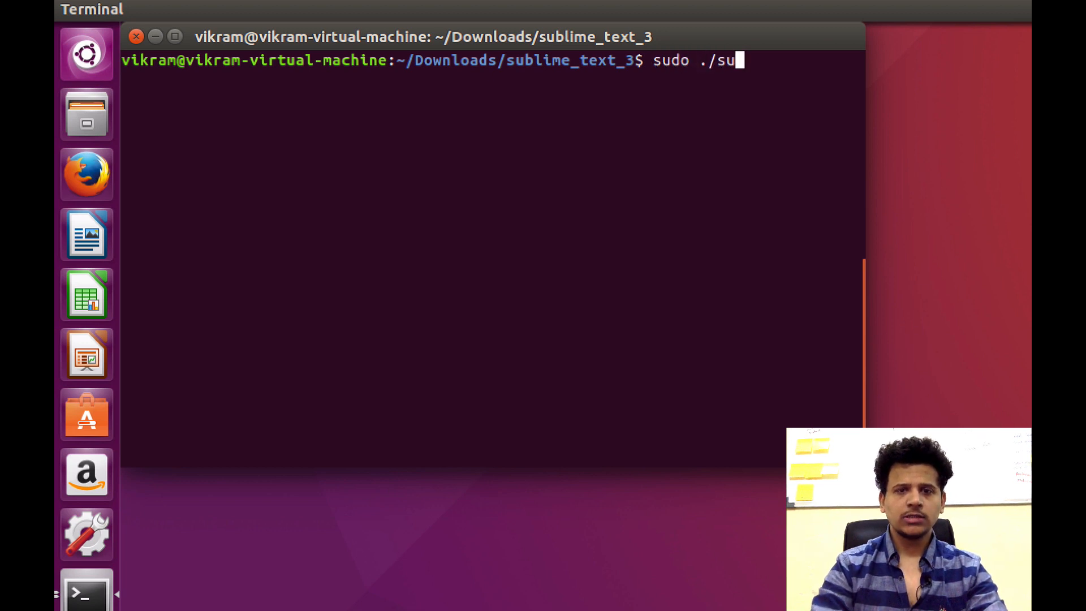
type("blime_")
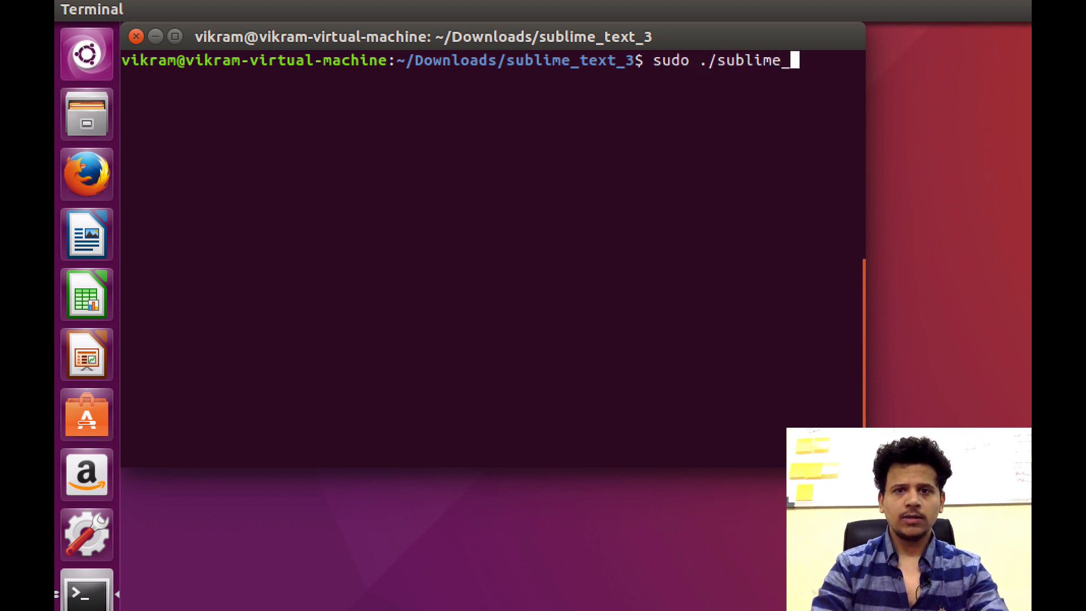
key("Return")
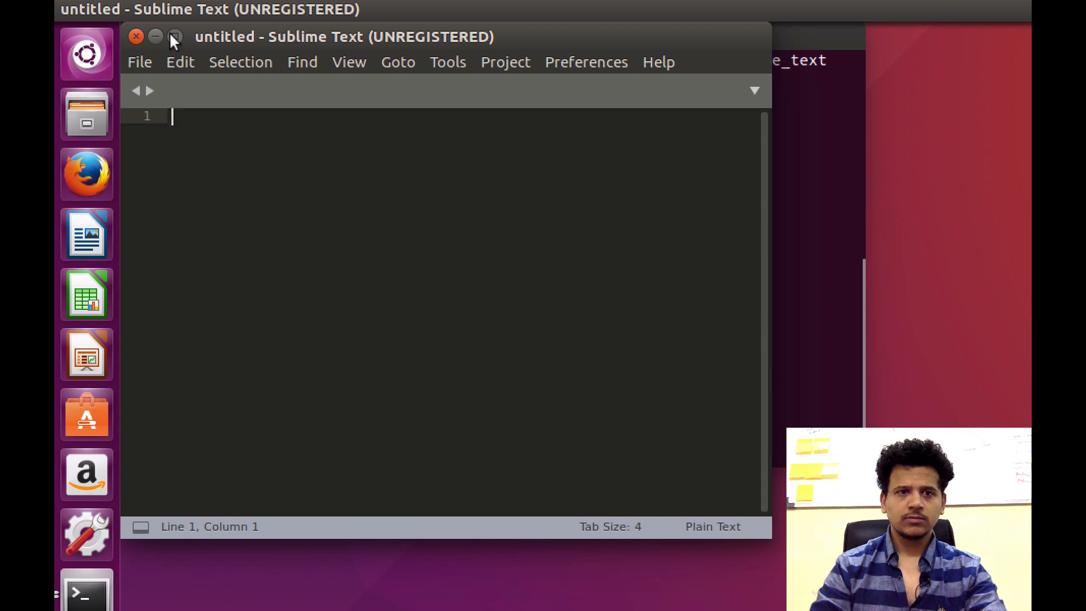
left_click(175, 37)
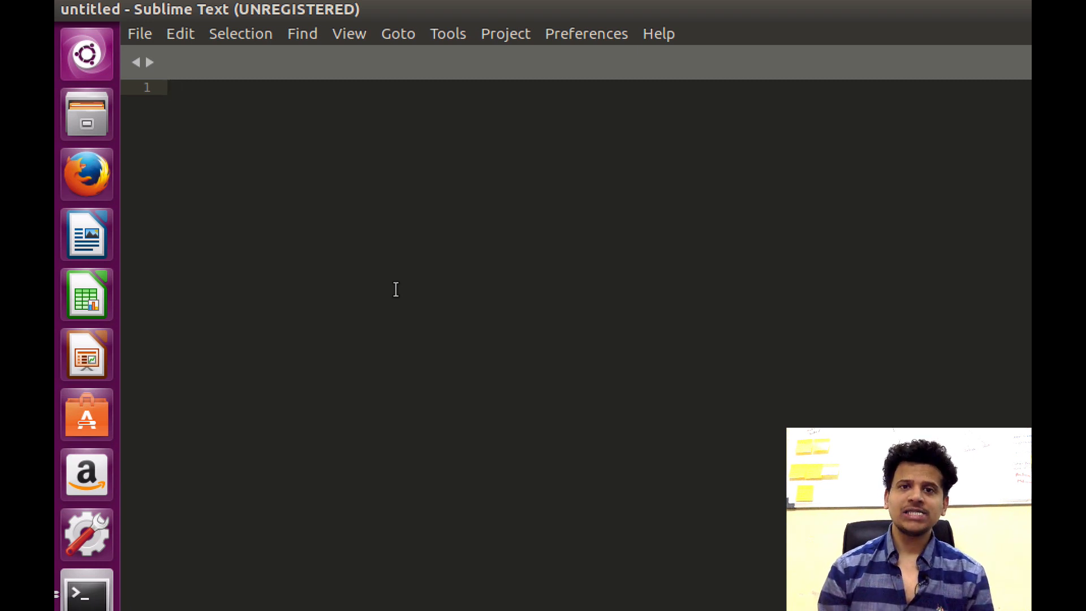
mouse_move(147, 46)
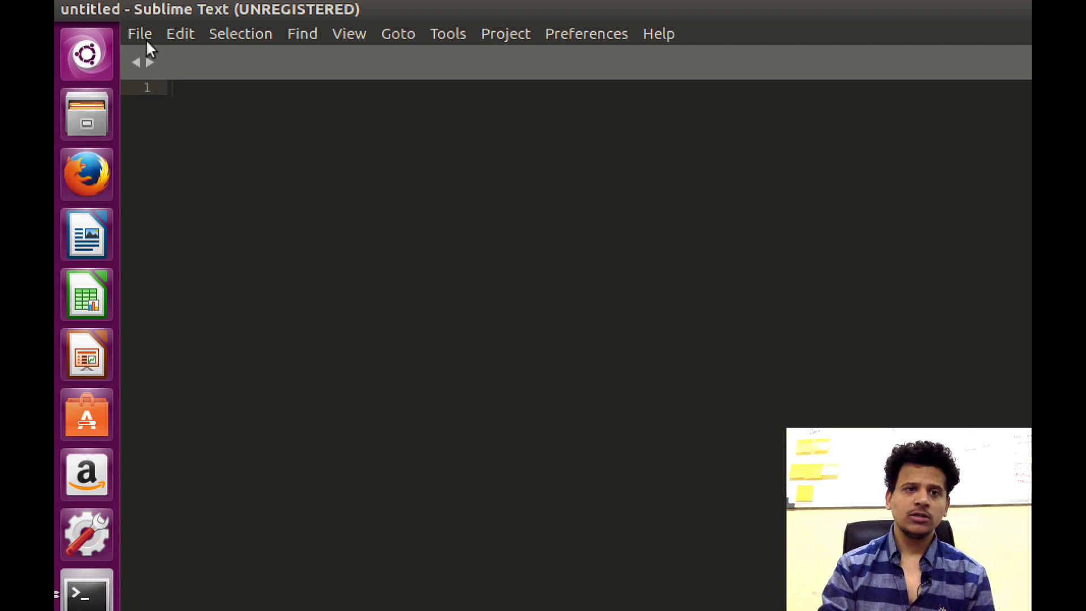
Open /opt/lampp/htdocs as the project folder via File > Open Folder
left_click(140, 33)
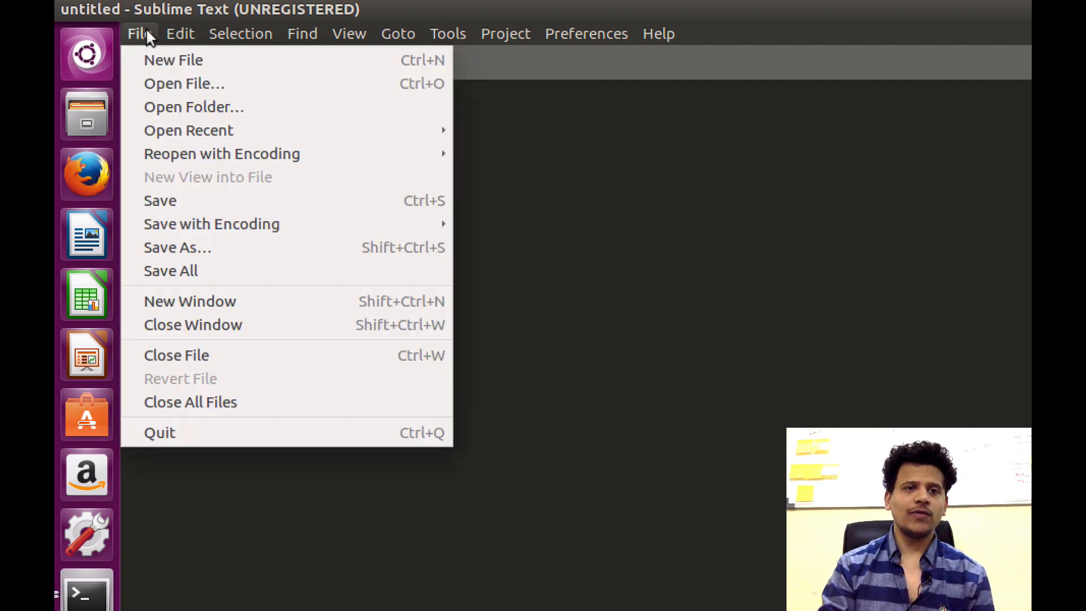
left_click(194, 106)
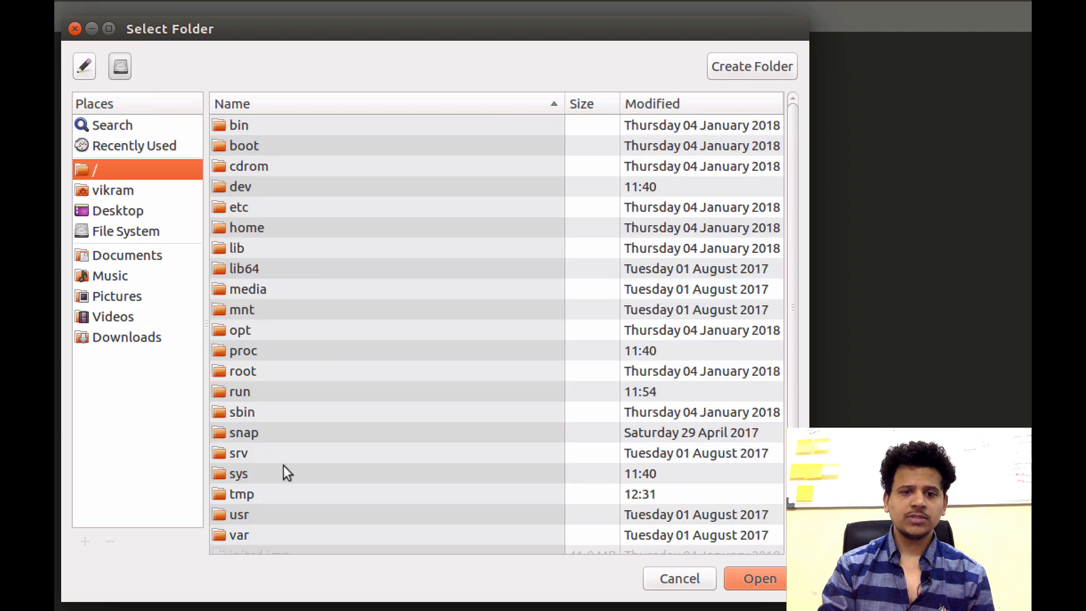
double_click(240, 329)
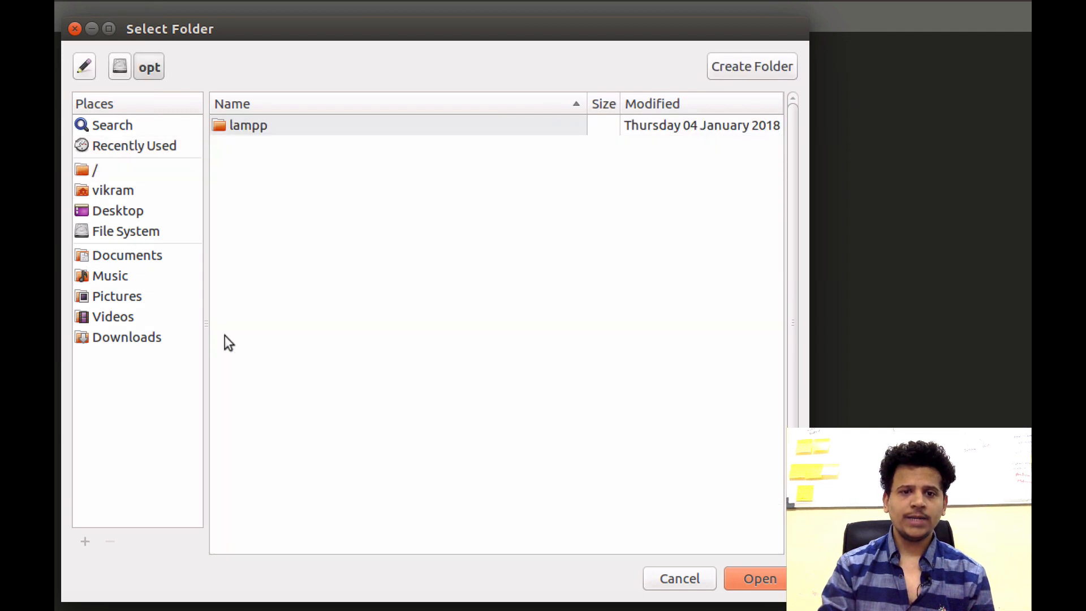
double_click(247, 126)
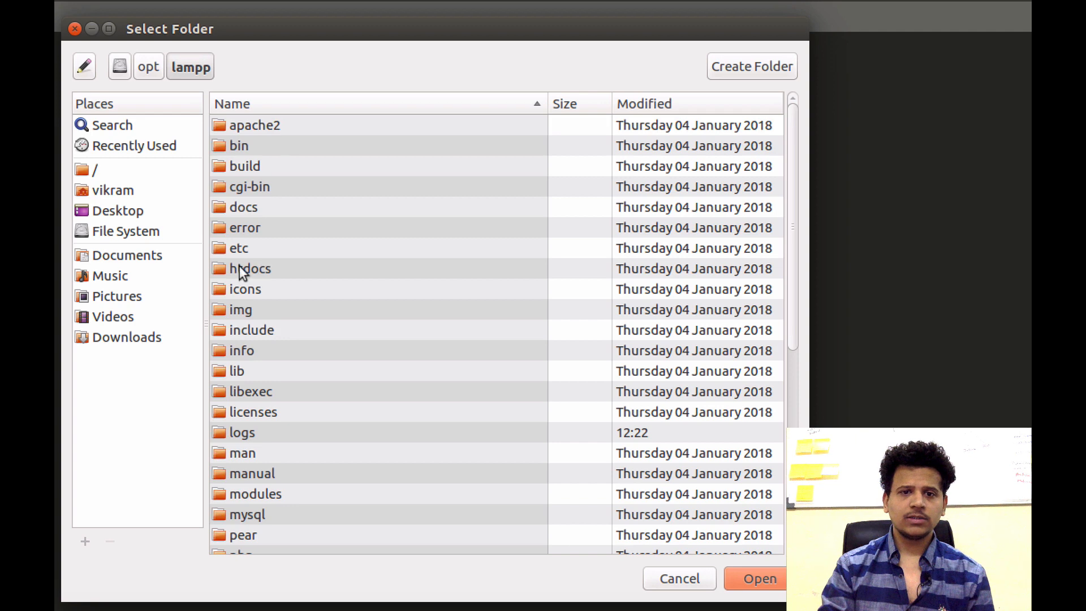
left_click(759, 579)
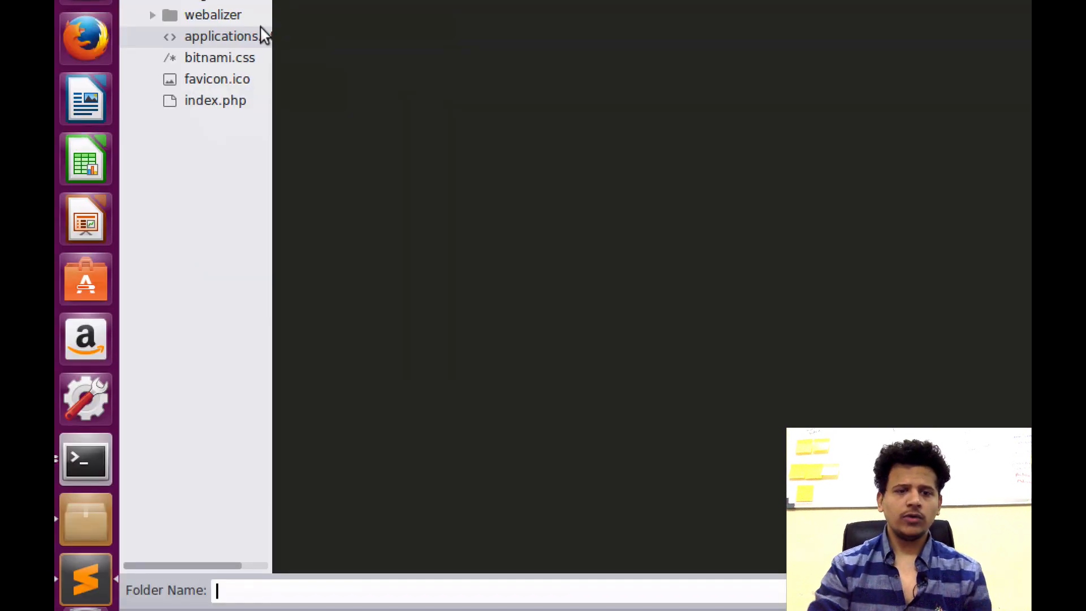
Name the new sidebar folder html_basics
type("html_b")
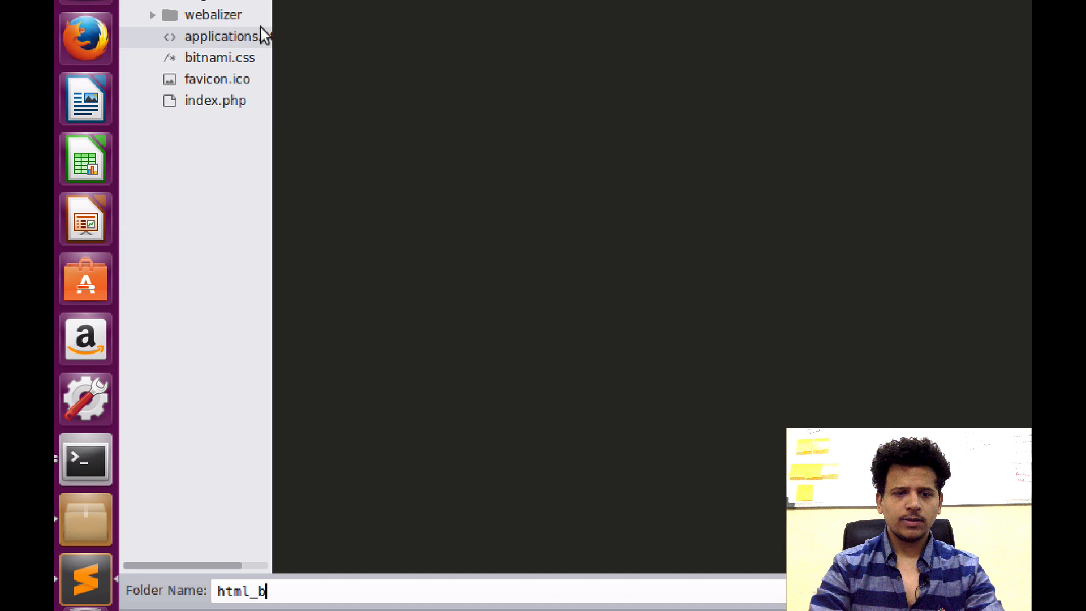
type("asics")
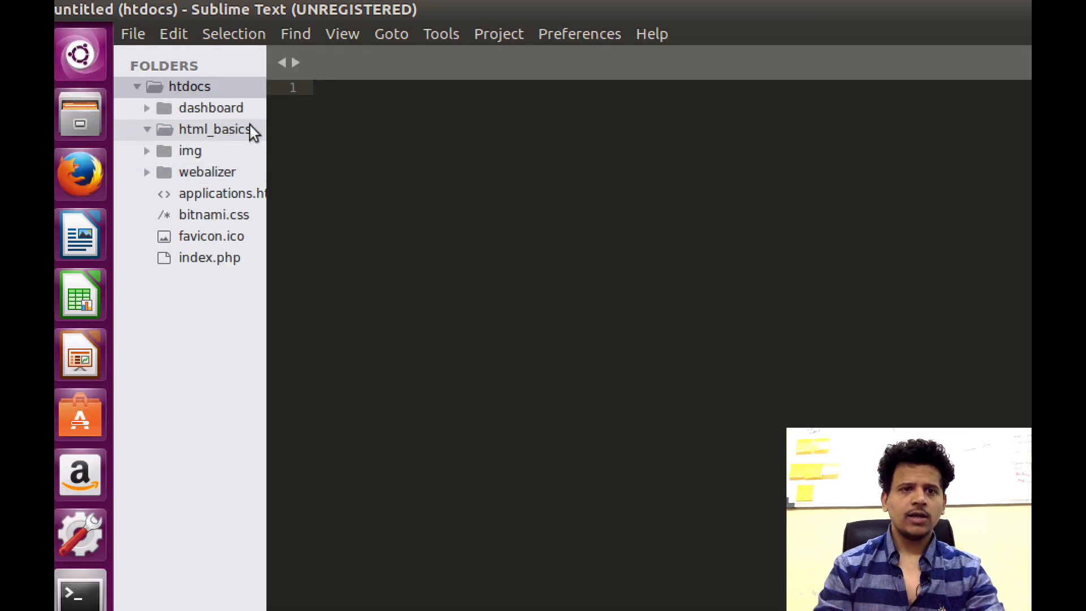
Create a new file in html_basics and save it as index.html
right_click(215, 129)
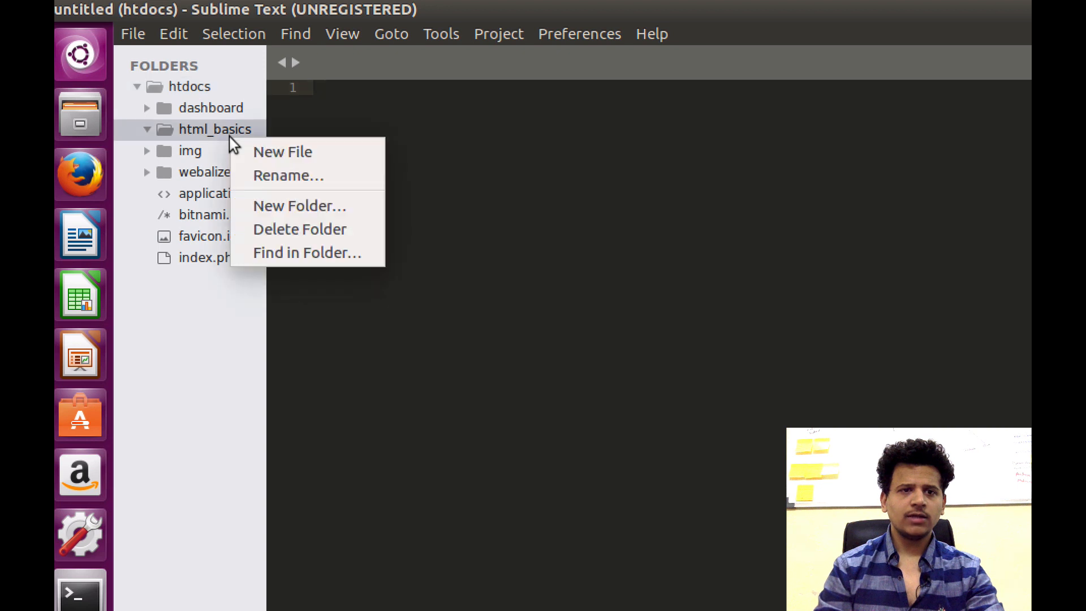
left_click(283, 151)
type("index.html")
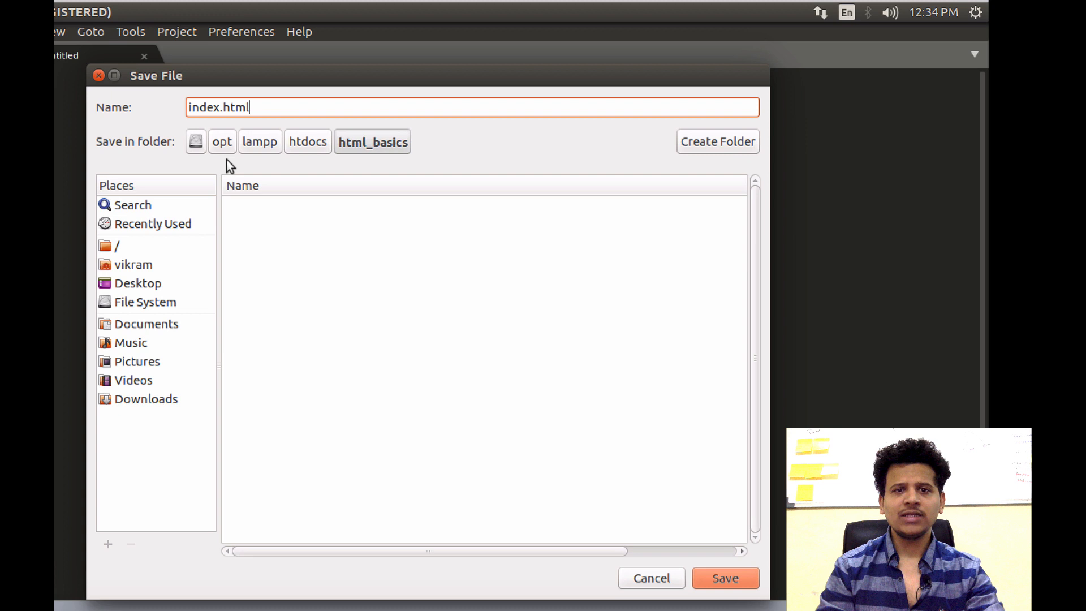
mouse_move(290, 163)
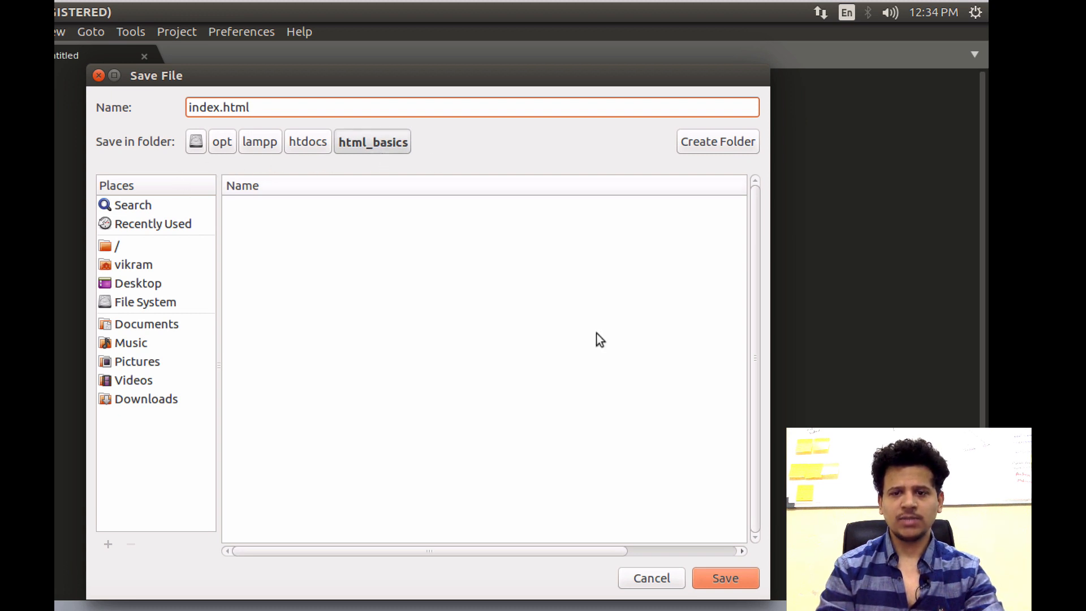
left_click(724, 578)
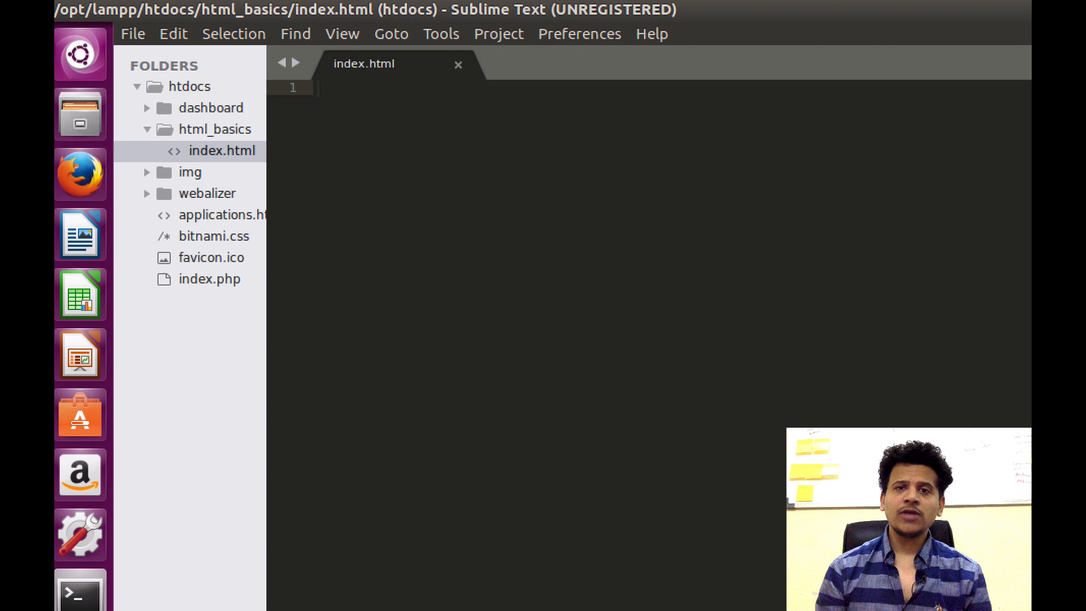
Write the basic HTML skeleton in index.html, with head, title and body elements
left_click(318, 88)
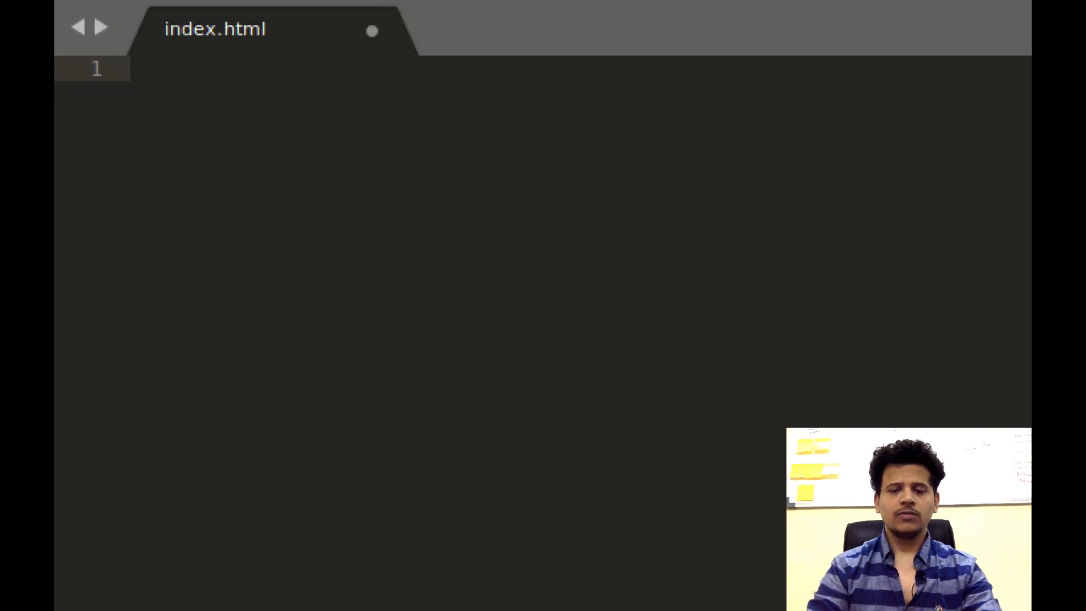
type("<html>")
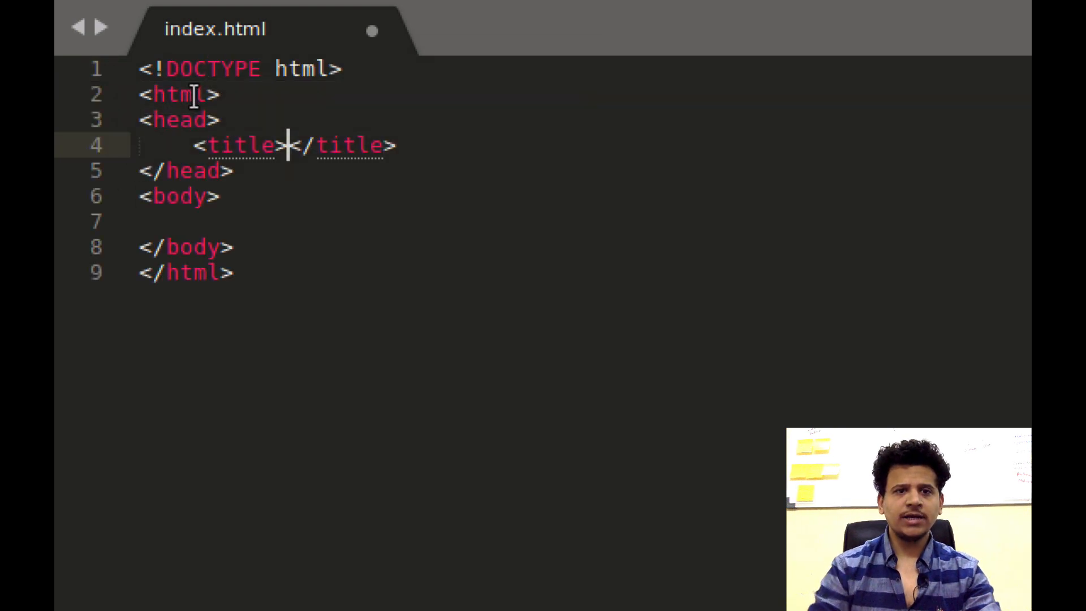
mouse_move(223, 317)
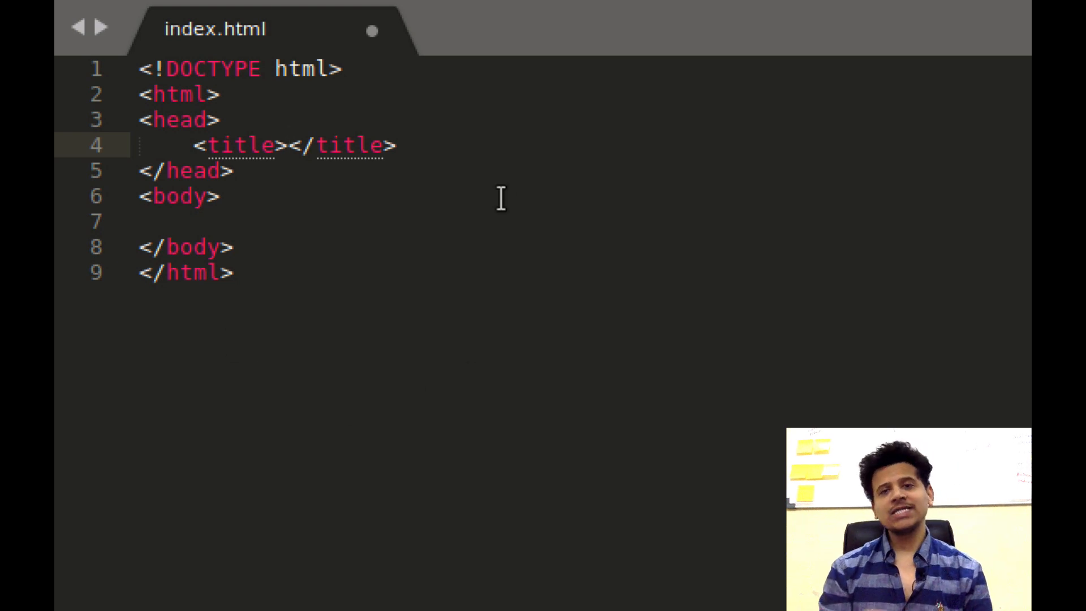
left_click(287, 146)
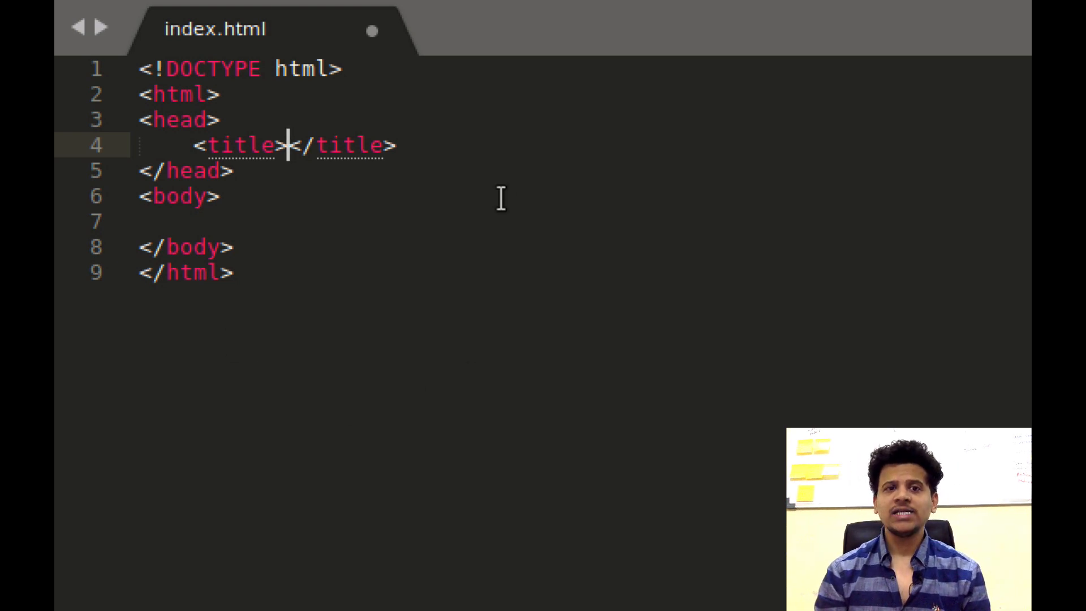
mouse_move(372, 579)
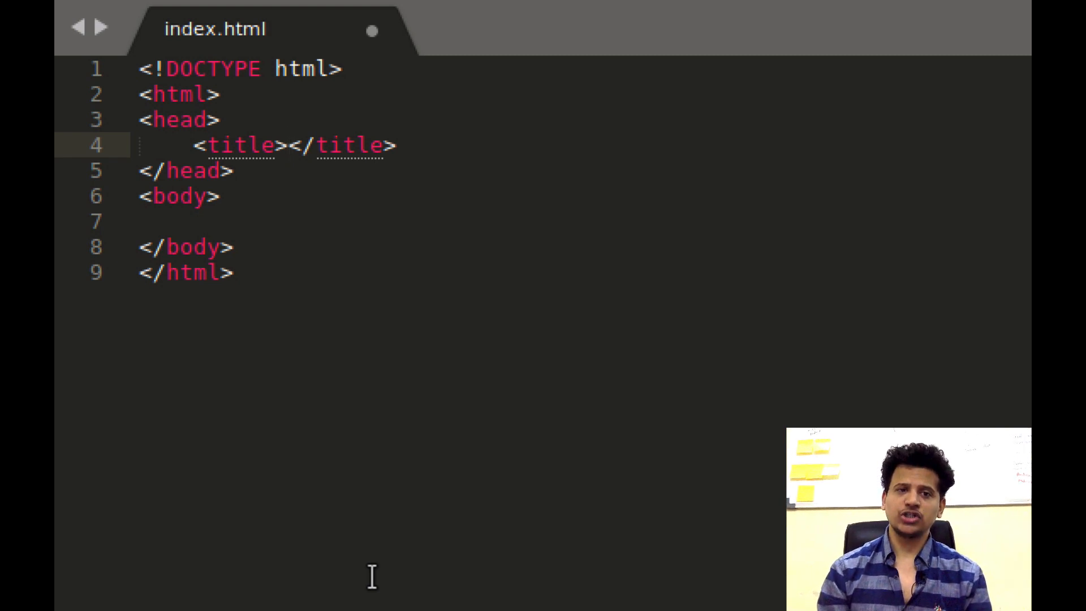
left_click(289, 146)
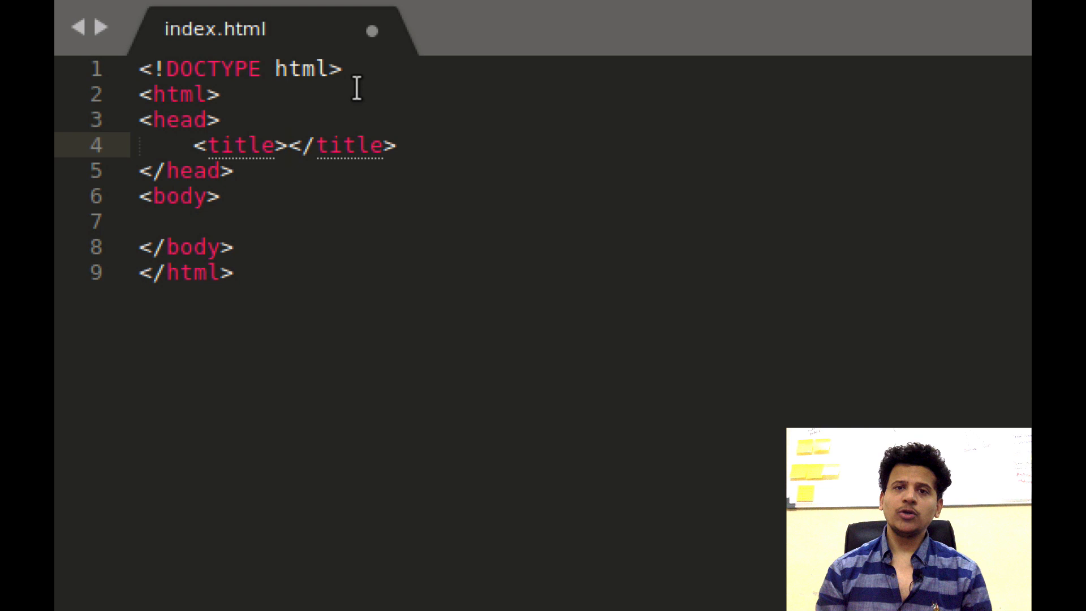
left_click(288, 146)
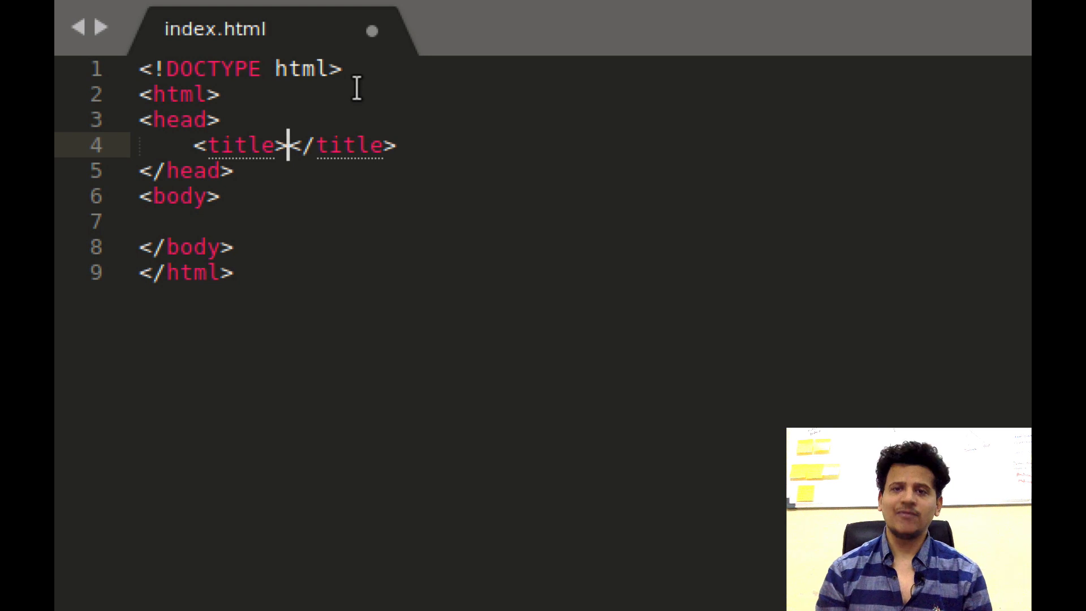
mouse_move(271, 427)
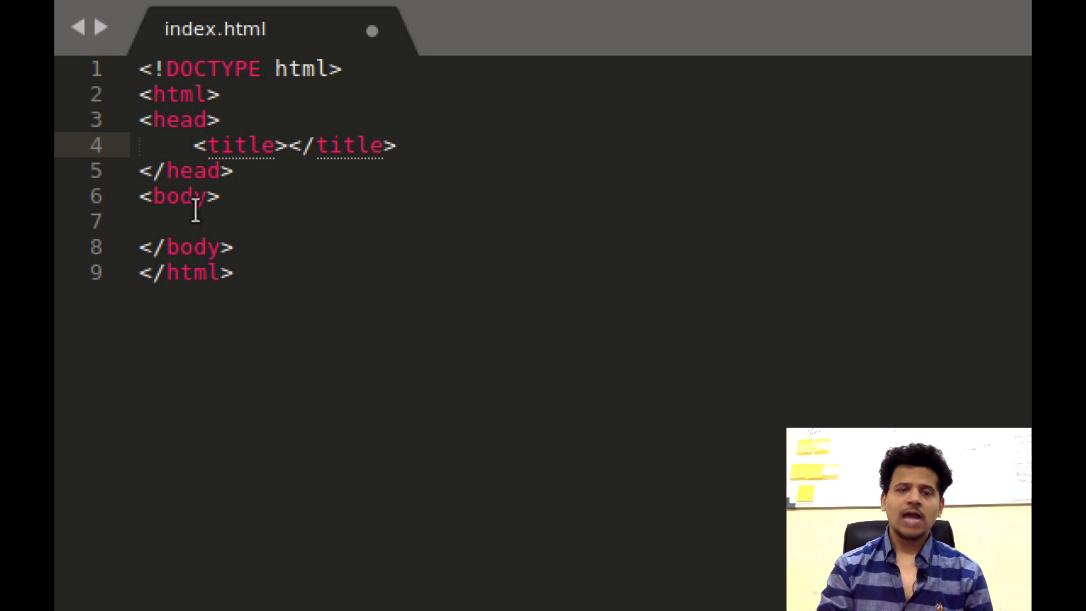
mouse_move(202, 326)
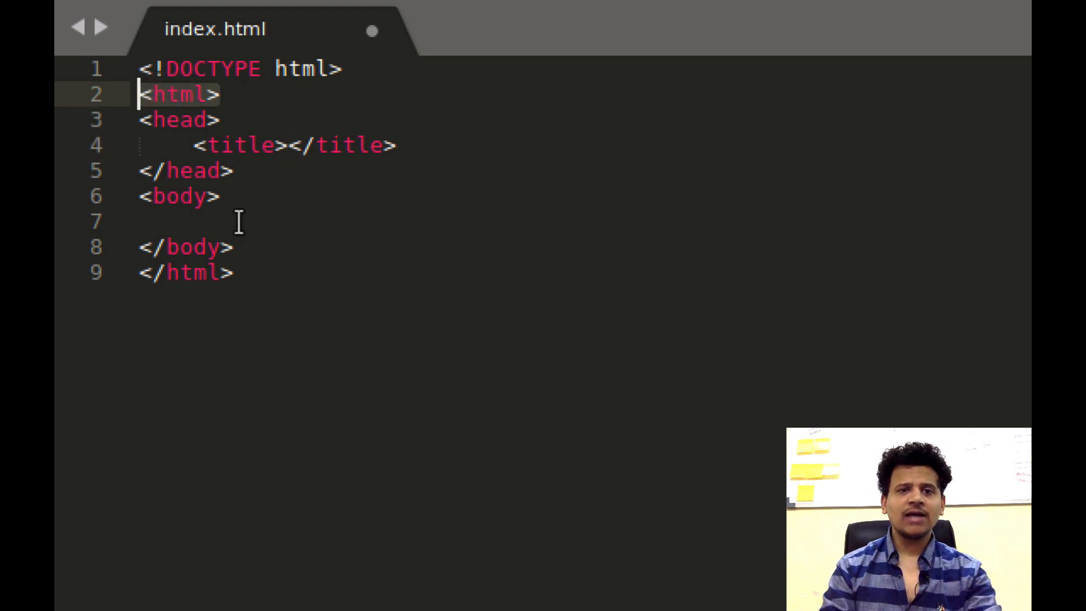
Fill the title element with InfoSec Courses
left_click(143, 272)
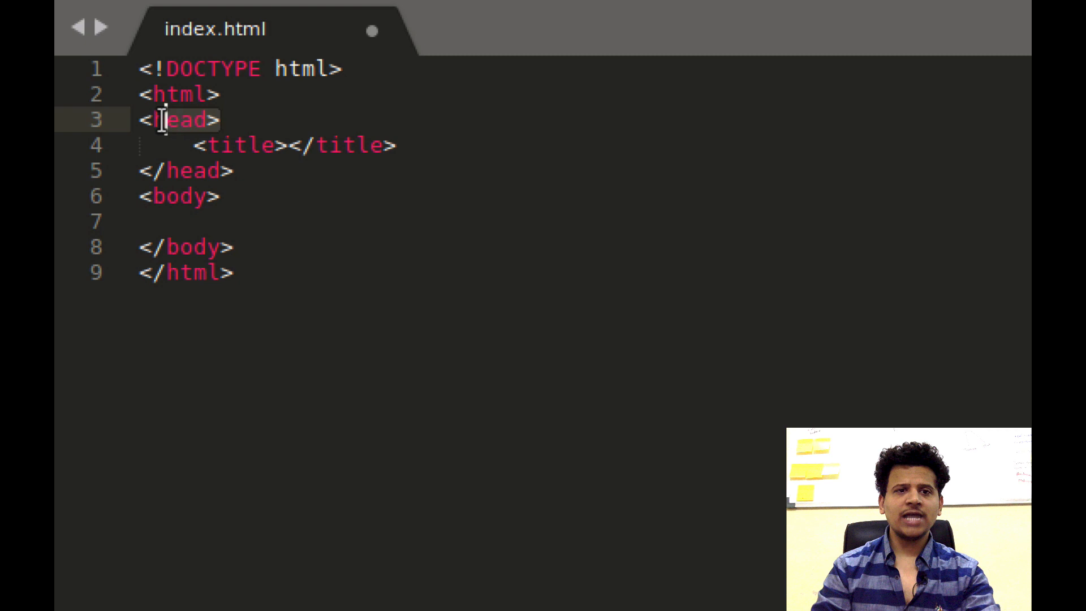
mouse_move(134, 135)
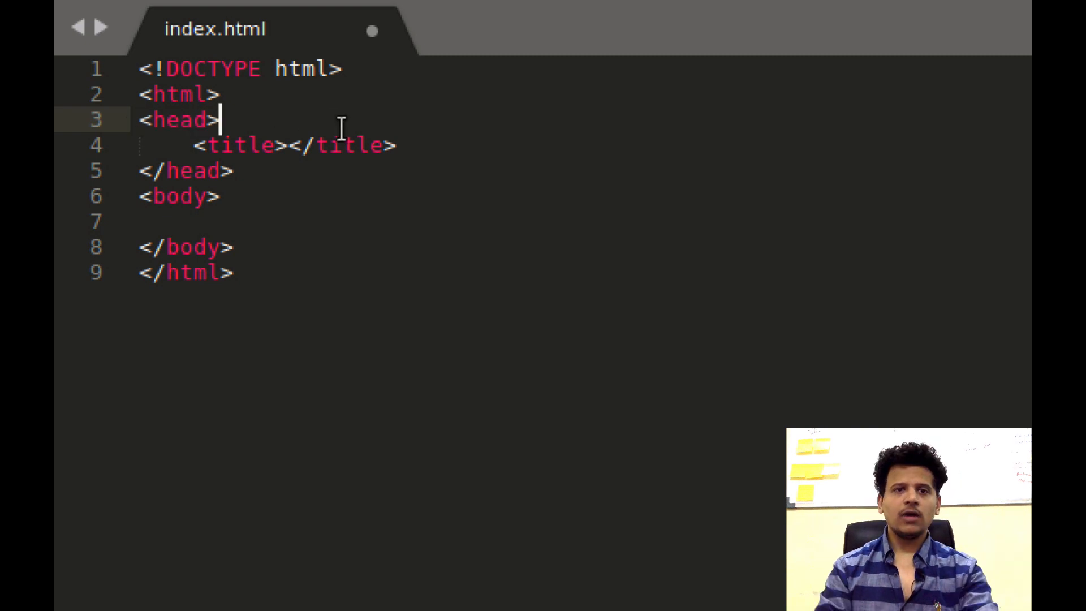
left_click(398, 145)
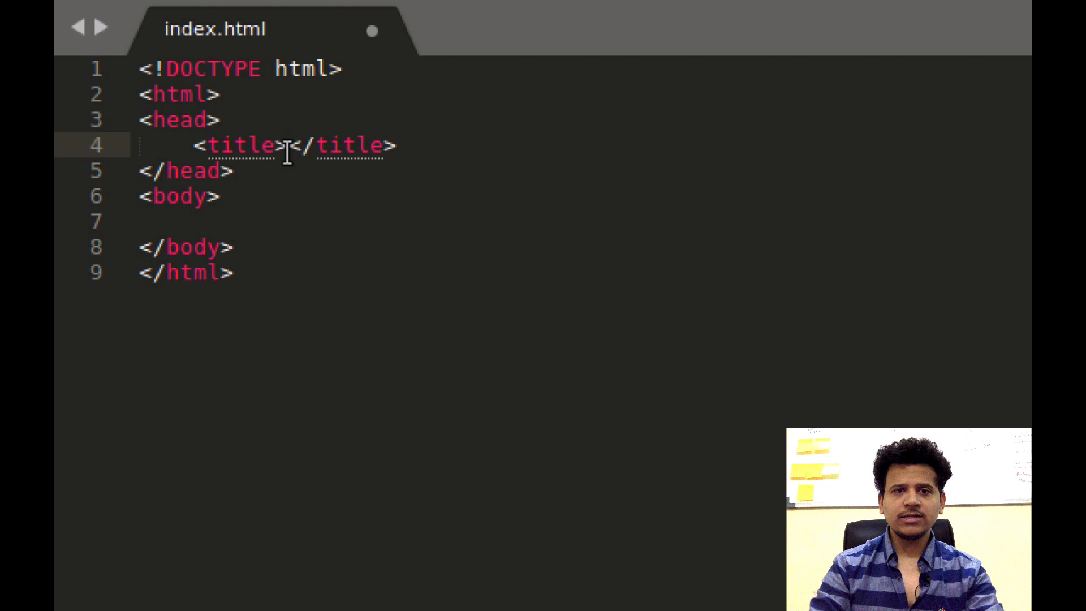
type("InfoSec")
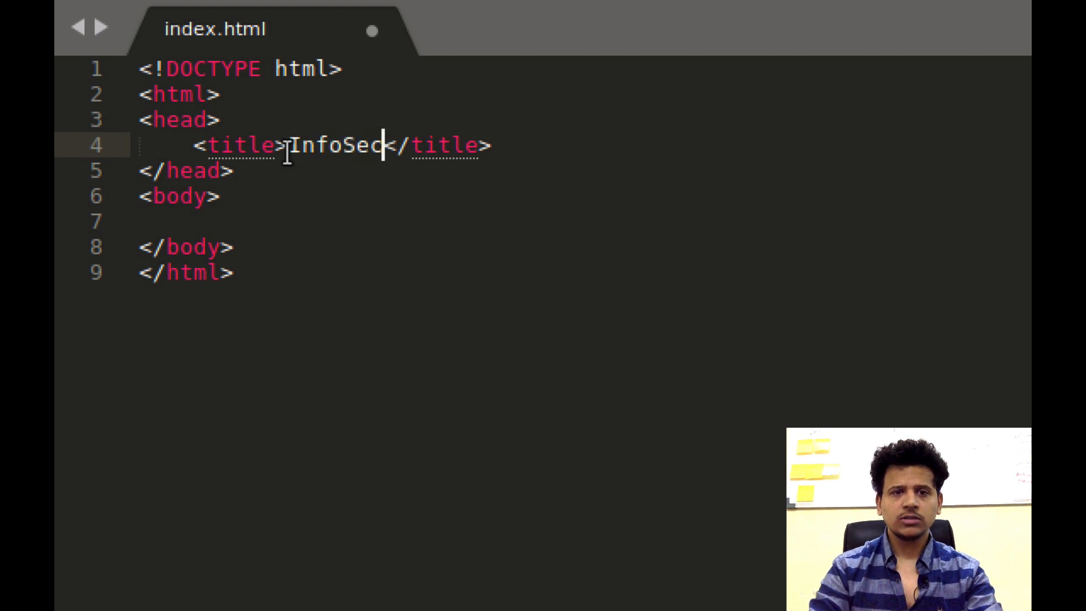
type("Courses")
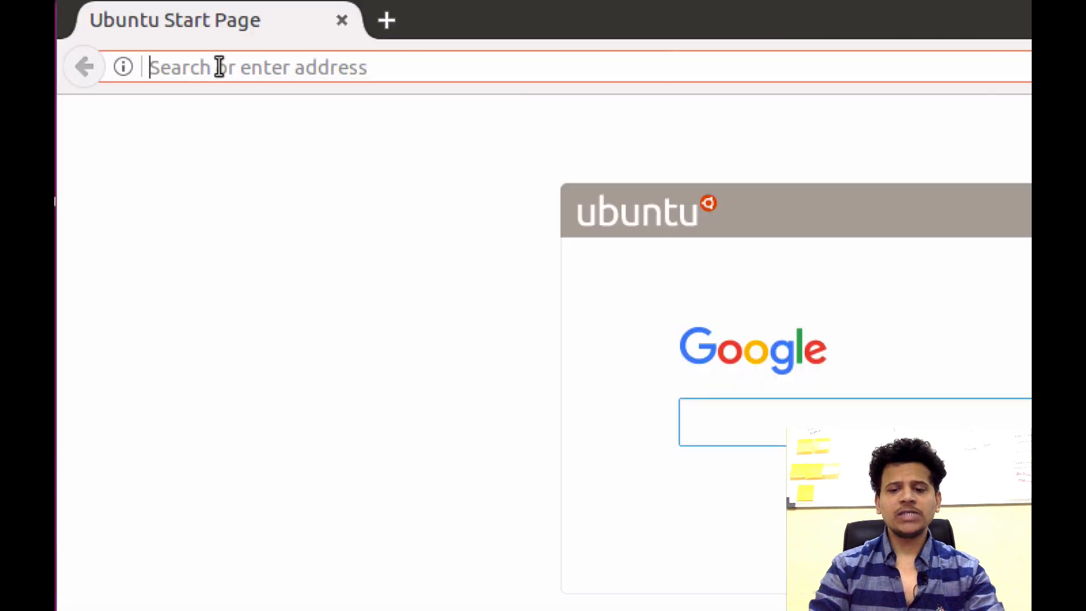
Load localhost/html_basics/ in Firefox to show the blank InfoSec Courses page
type("localhost/")
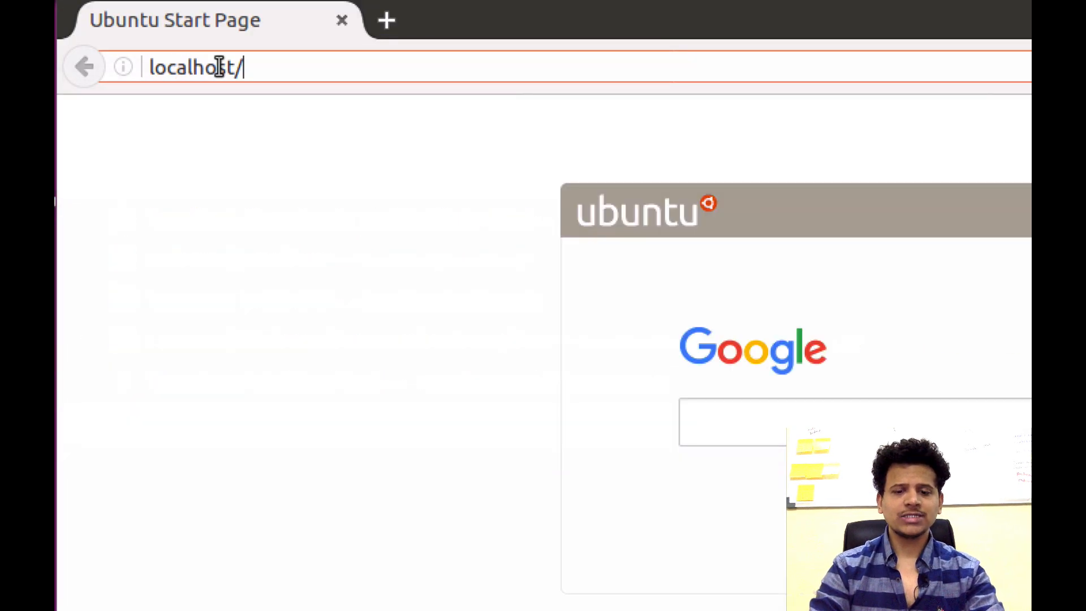
type("html_ba")
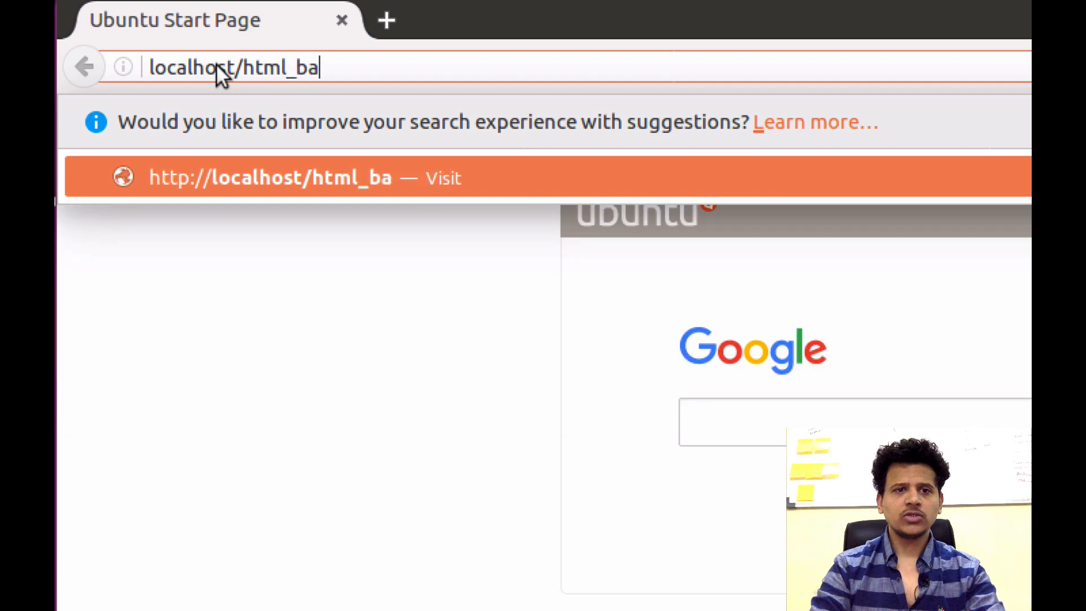
key("Return")
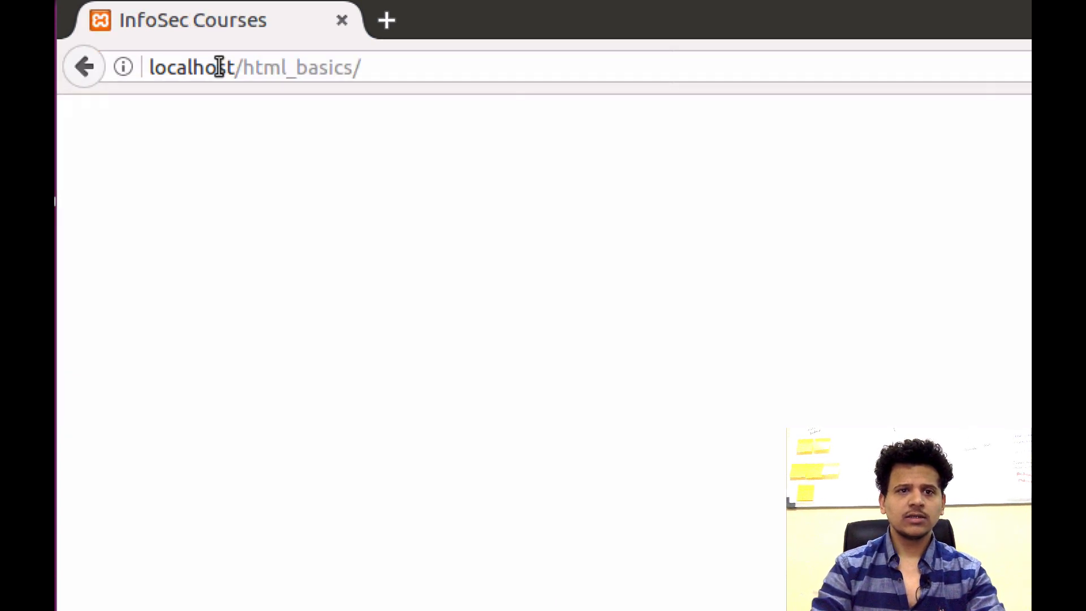
mouse_move(544, 337)
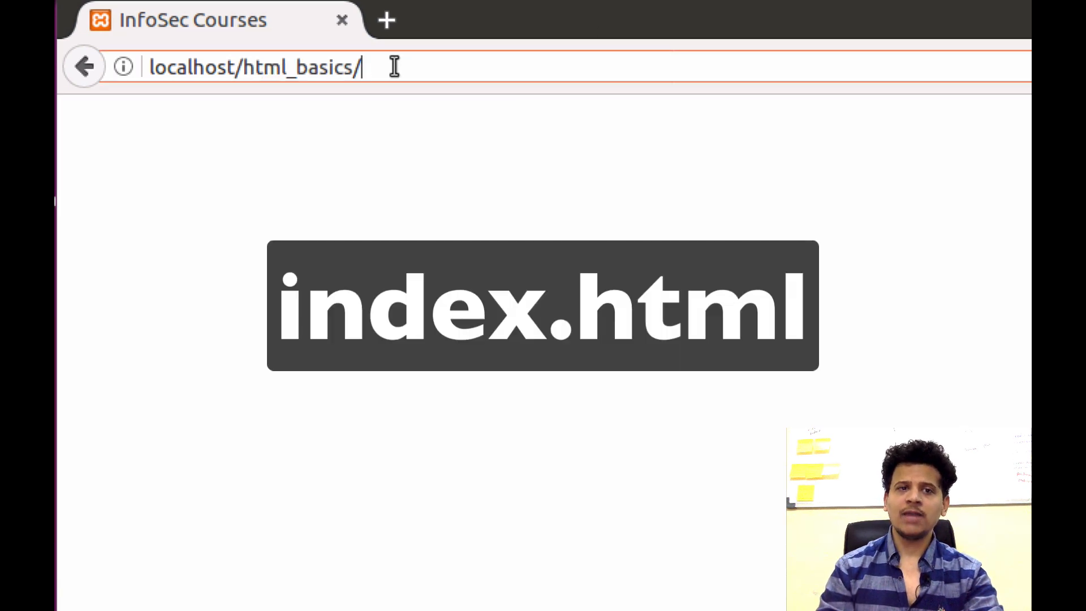
mouse_move(403, 114)
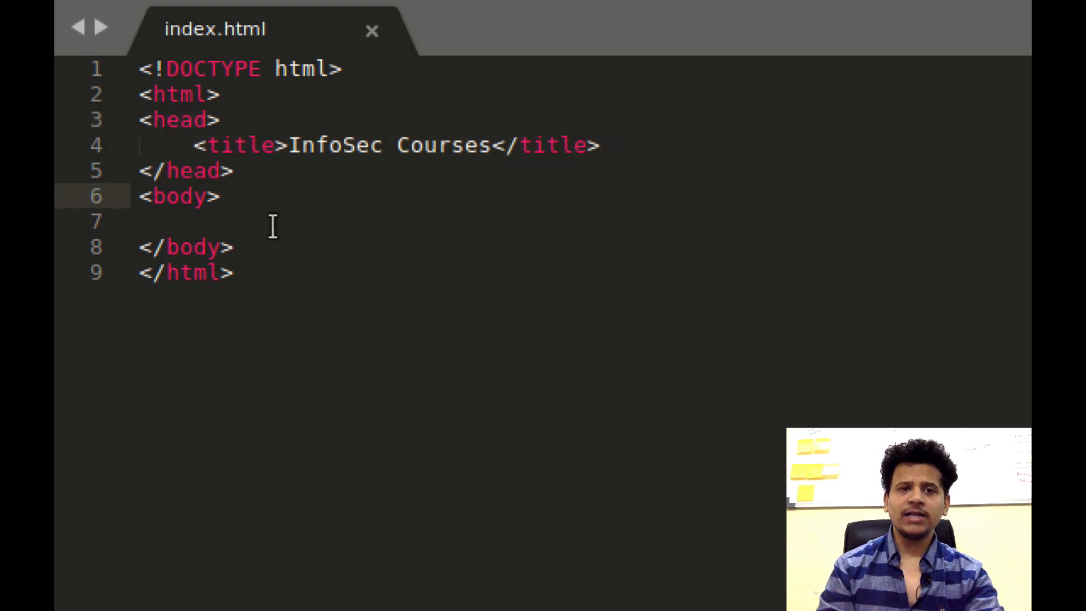
Add <h1>InfoSec Courses</h1> inside the body, then start a new line below it
type("<h1")
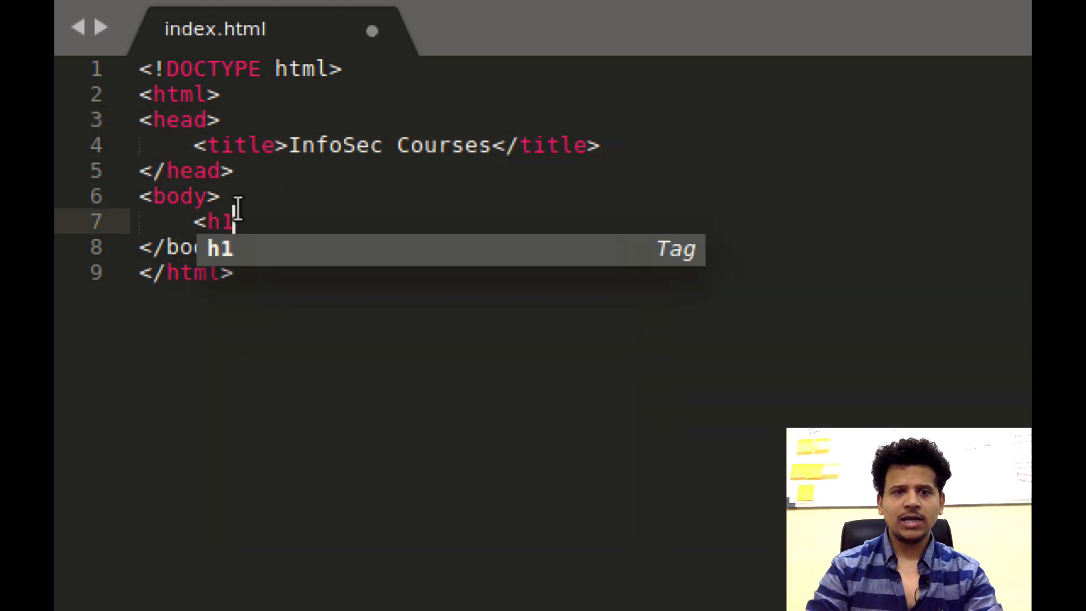
type(">Info")
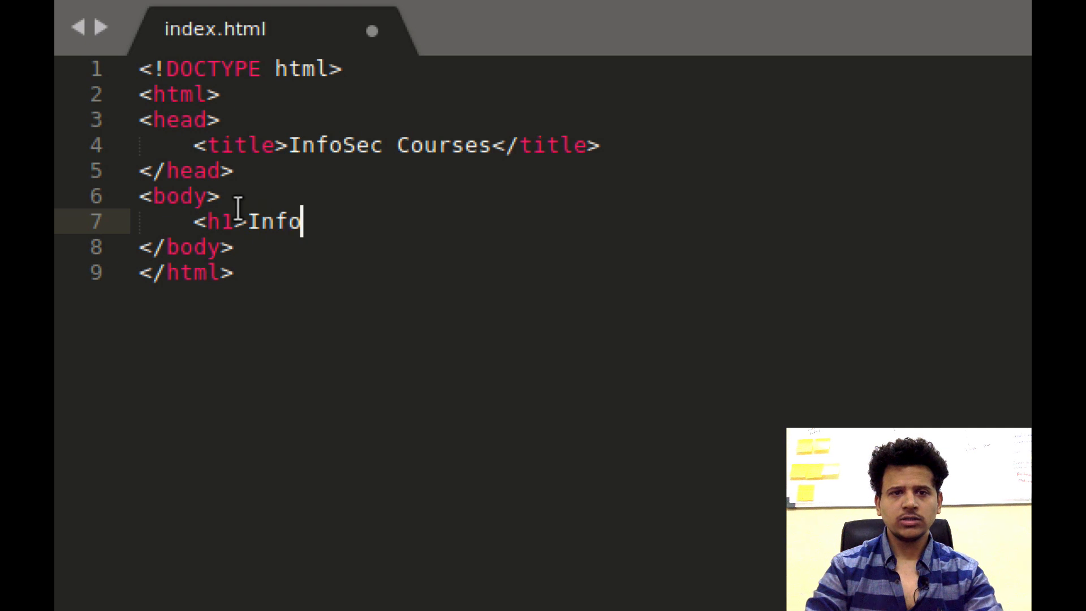
type("Sec Cours")
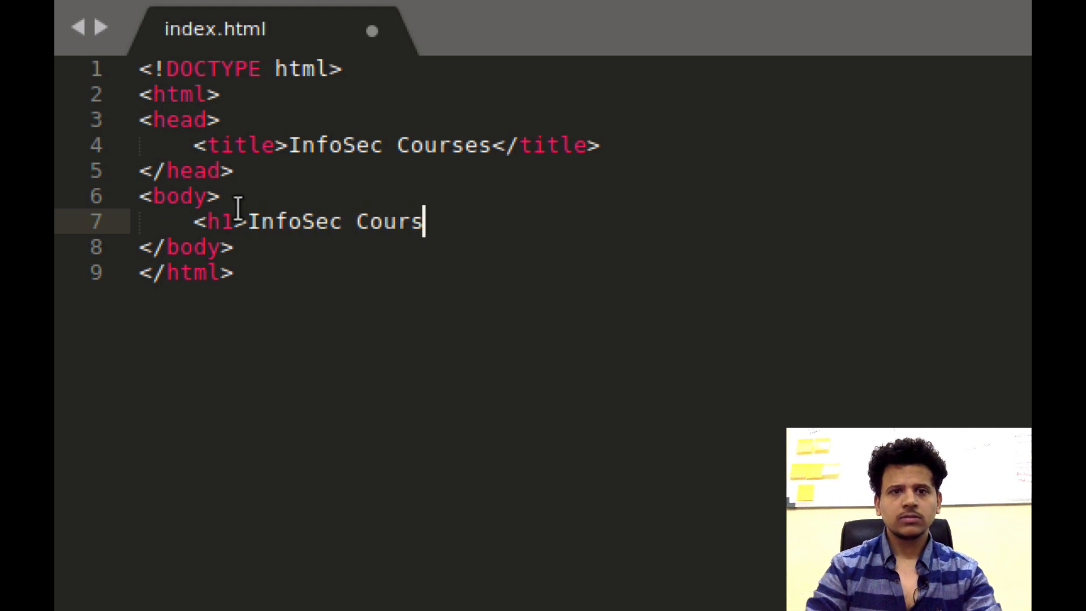
type("es</h1>")
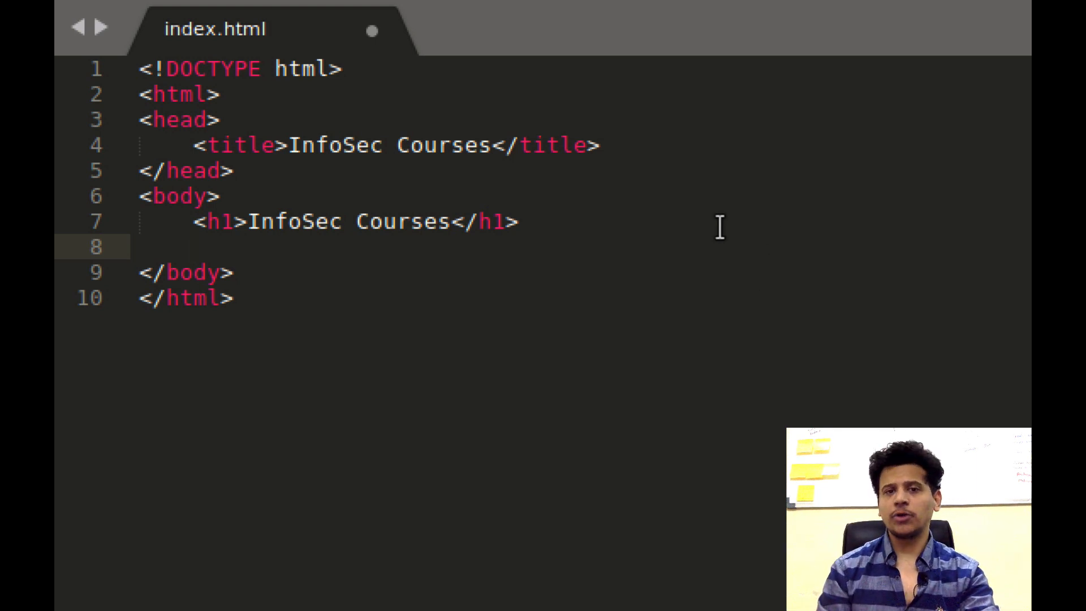
key("Return")
type("<j")
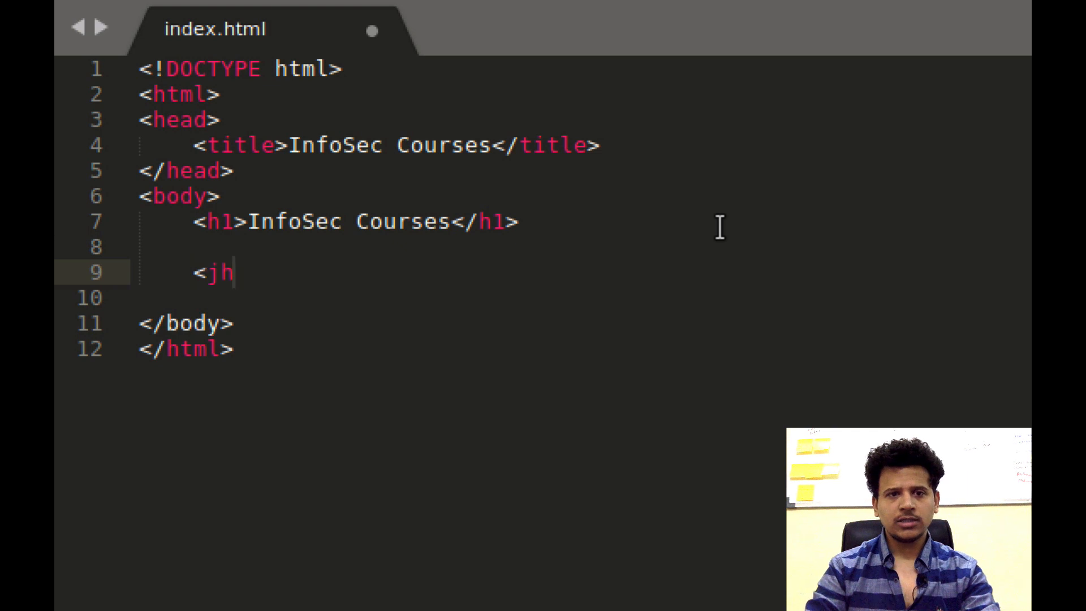
Write sample headings Header 1 through Header 4 as h1–h4 under InfoSec Courses
type("h1>")
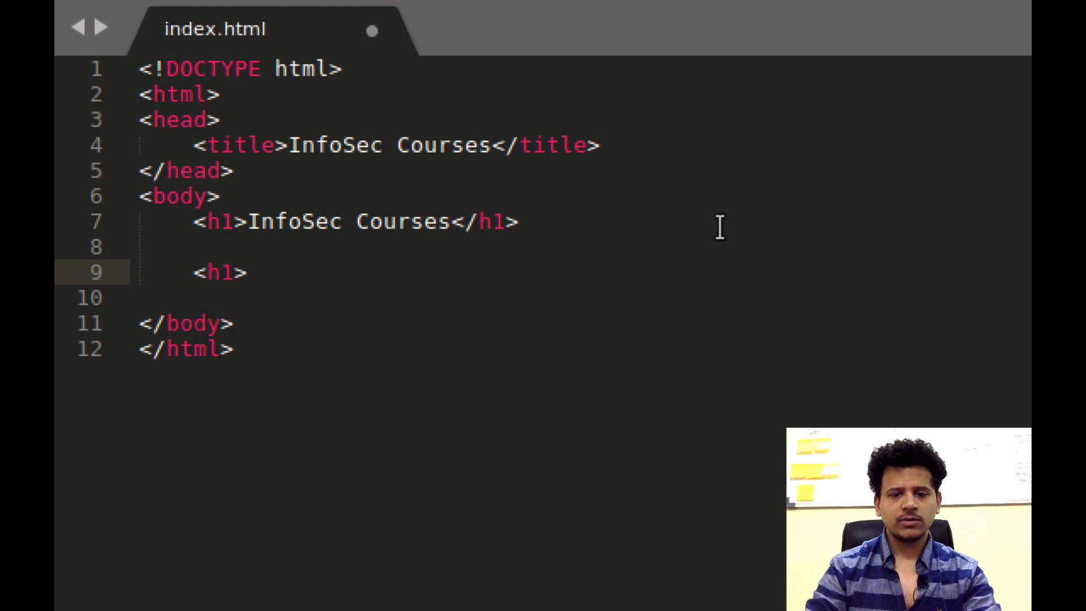
type("He")
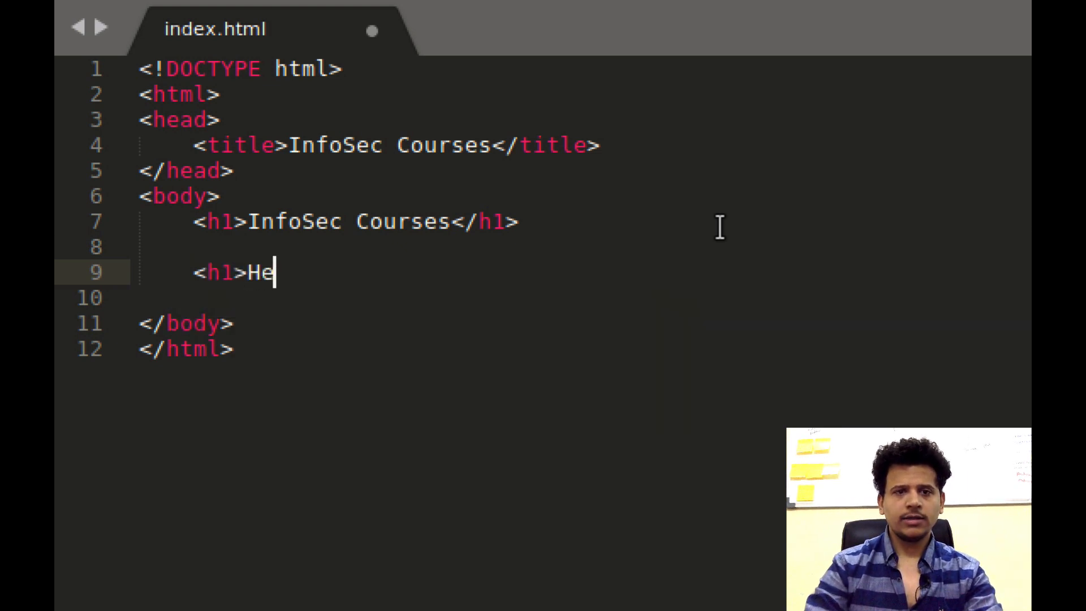
type("ader 1</h1>")
left_click(585, 297)
type("<h2")
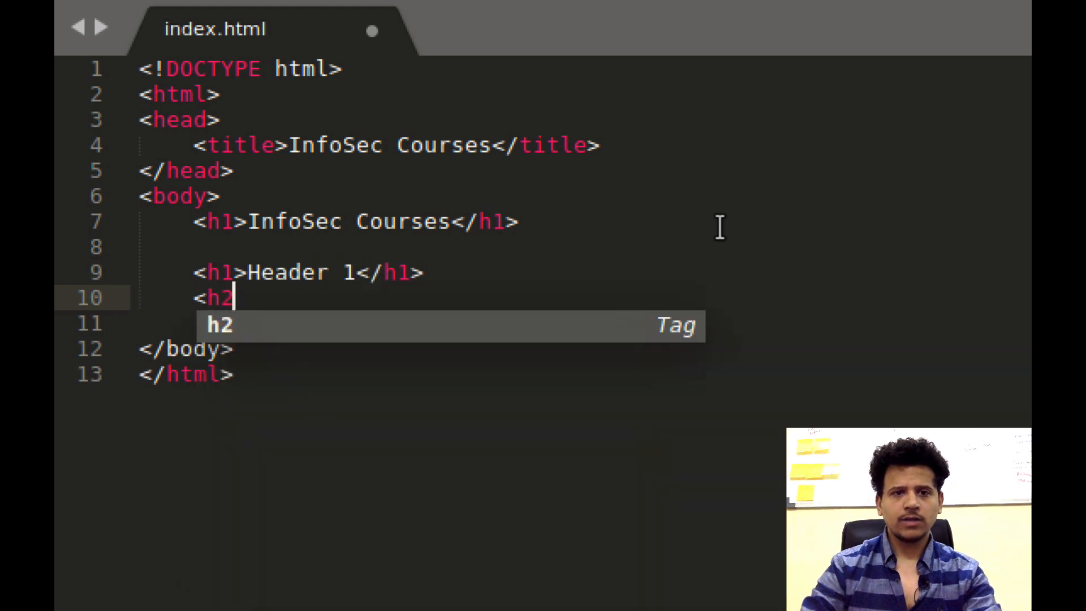
type(">Header")
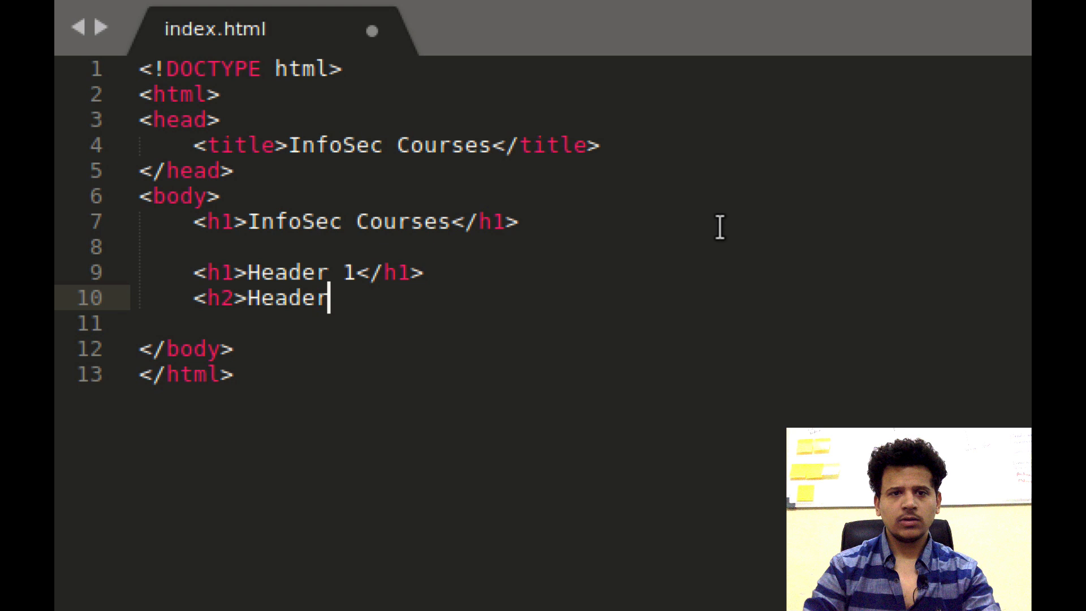
type("2</h2>")
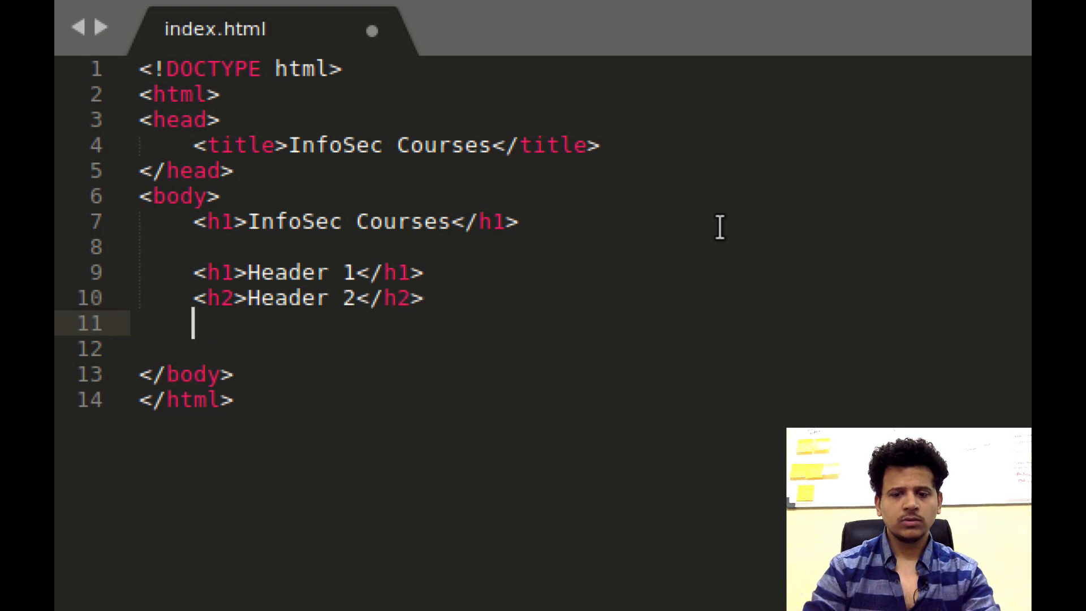
type("<h3")
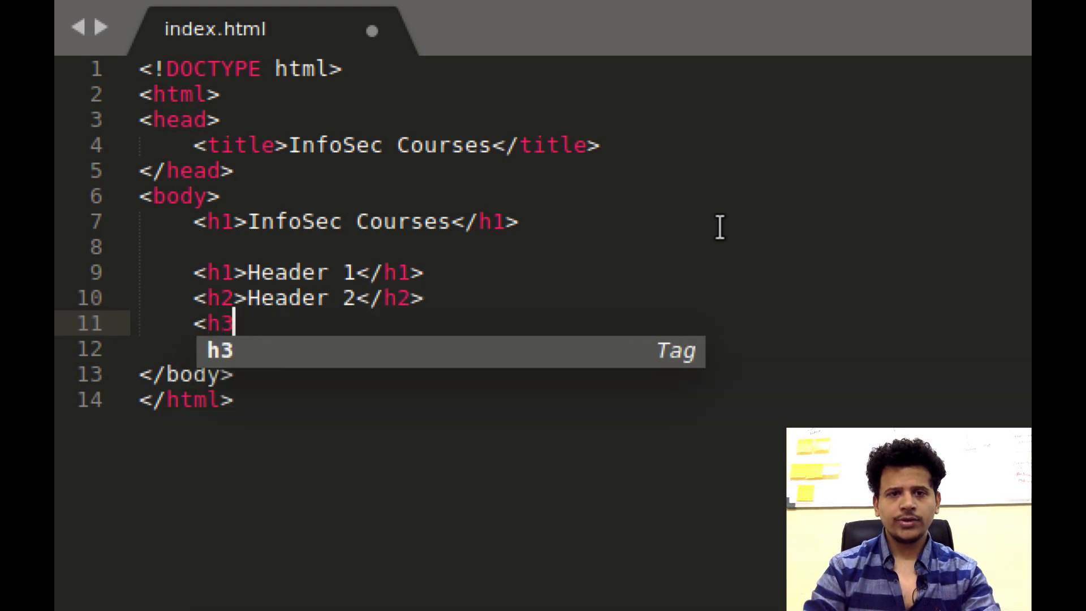
type(">Header 3</h3>")
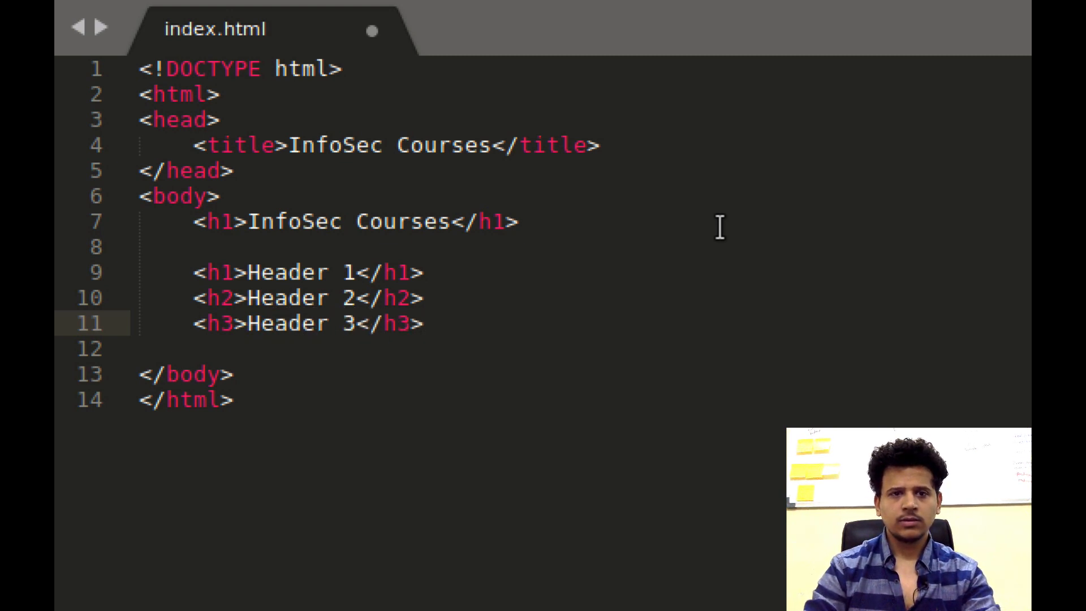
type("<h")
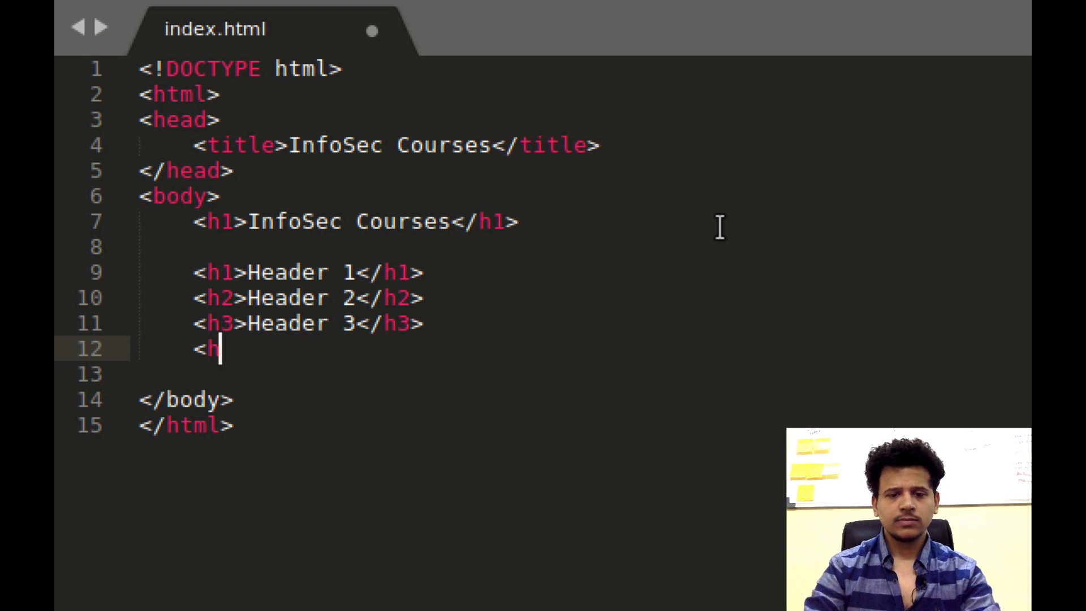
type("4>Header")
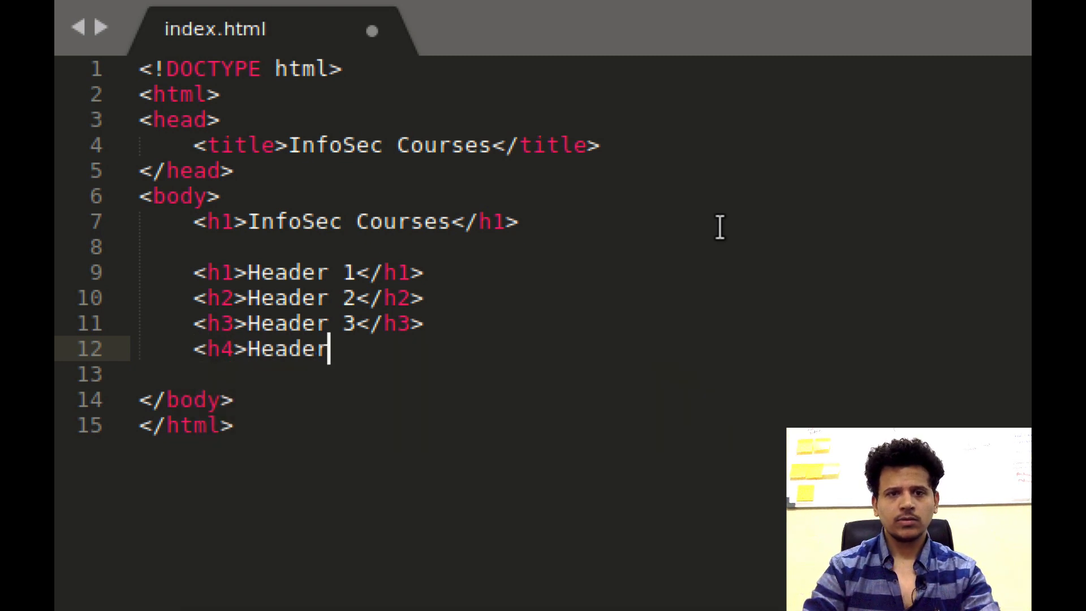
type("4</h4>")
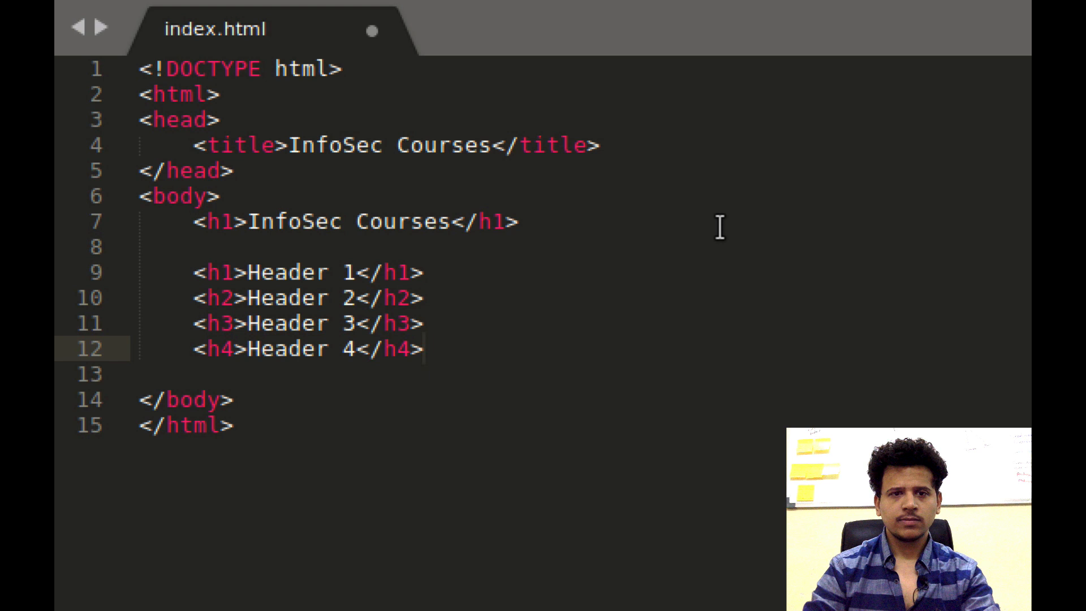
Add Header 5 and Header 6 as h5 and h6 and save index.html
type("<h5")
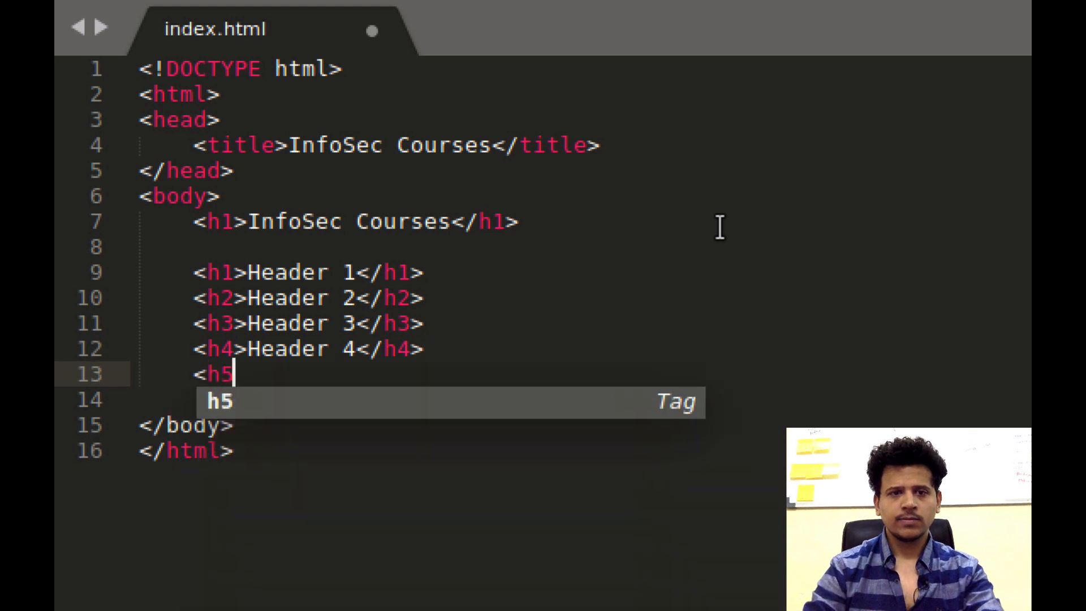
type(">He")
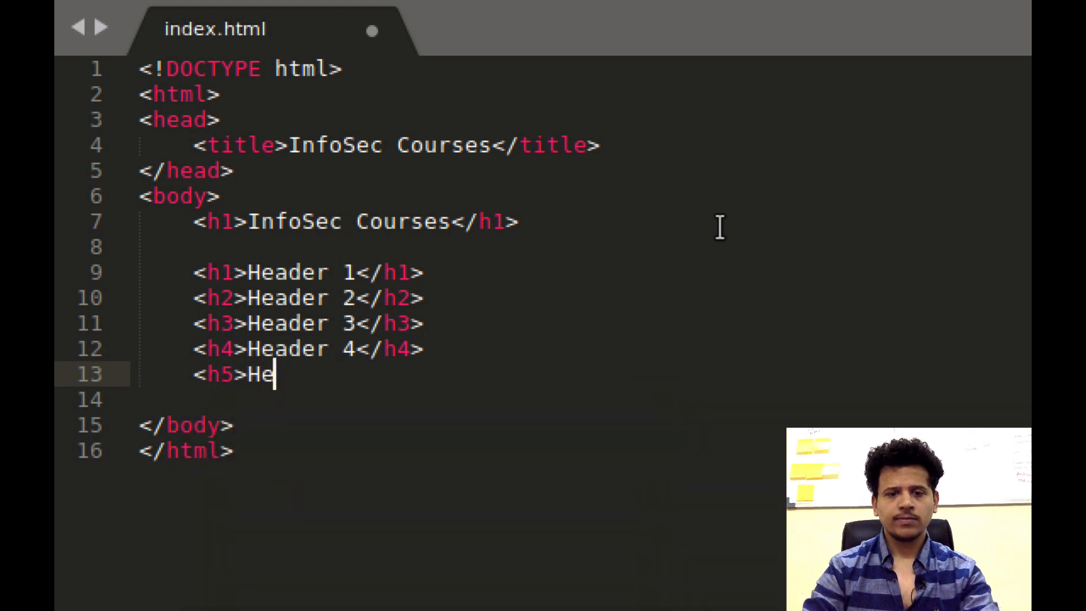
type("ader 5<")
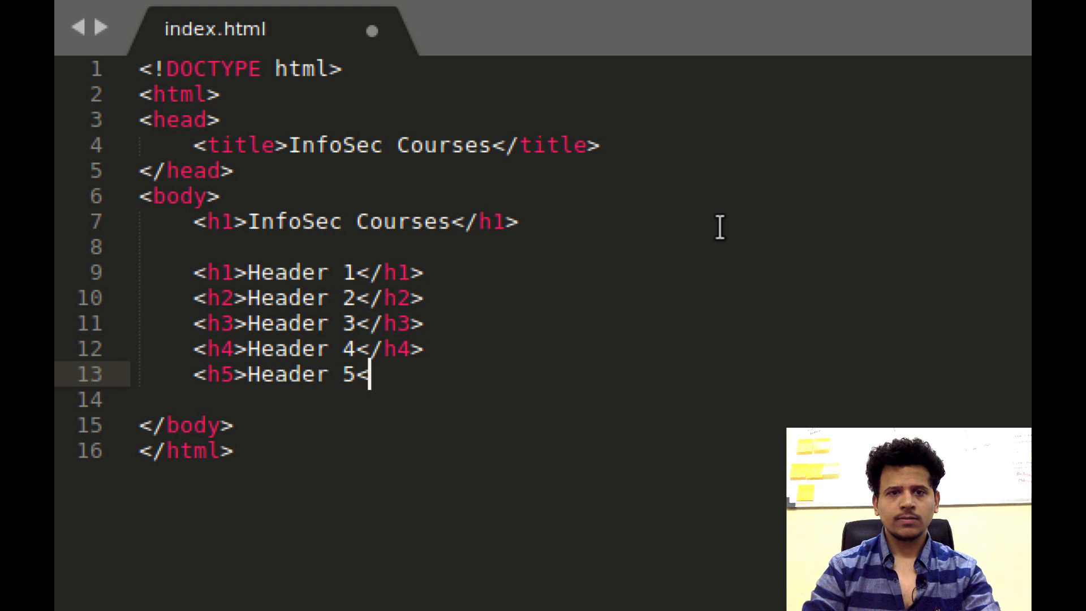
type("</h5>")
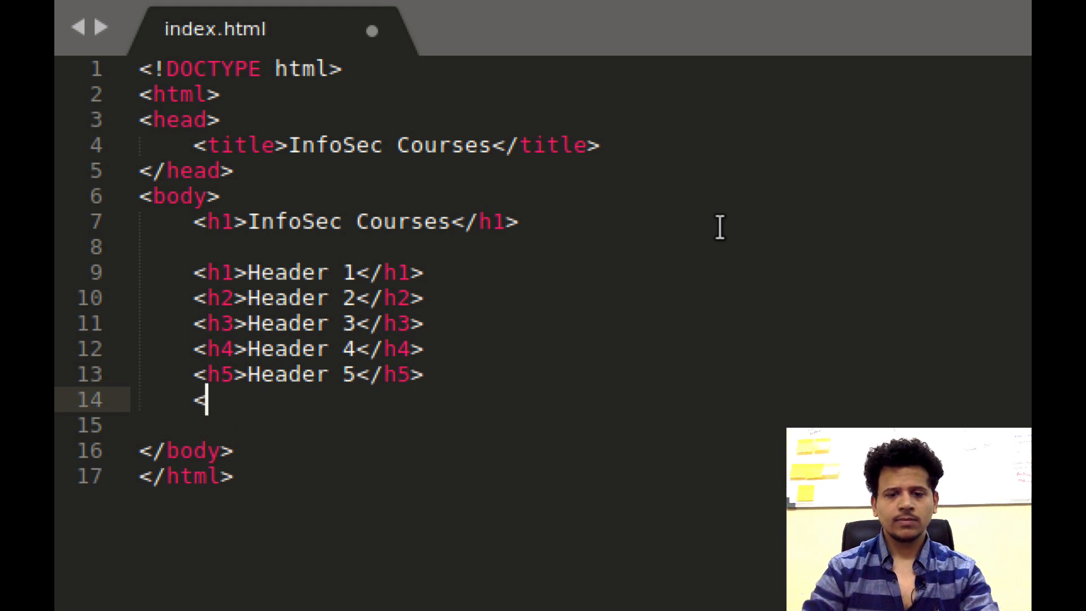
type("h6>")
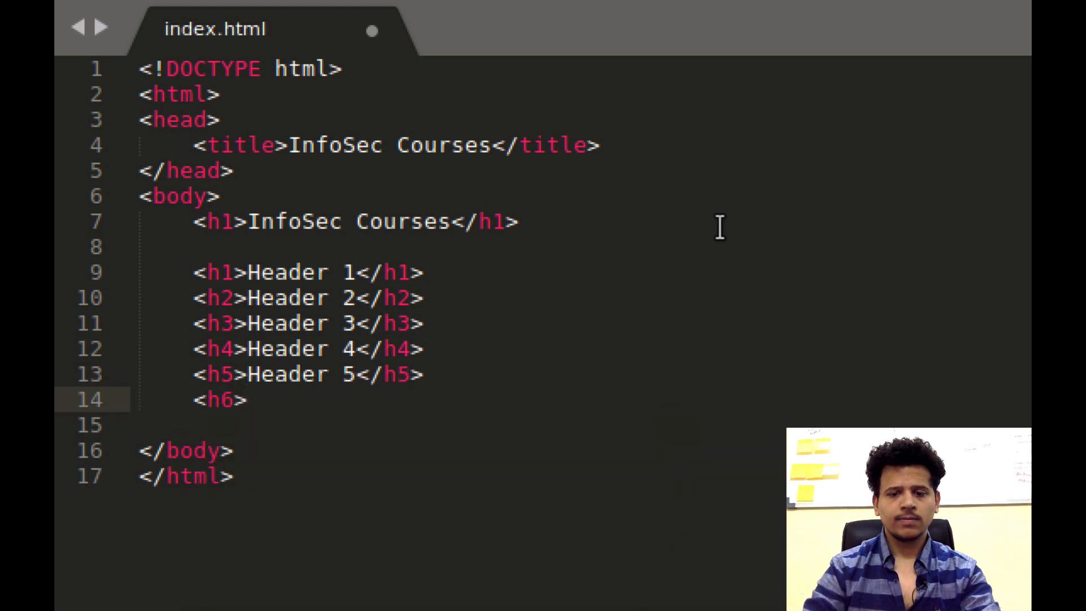
type("Heade")
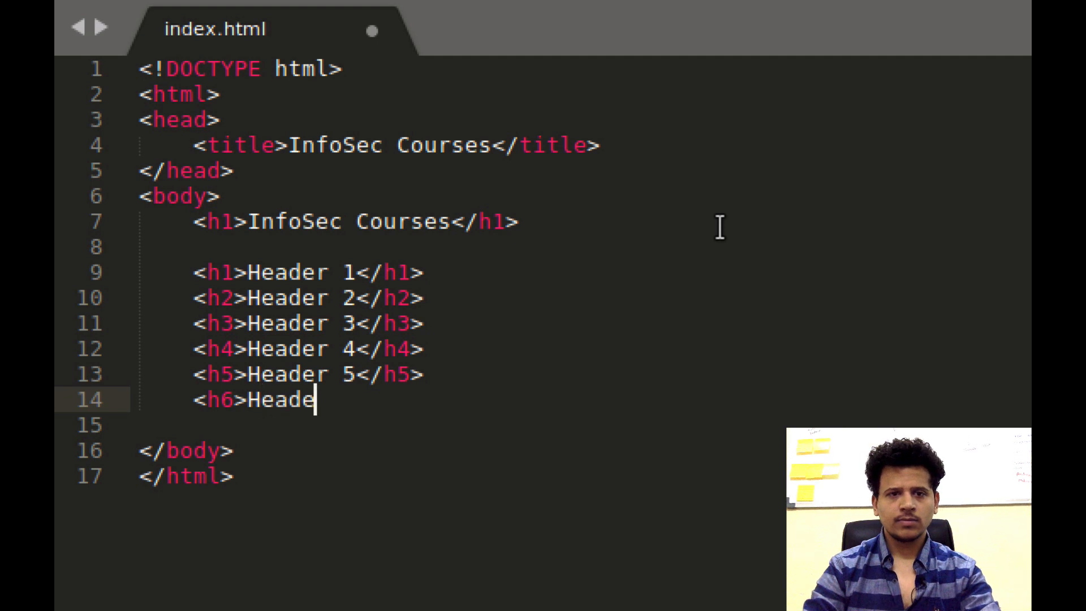
type("r 6</h6>")
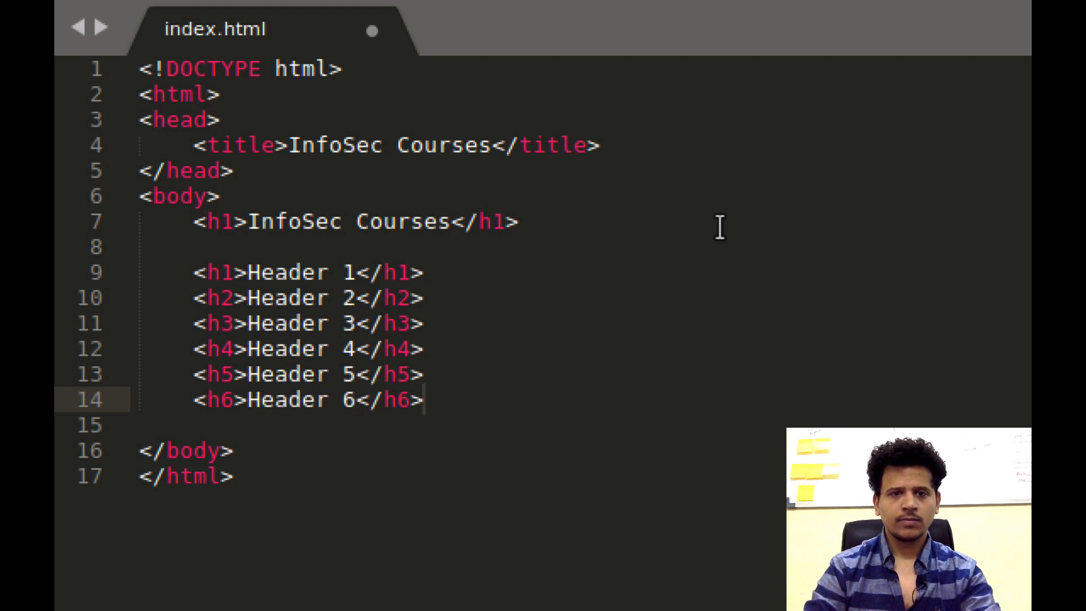
key("ctrl+s")
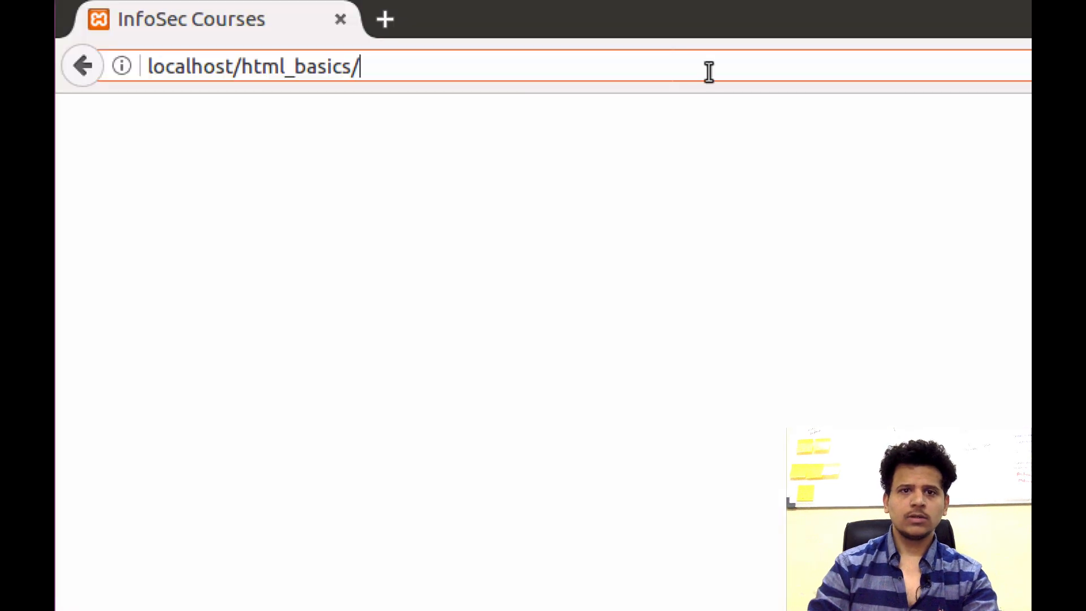
Reload localhost/html_basics to see Header 1 to Header 6 rendered in decreasing sizes
key("Return")
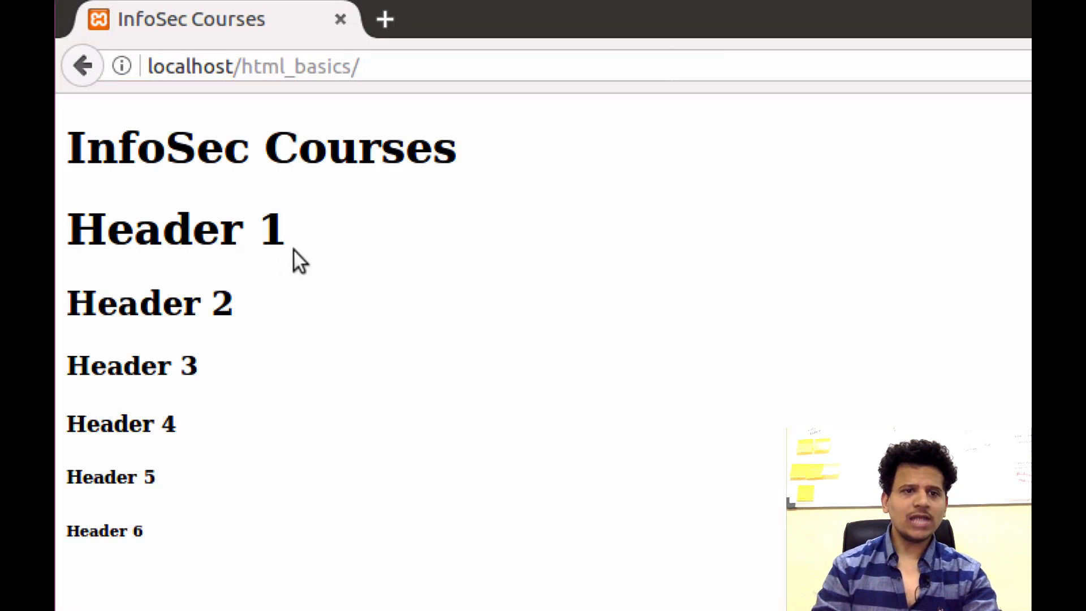
double_click(173, 229)
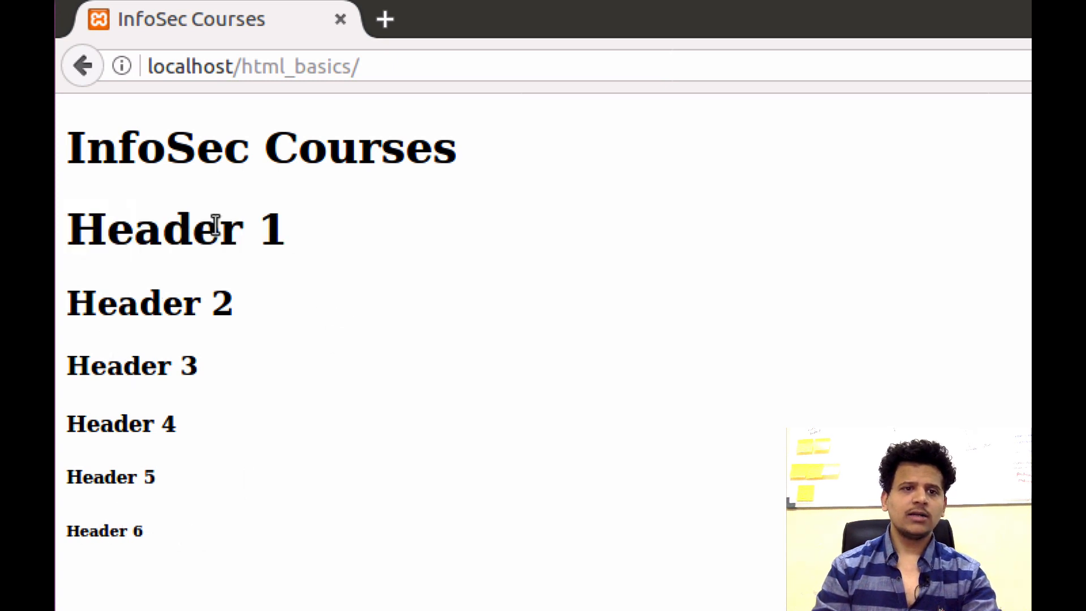
mouse_move(118, 269)
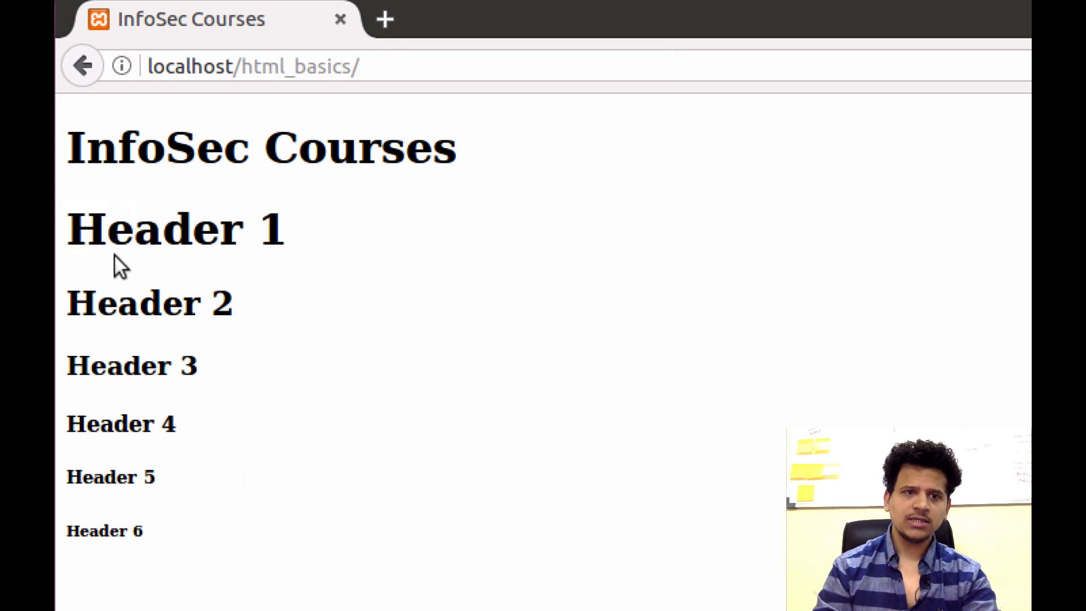
mouse_move(326, 291)
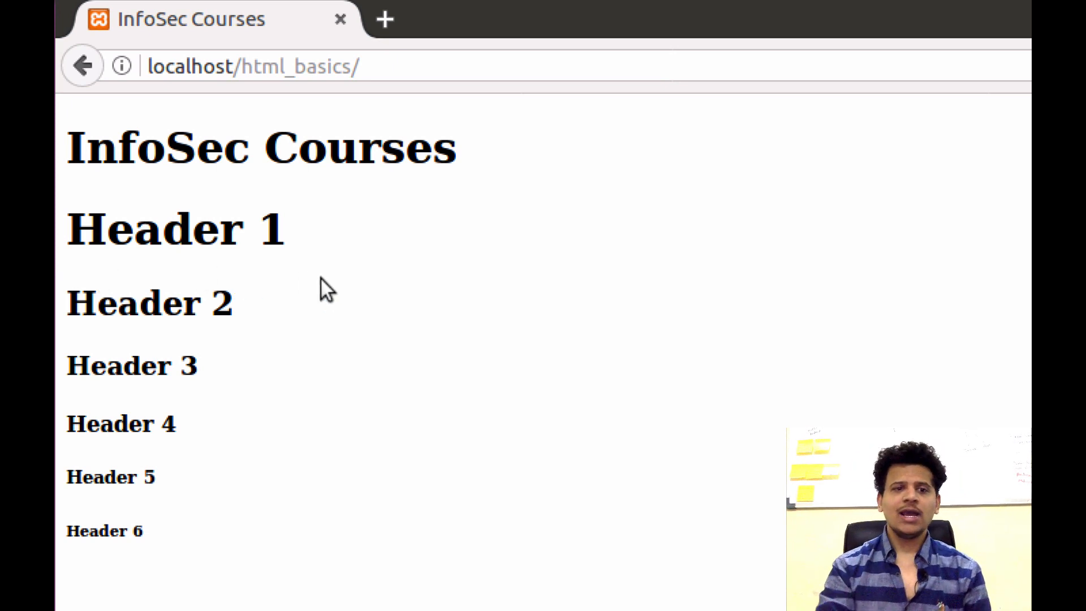
mouse_move(106, 528)
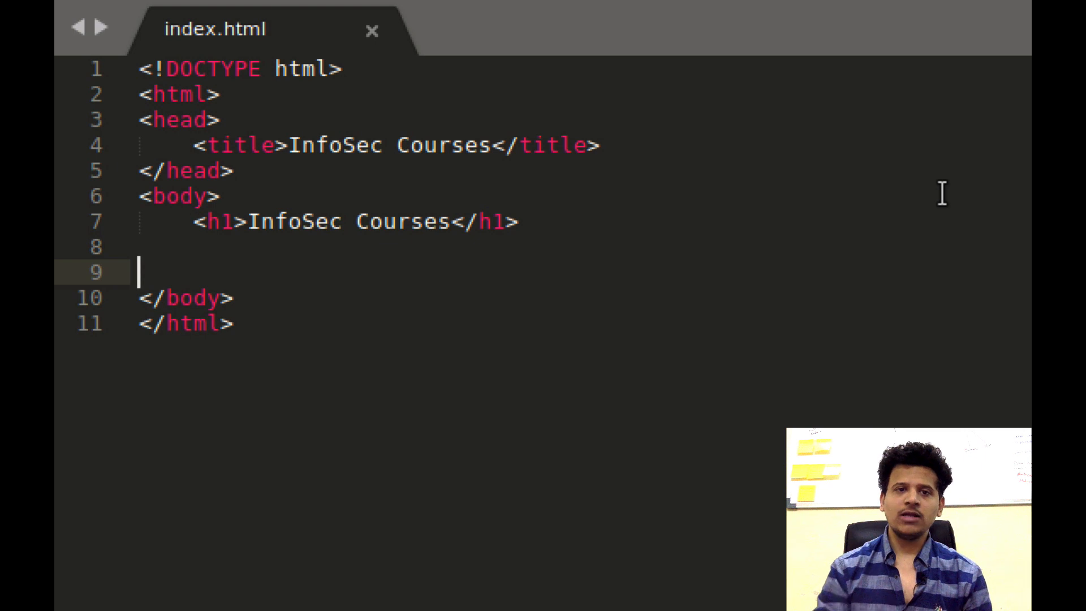
Write an h2 heading 'x86 Assembly' with a blank line separating it from InfoSec Courses
type("<")
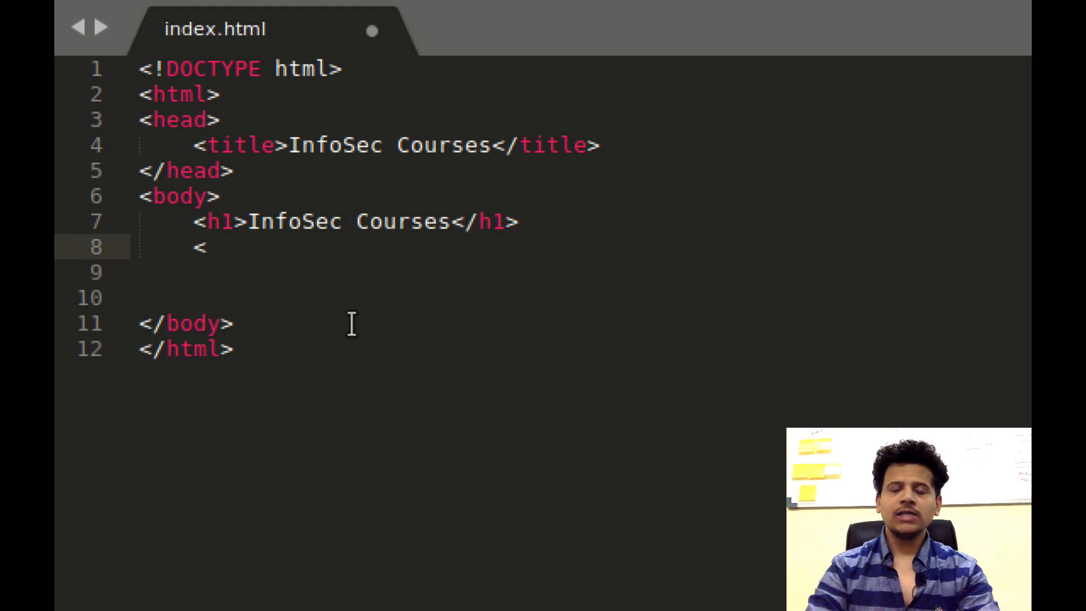
type("h2>")
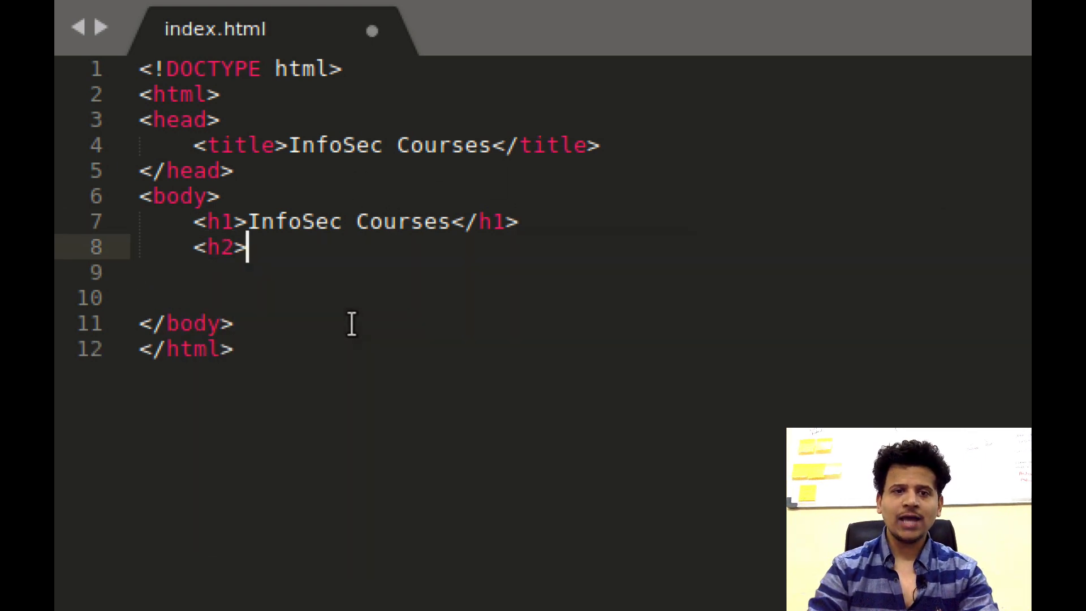
type("x86")
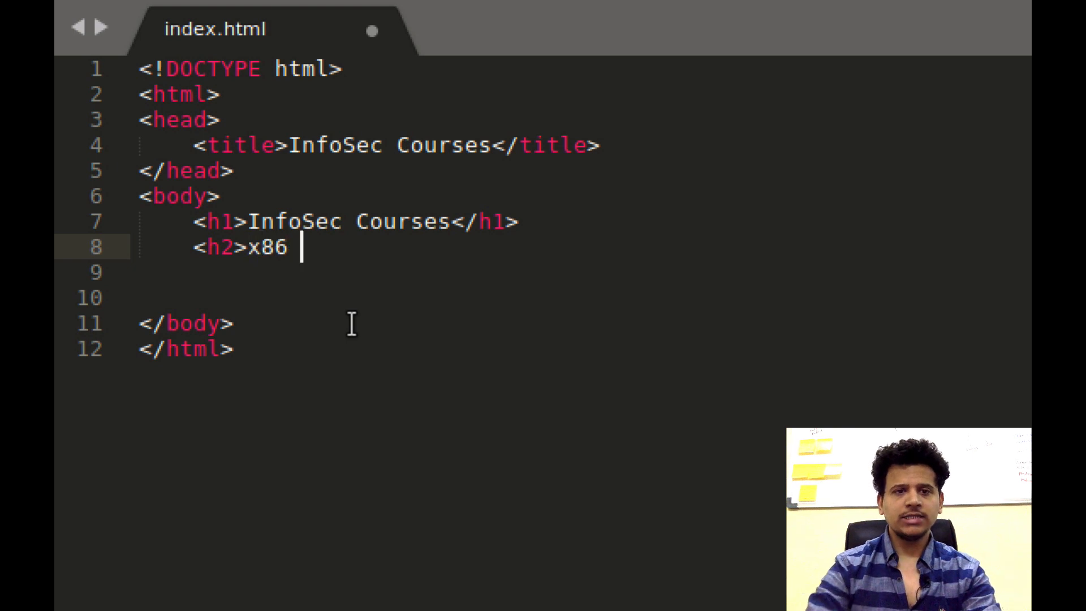
type("AssemblyM")
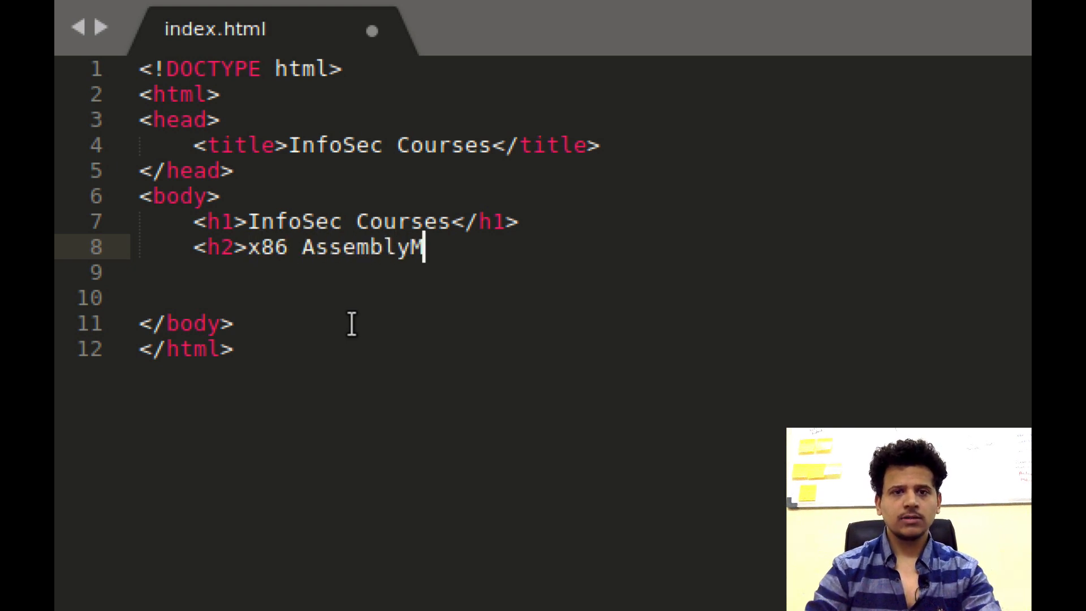
type("</h2>")
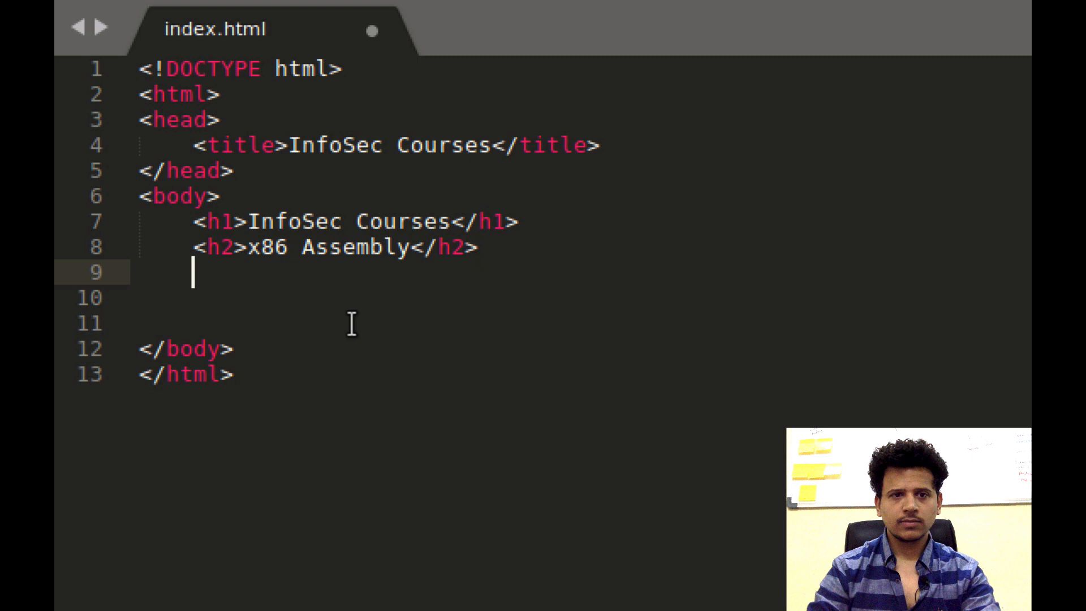
key("Enter")
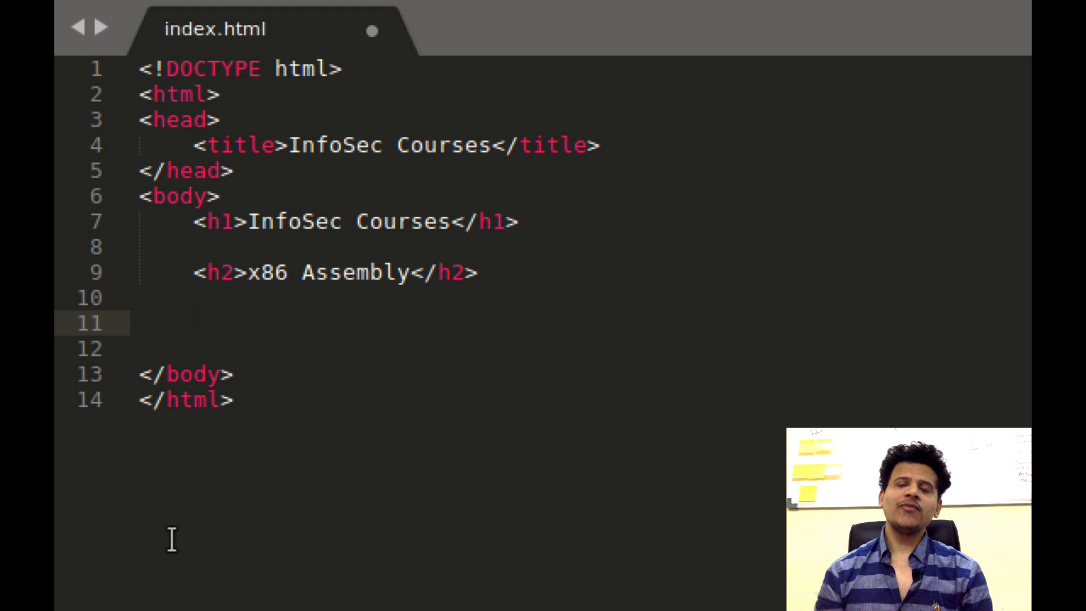
left_click(194, 323)
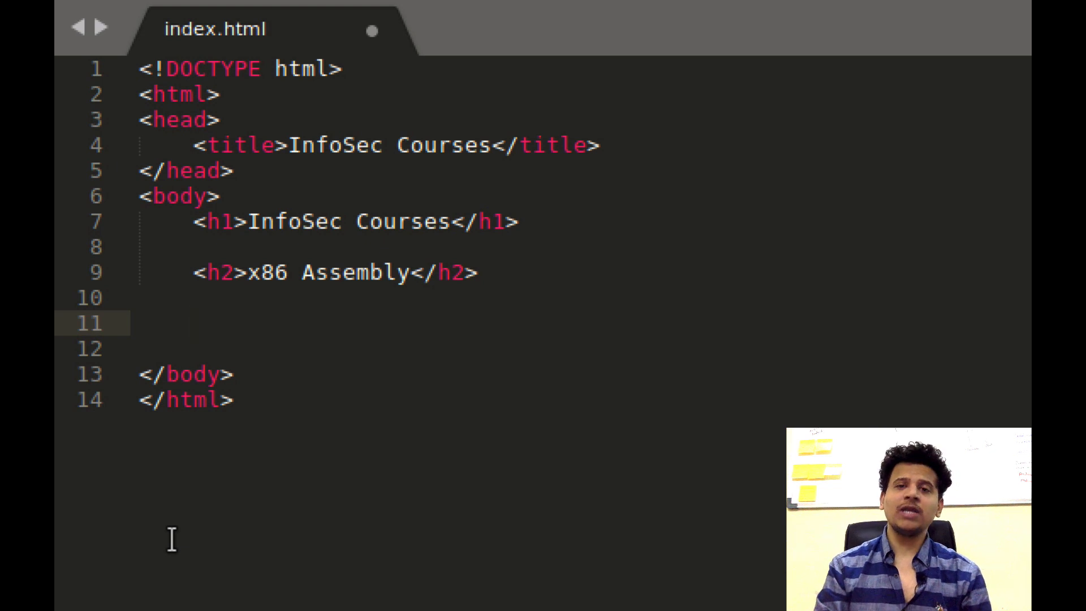
Write a paragraph 'In this course we will see assembly lanaguge on IA-32' under x86 Assembly
left_click(193, 323)
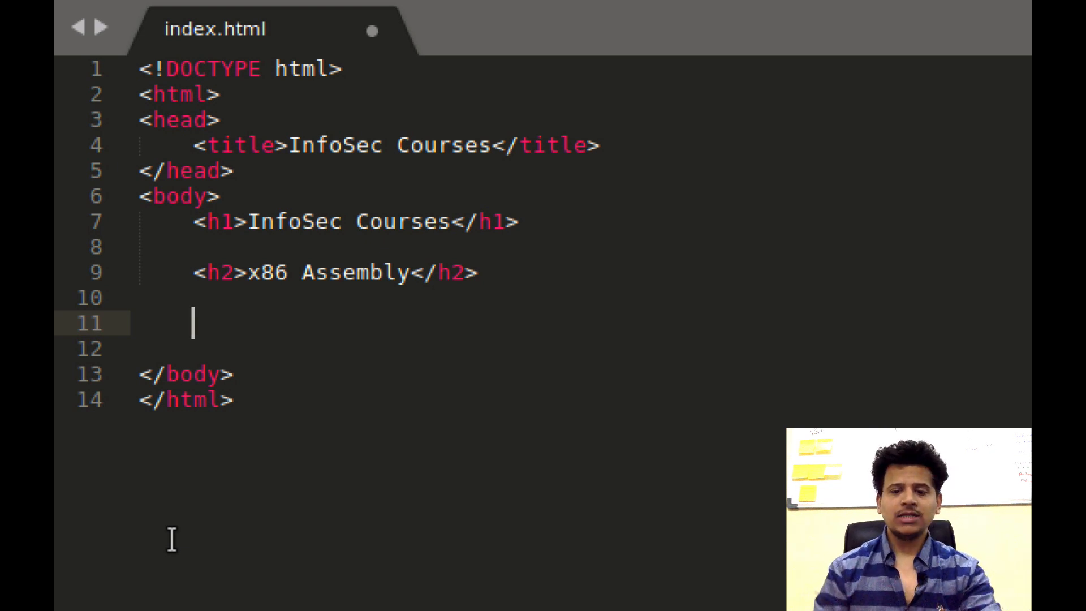
type("<")
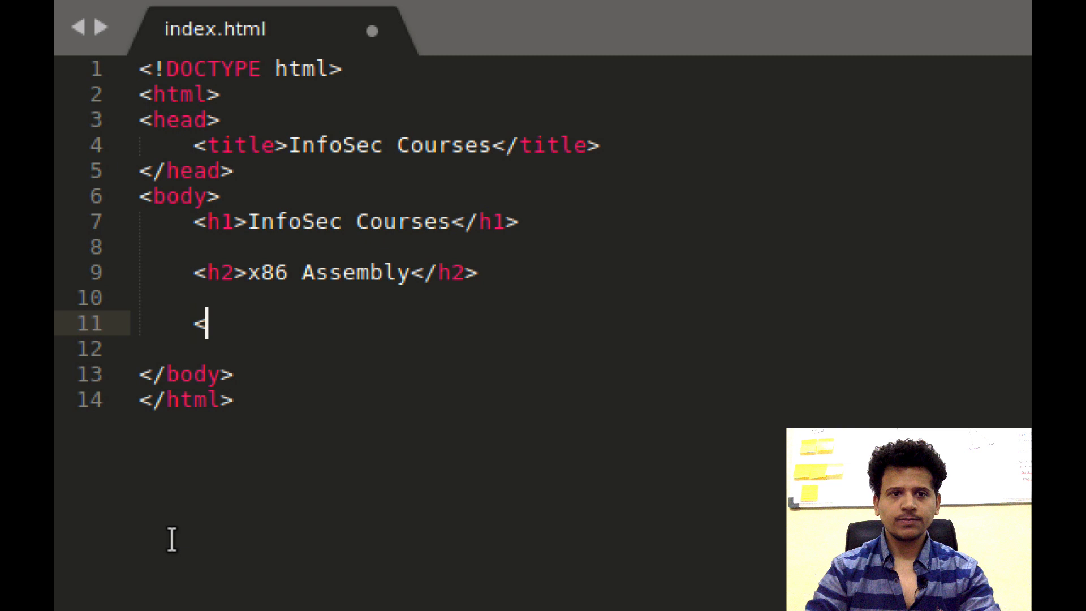
type("p>In")
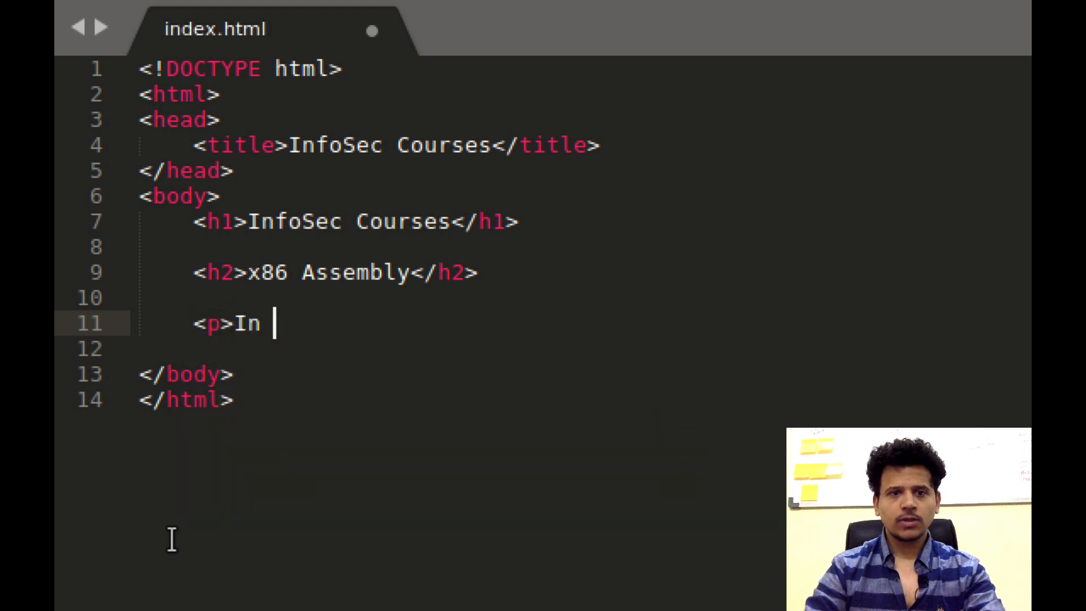
type("this course we")
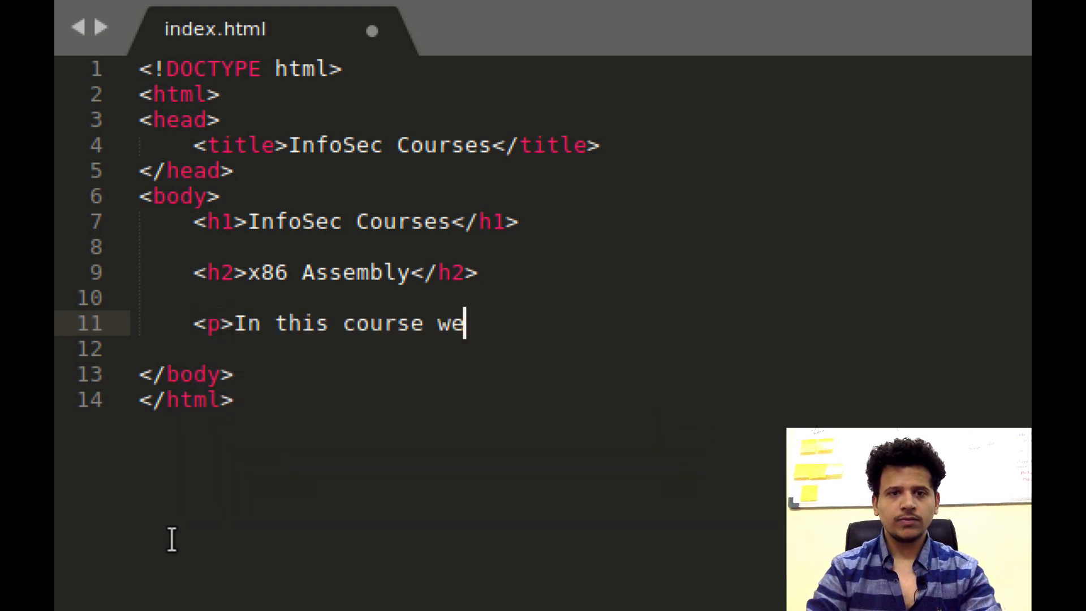
type("will see ass")
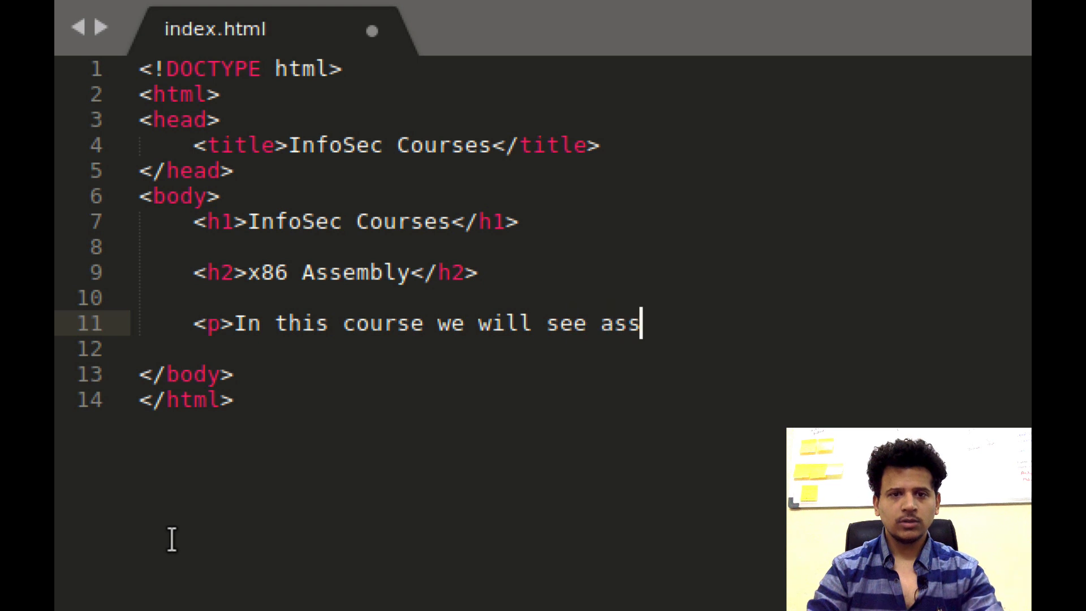
type("embly lanaguge on IA-")
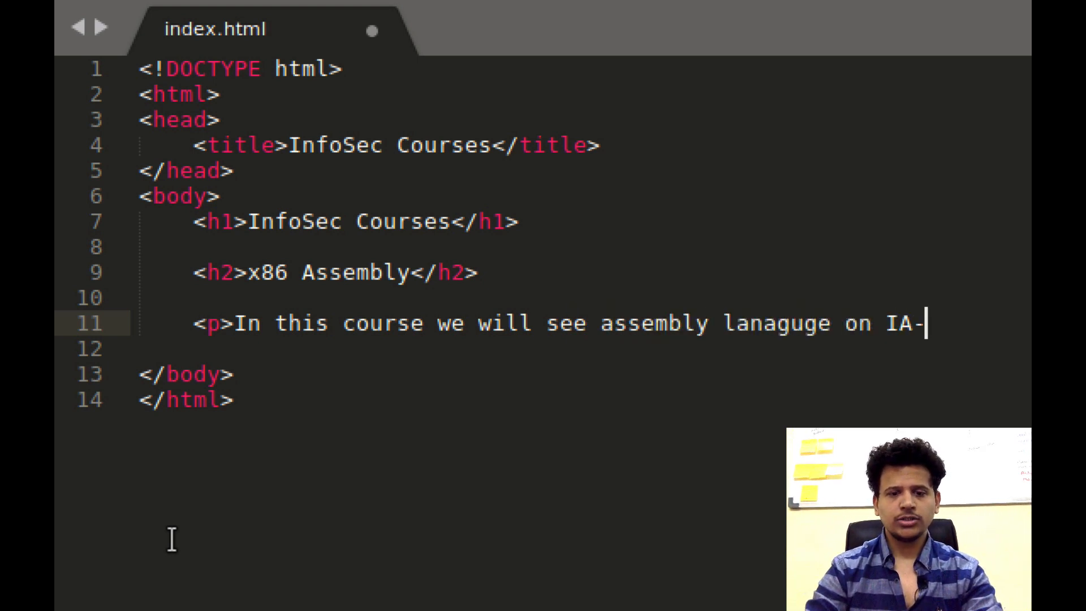
type("32</p>")
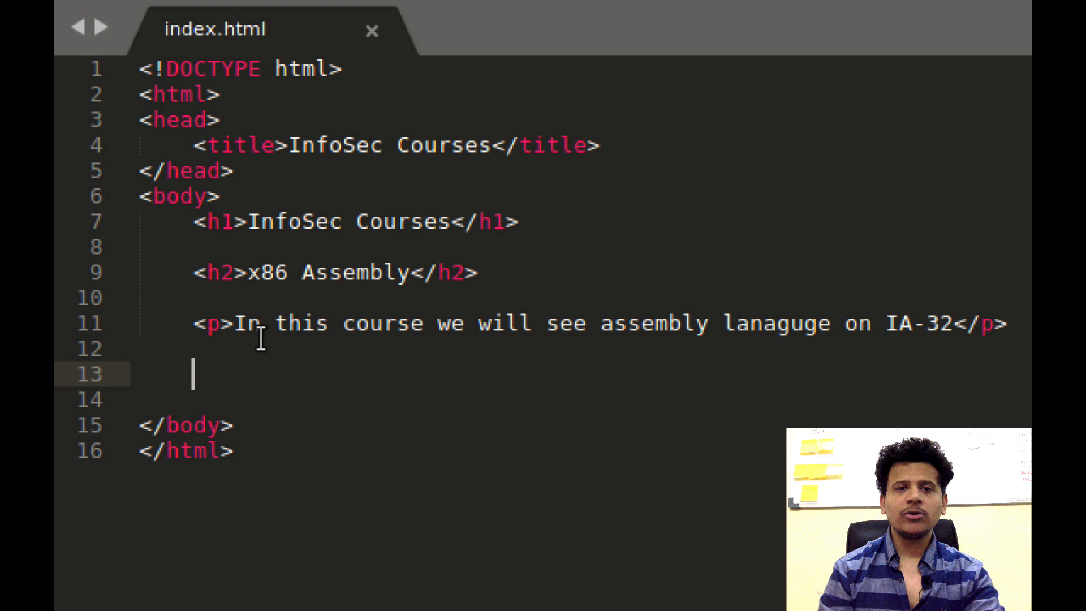
left_click(1008, 324)
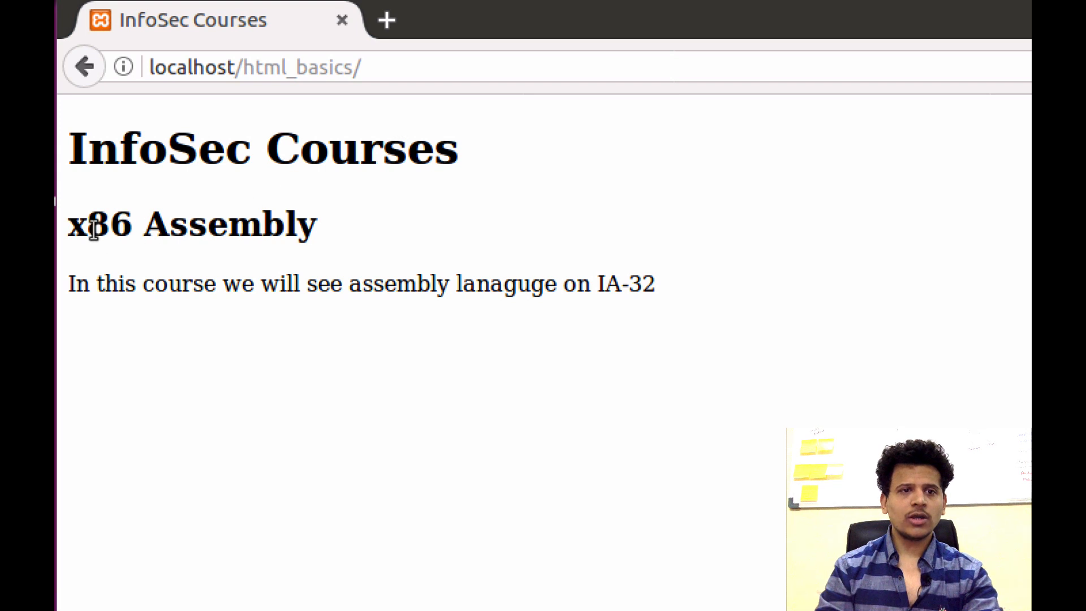
mouse_move(526, 291)
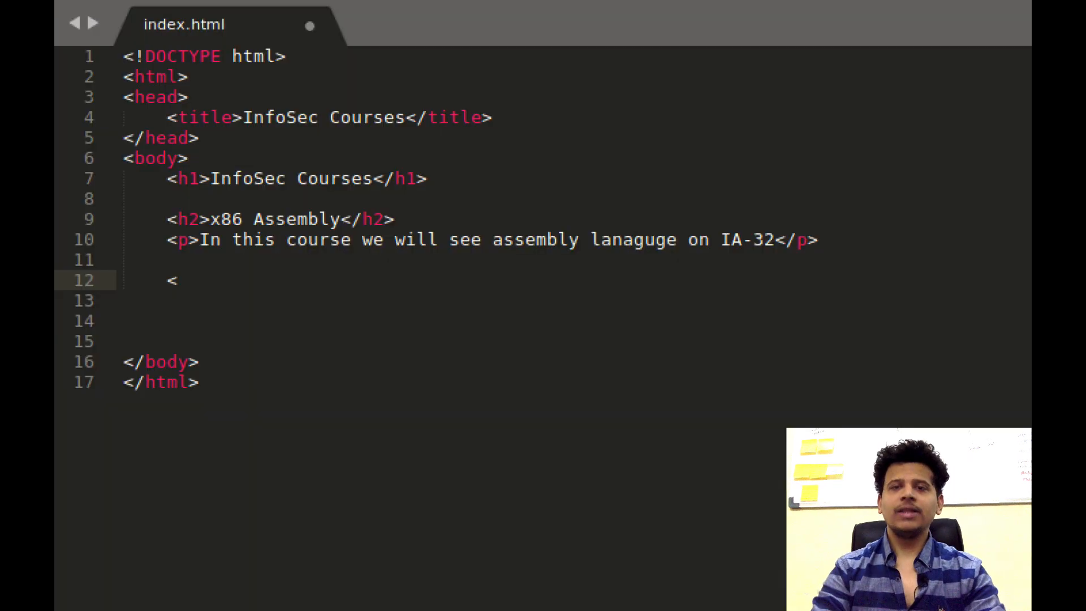
Write the h2 heading 'Web Application Penetration Testing and Secure Coding' and move to the line below
type("h")
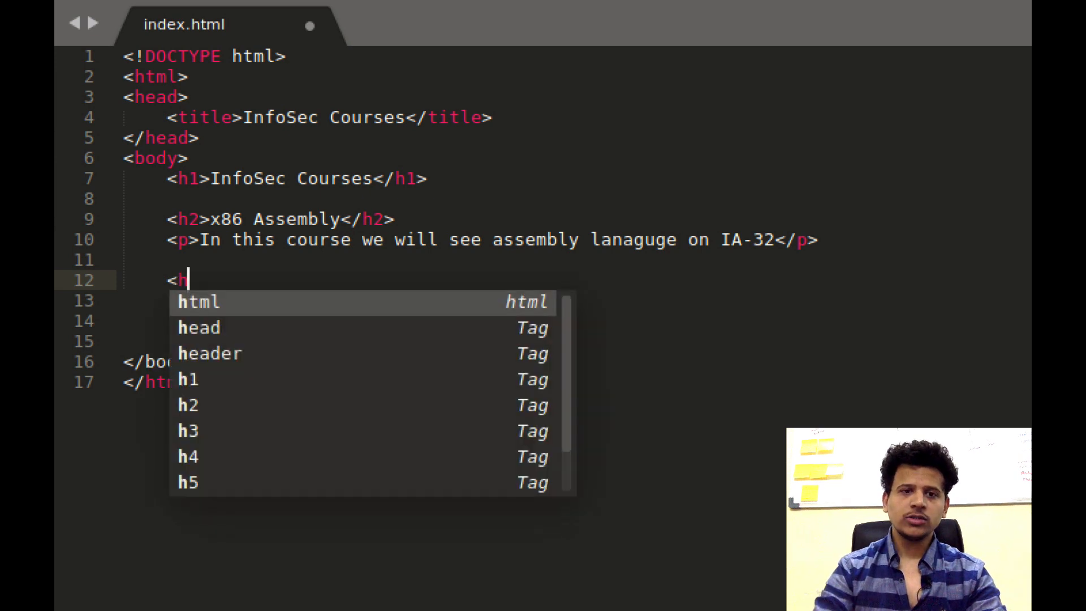
type("2>Web")
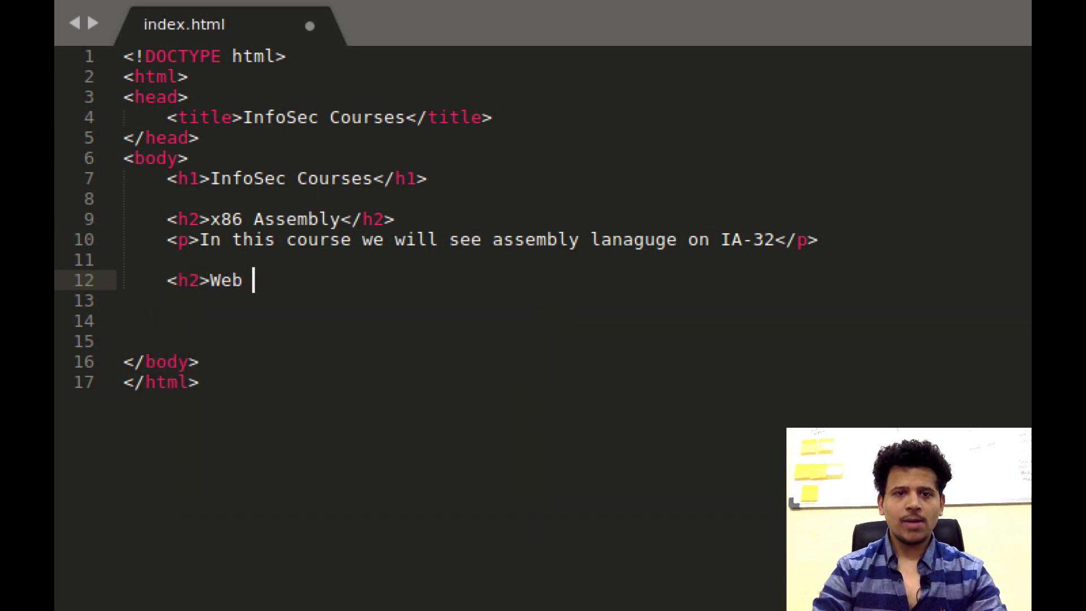
type("Application")
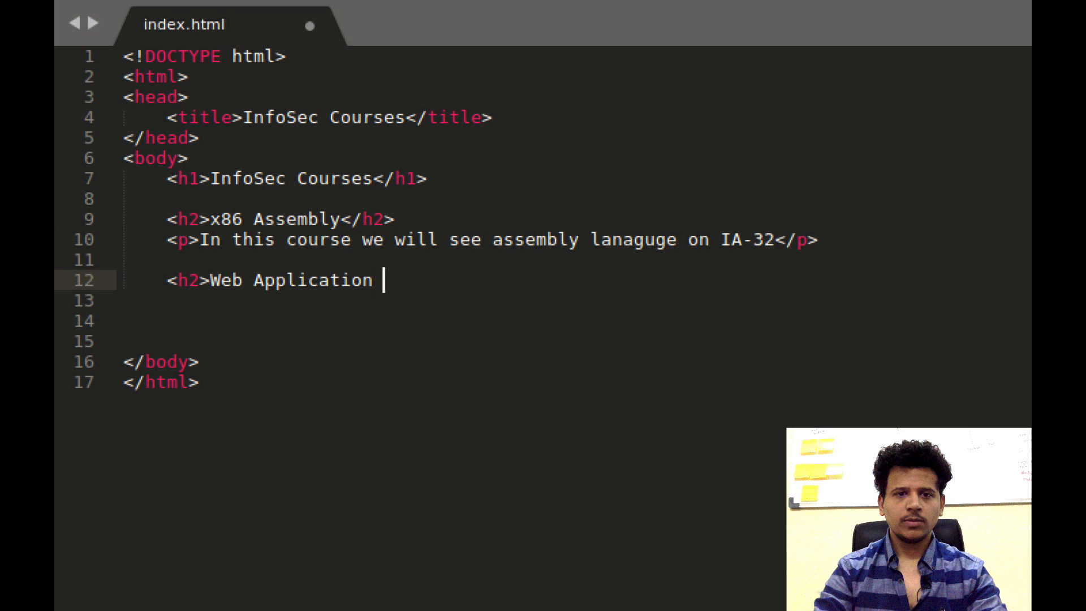
type("Penetration TE")
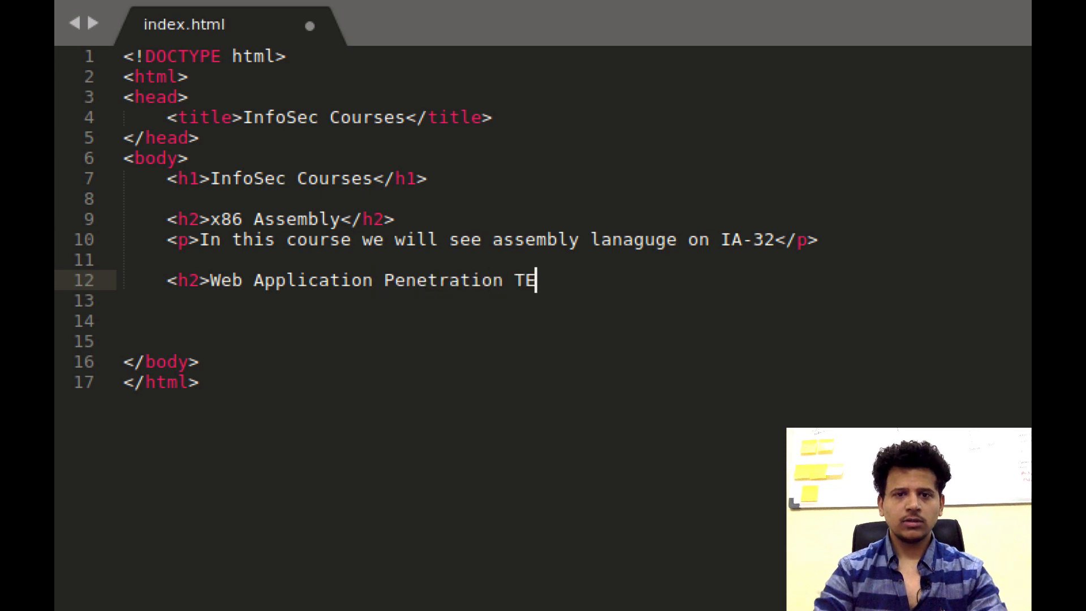
type("sting an")
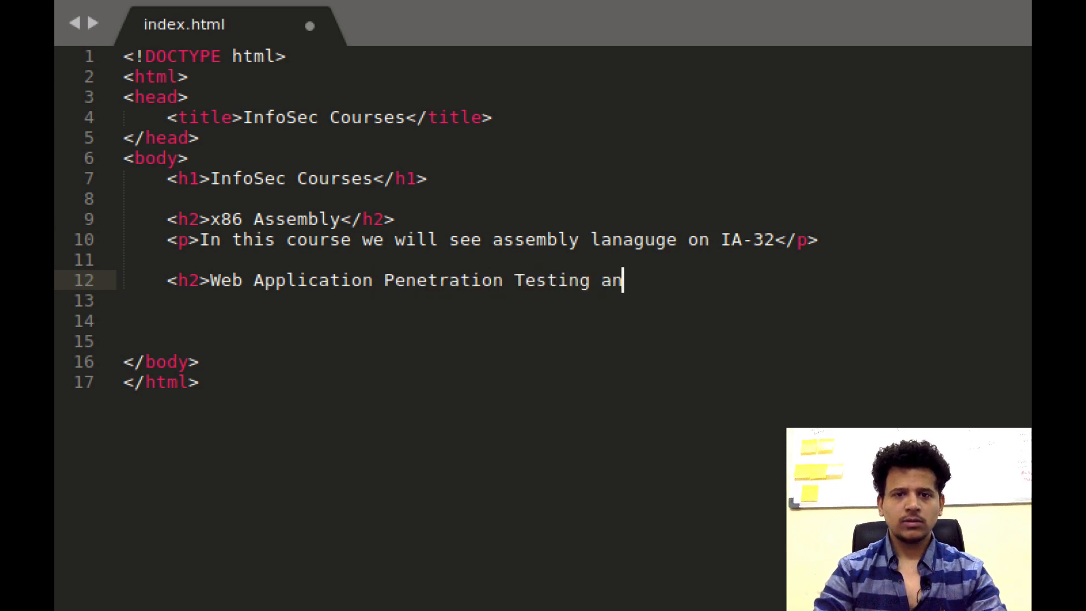
type("d Secure")
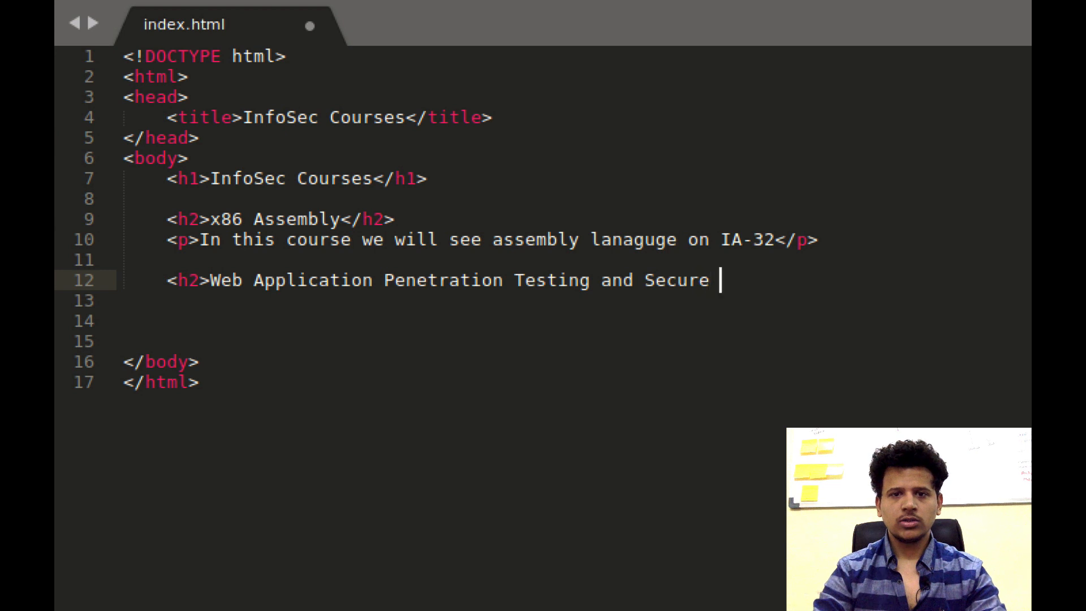
type("Coding<")
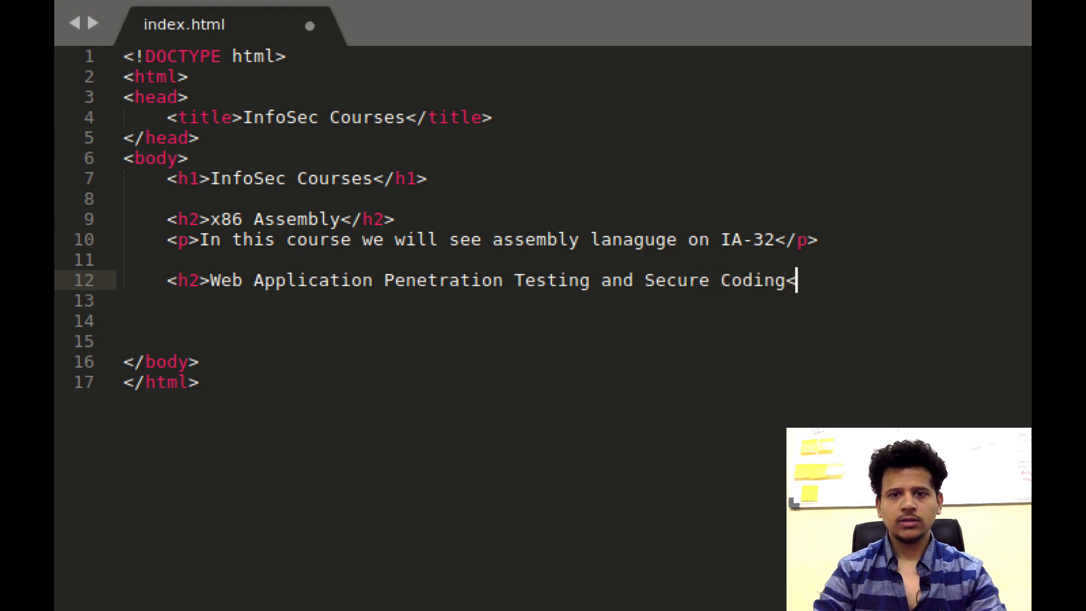
type("/h2>")
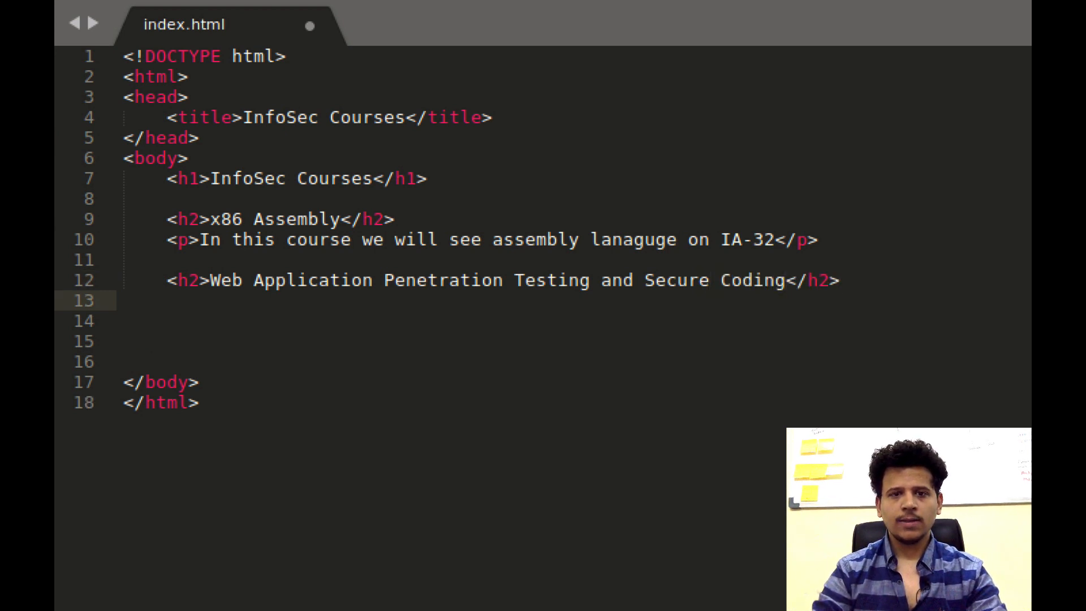
left_click(166, 300)
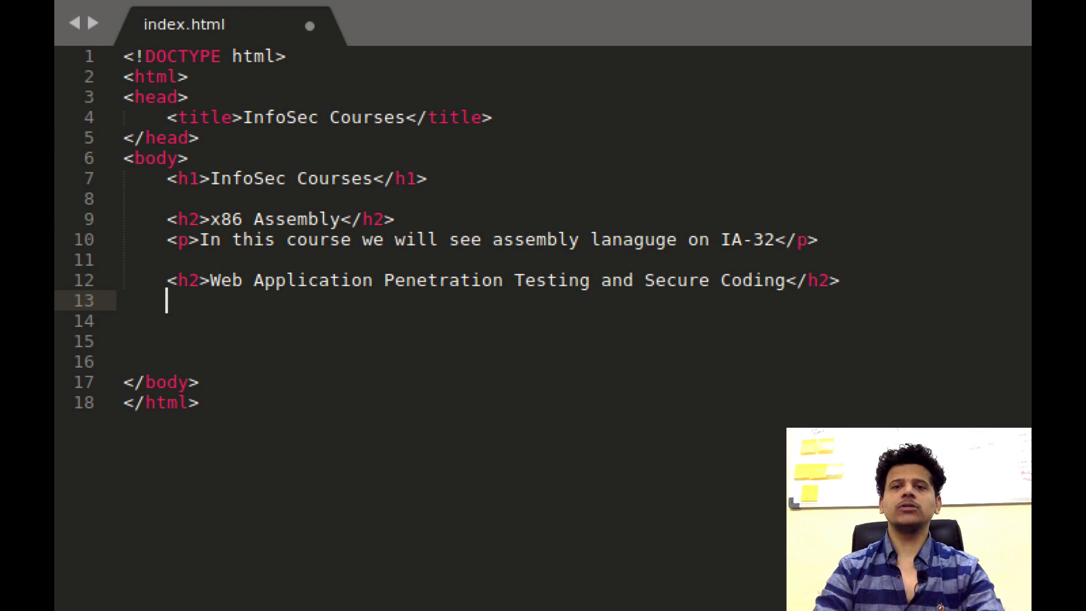
Begin a paragraph saying the course starts with the basics of web application programming
type("<p>")
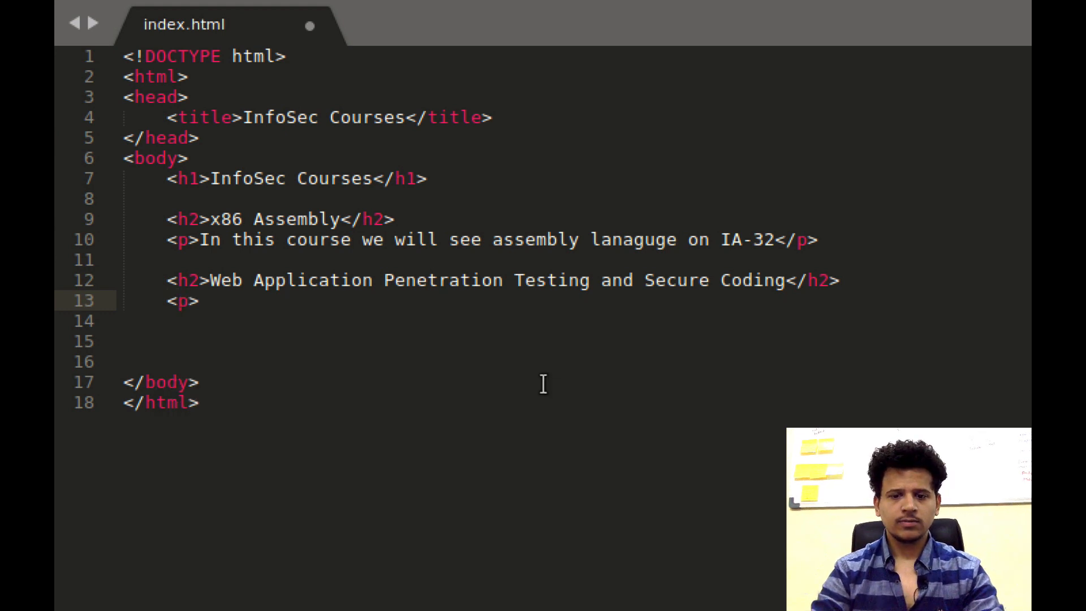
type("In this co")
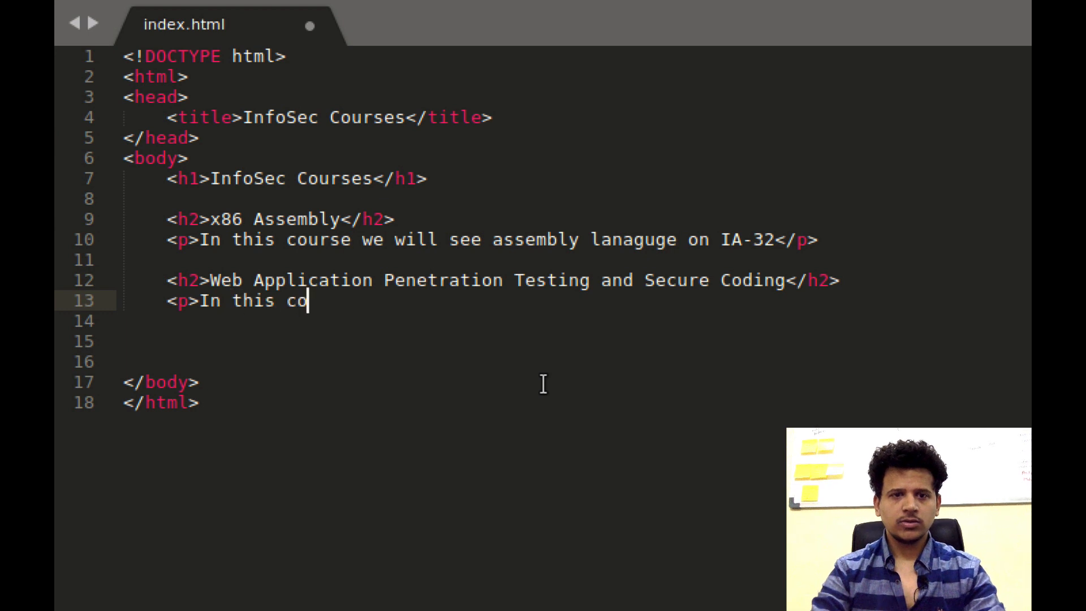
type("urse w")
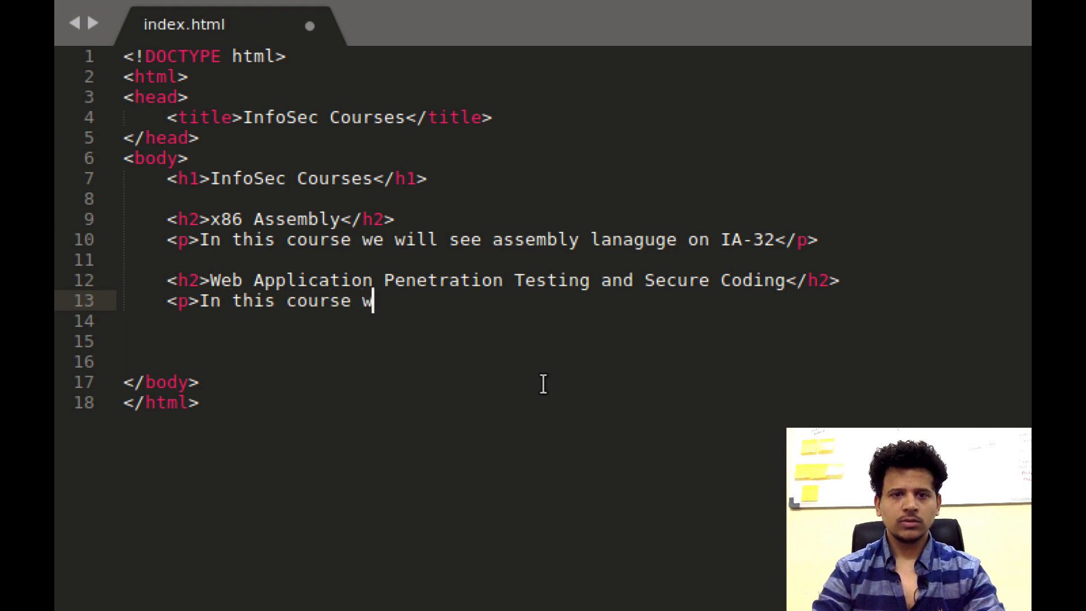
type("e will start")
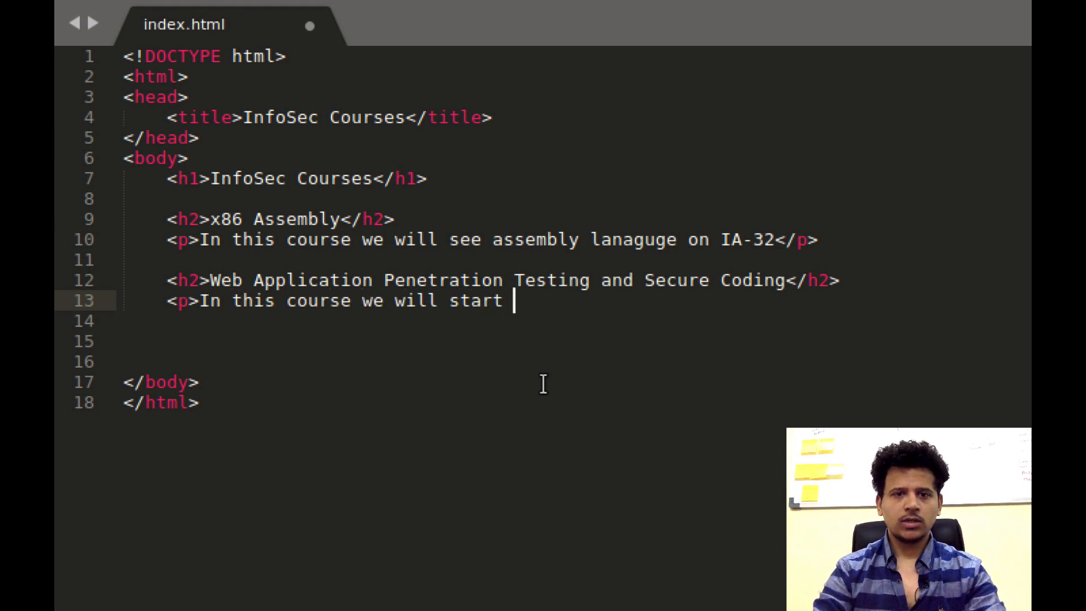
type("with the basi")
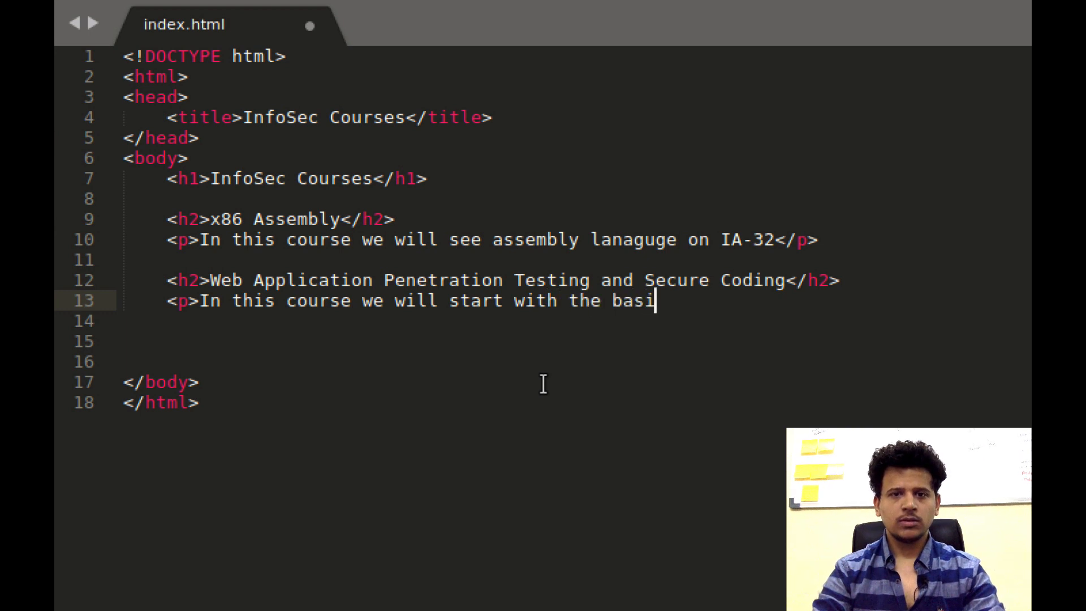
type("cs of web appl")
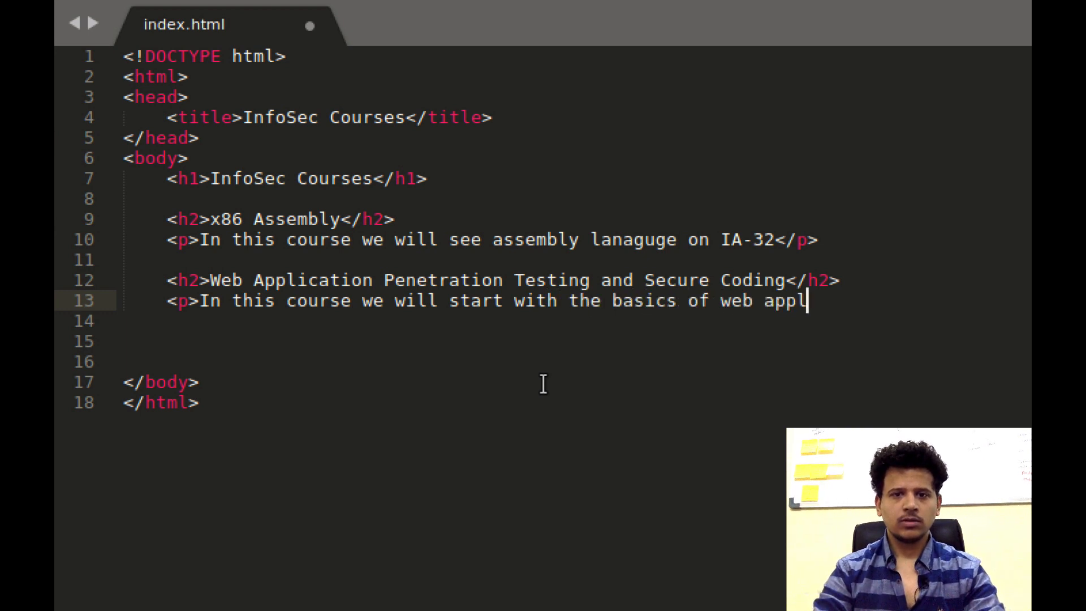
type("ication programming.")
left_click(573, 321)
type("Then")
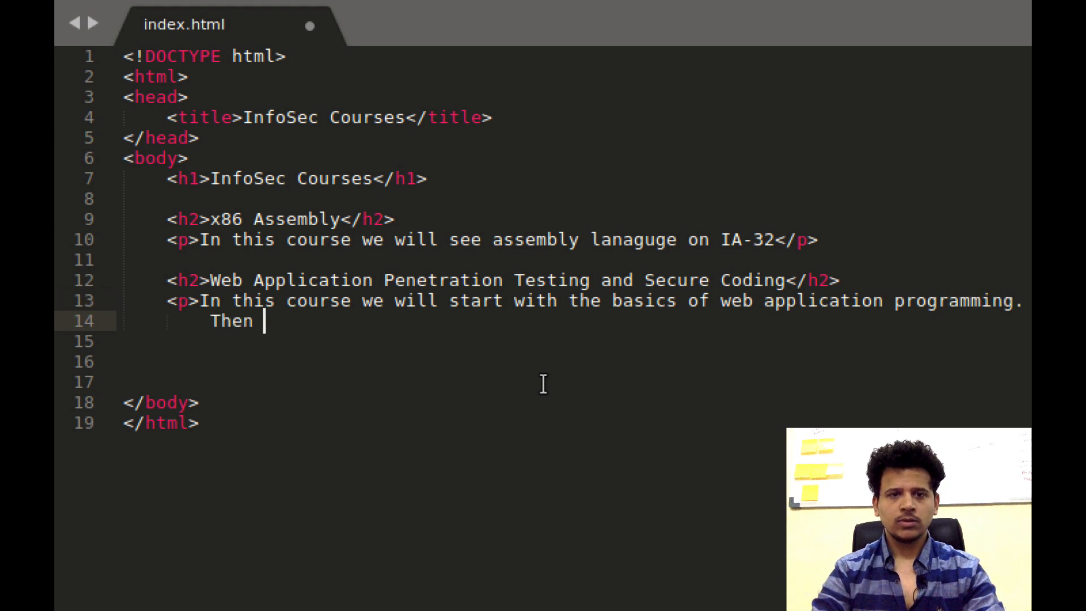
Continue that it moves onto web app pentesting and also covers secure coding, and close the paragraph
type("we will move onto")
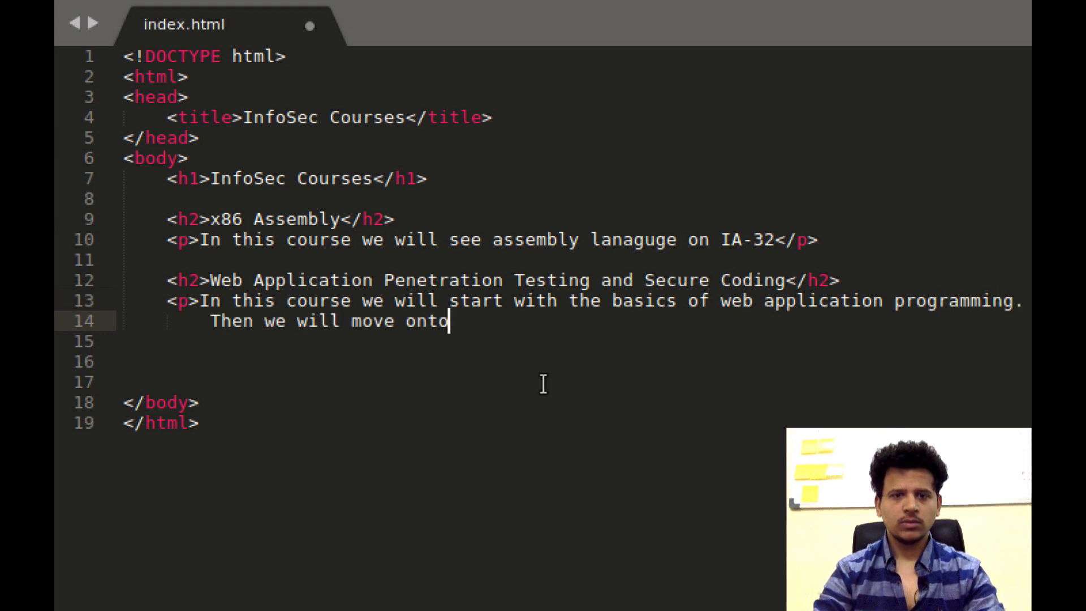
type("web app pentesting.")
left_click(572, 342)
type("we will")
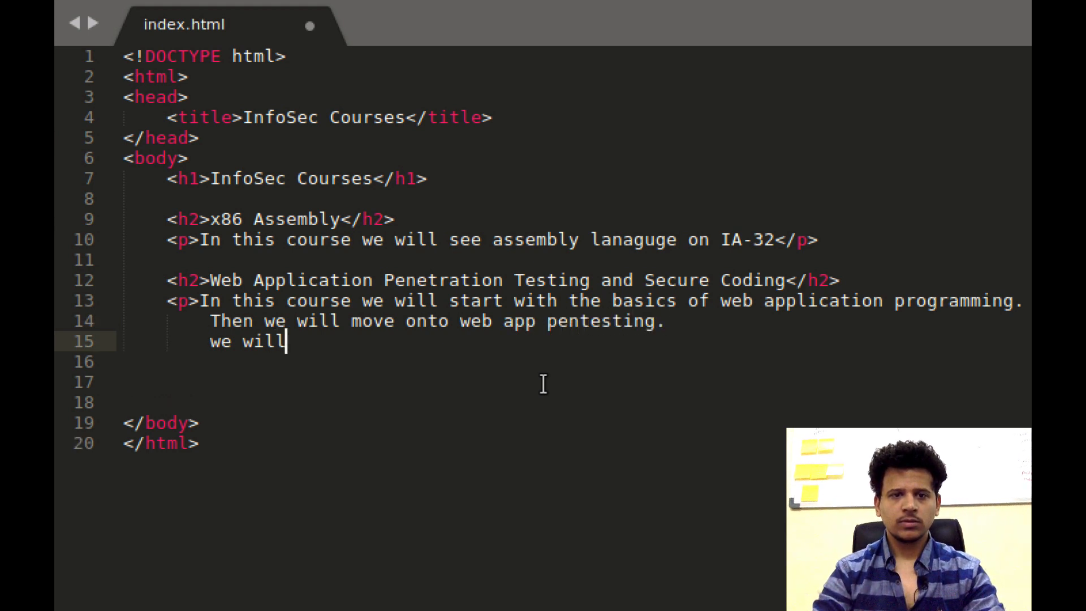
type("also cov")
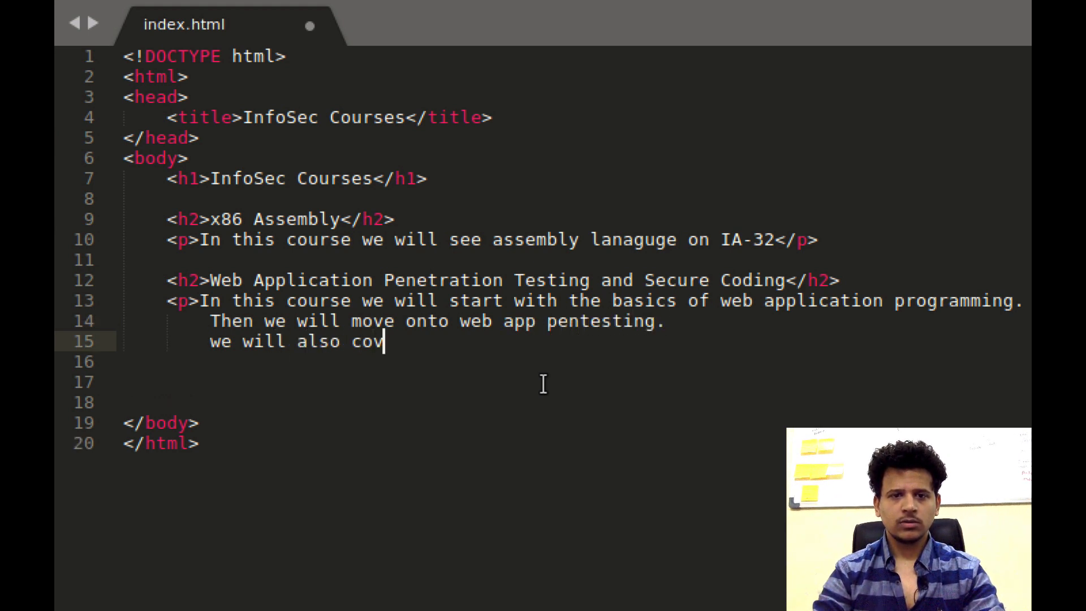
type("er secure co")
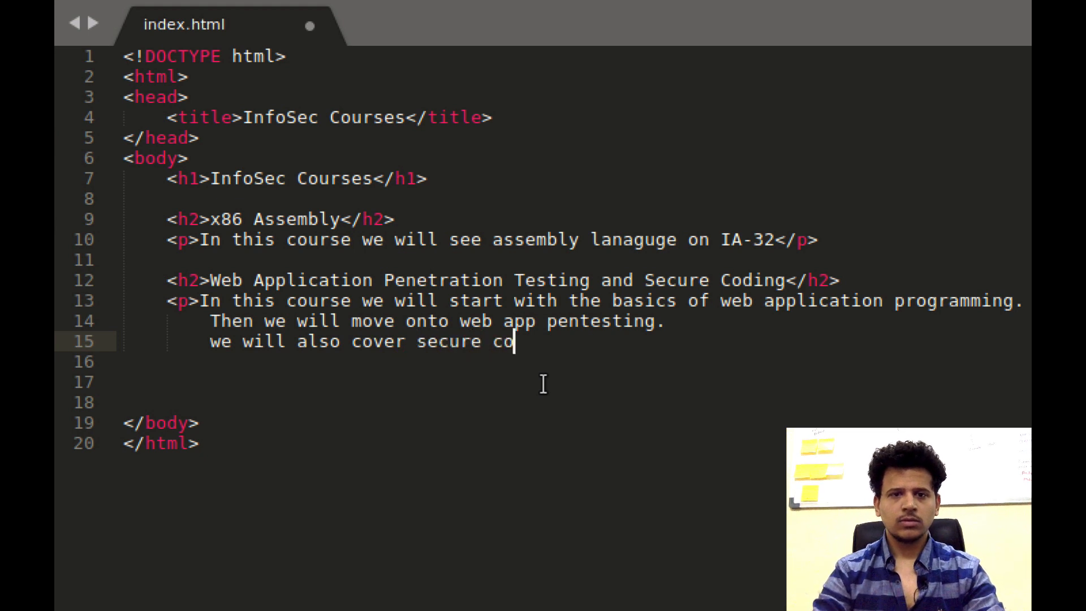
type("ding.")
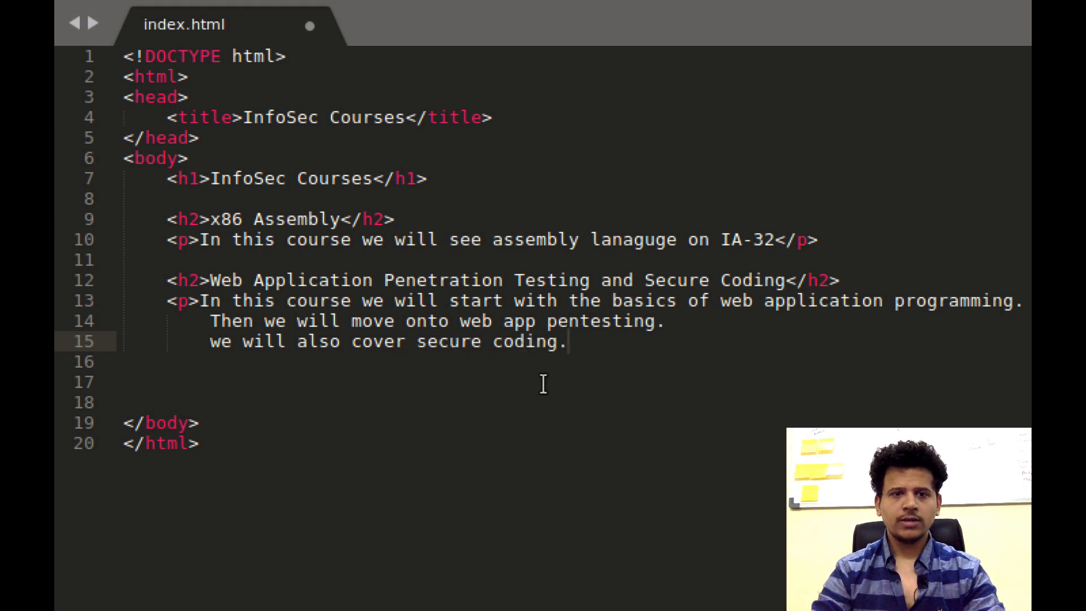
type("</p>")
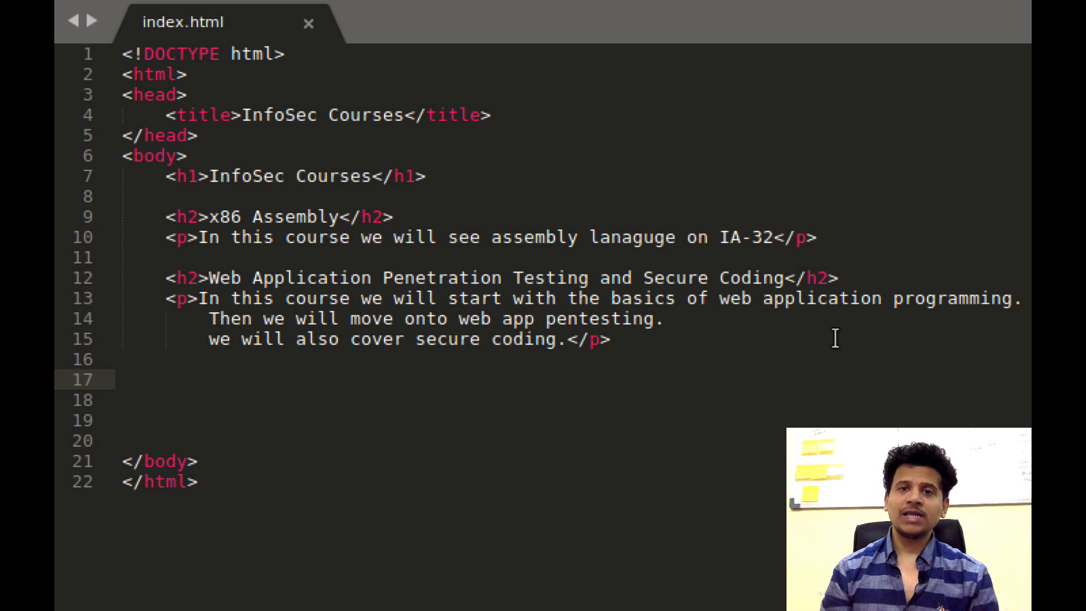
mouse_move(757, 346)
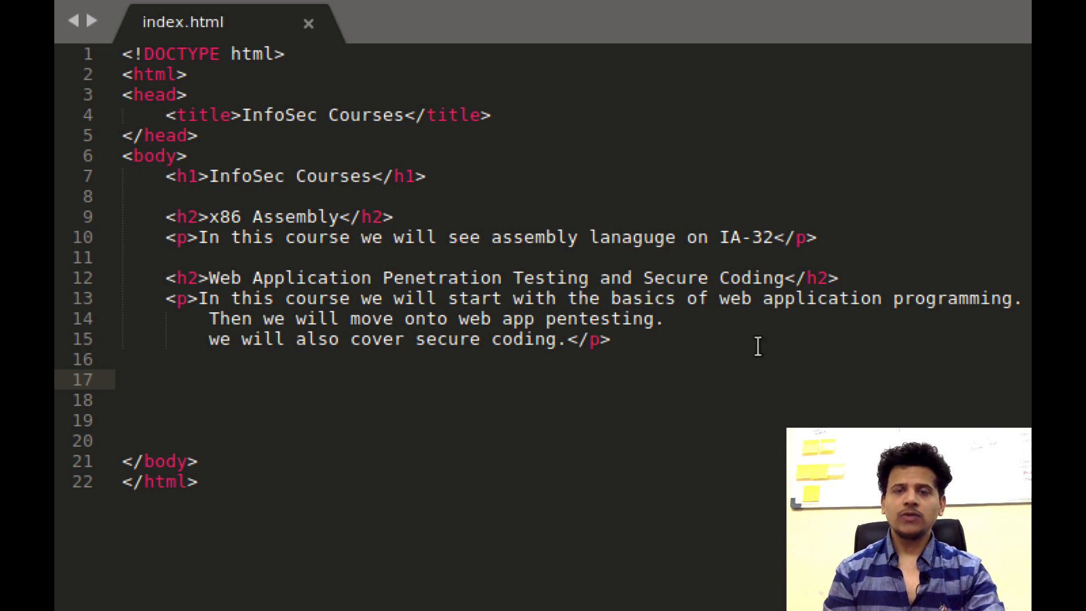
left_click(208, 379)
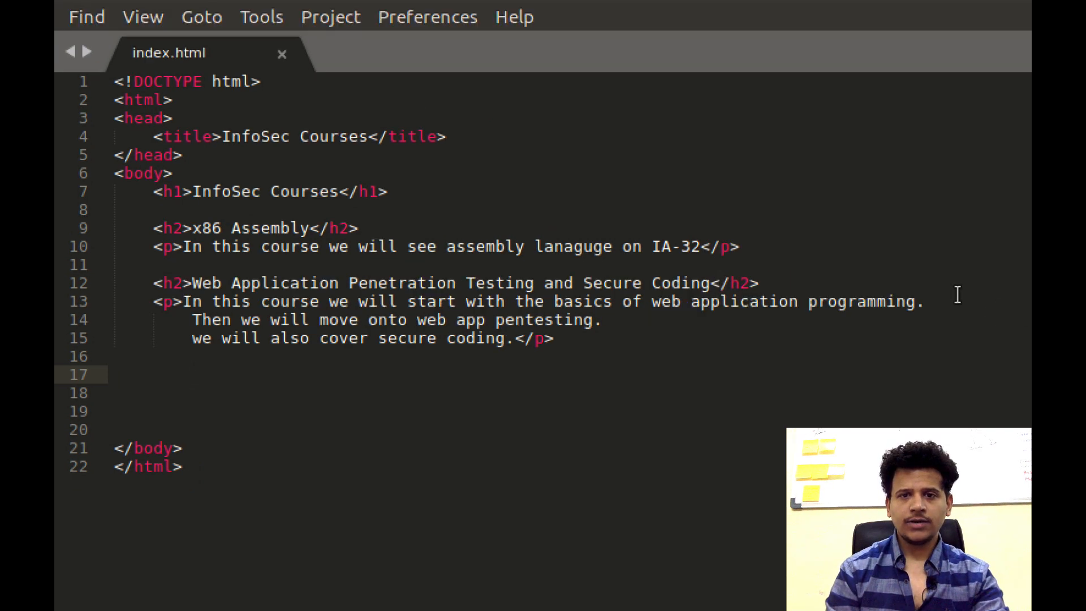
Add a br tag after each of the three sentences in the web course paragraph
type("<b")
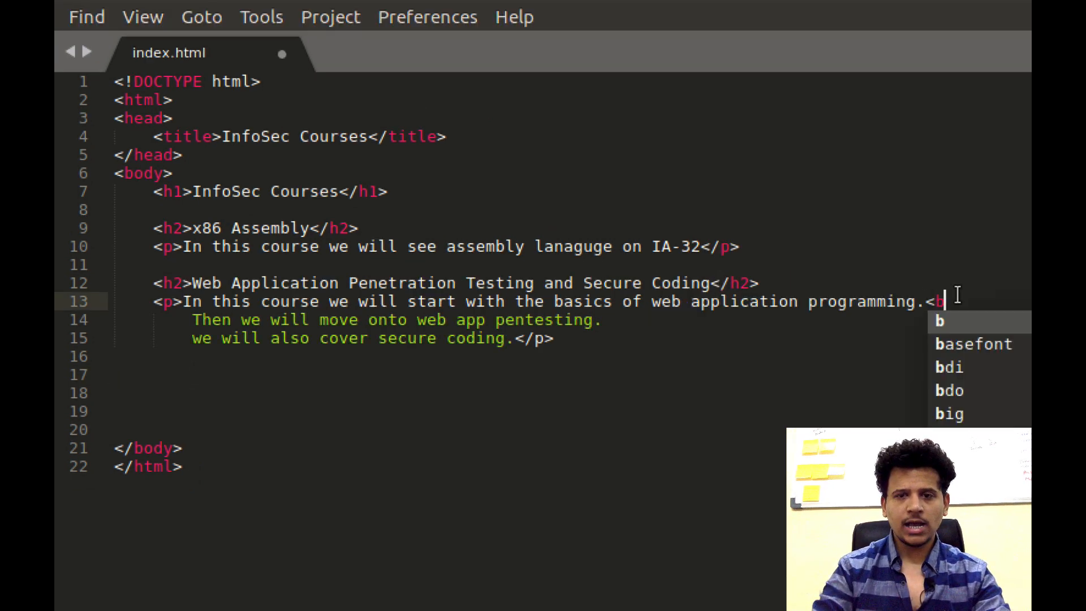
type("r>")
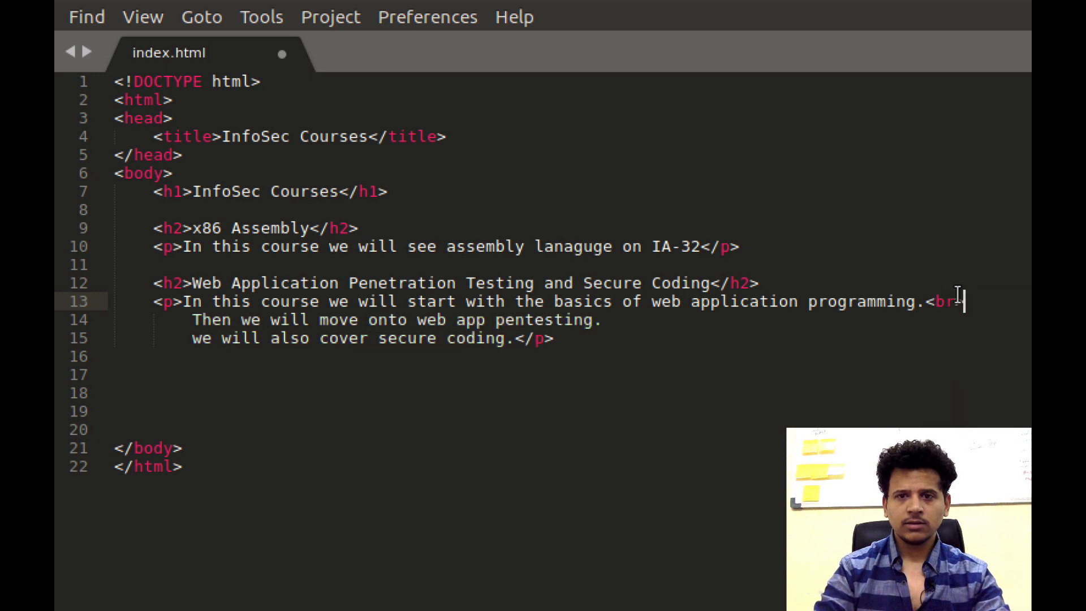
type("<b")
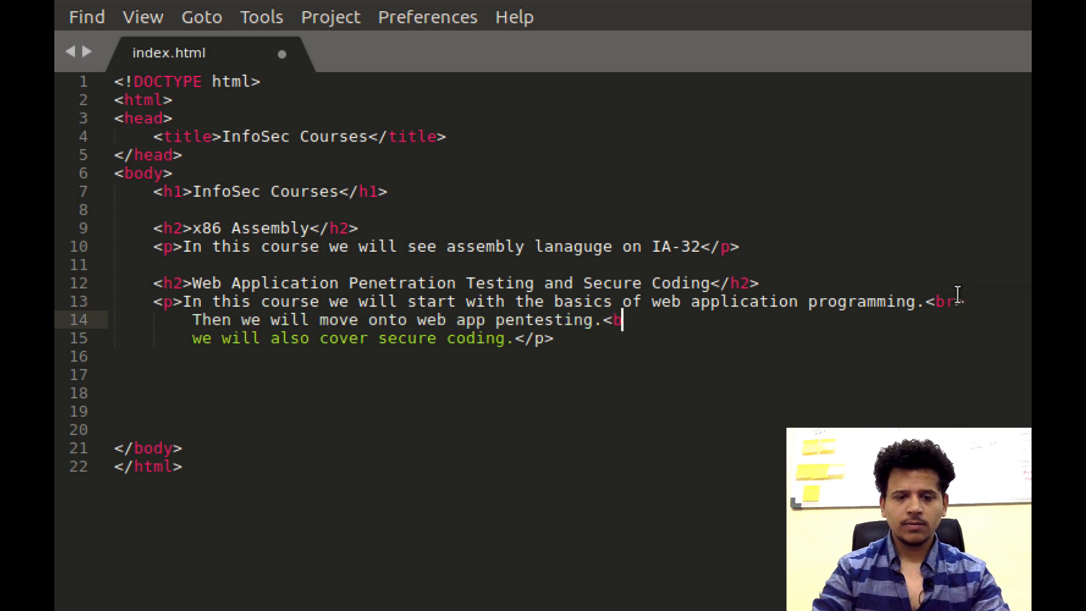
type("r>")
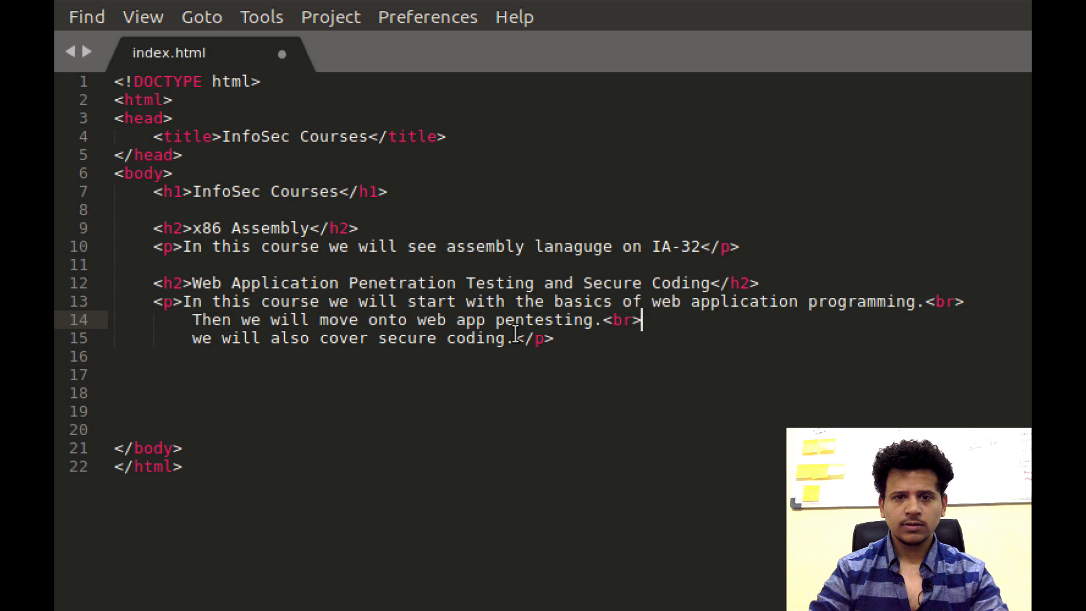
type("<br")
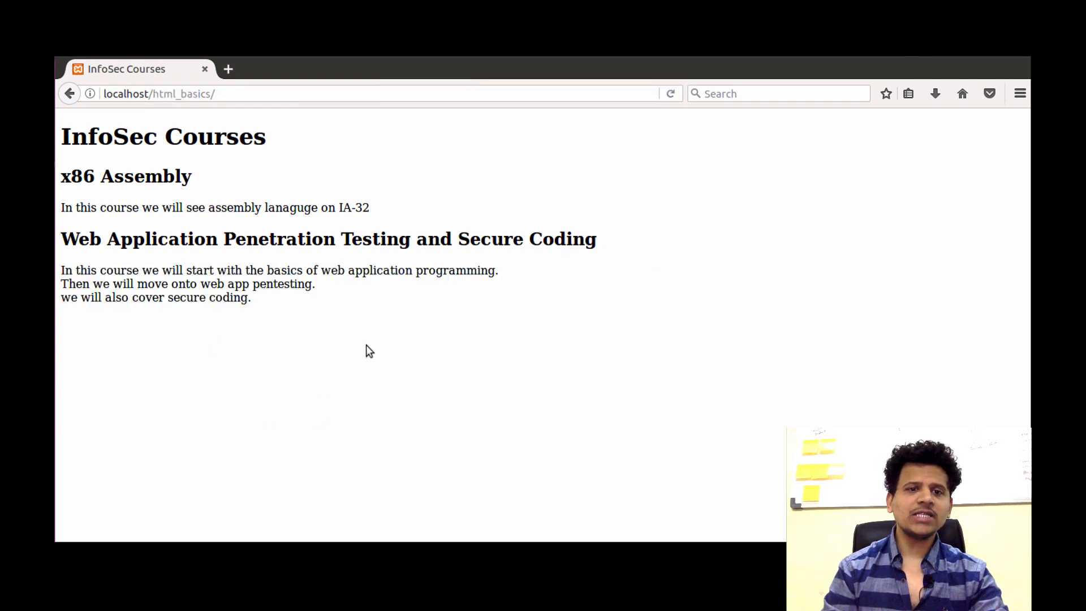
mouse_move(428, 378)
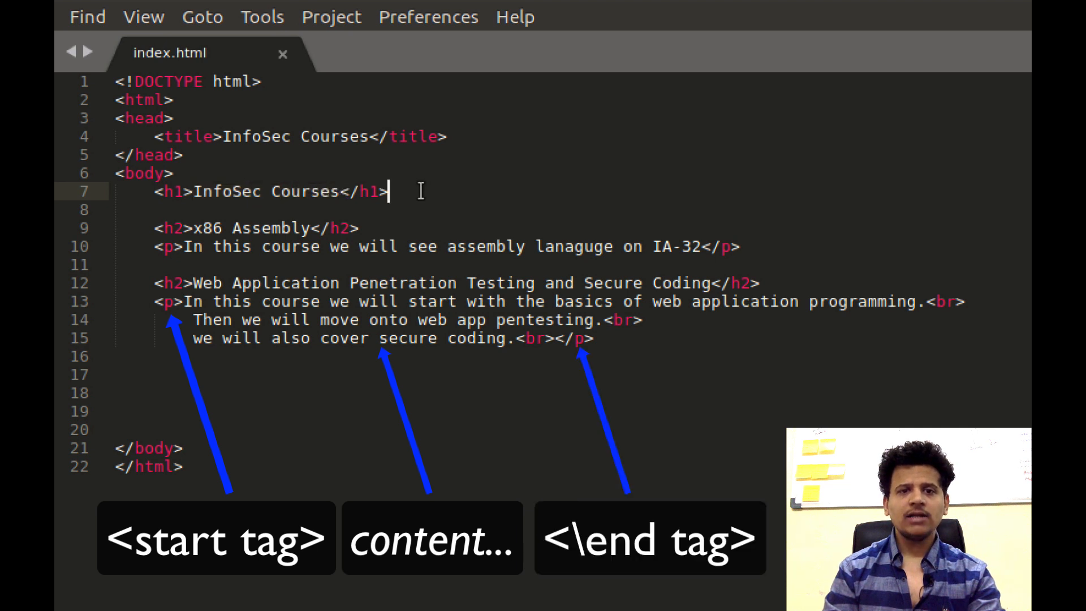
Place the cursor on the InfoSec Courses h1 line to point out its start tag, content and end tag
left_click(151, 191)
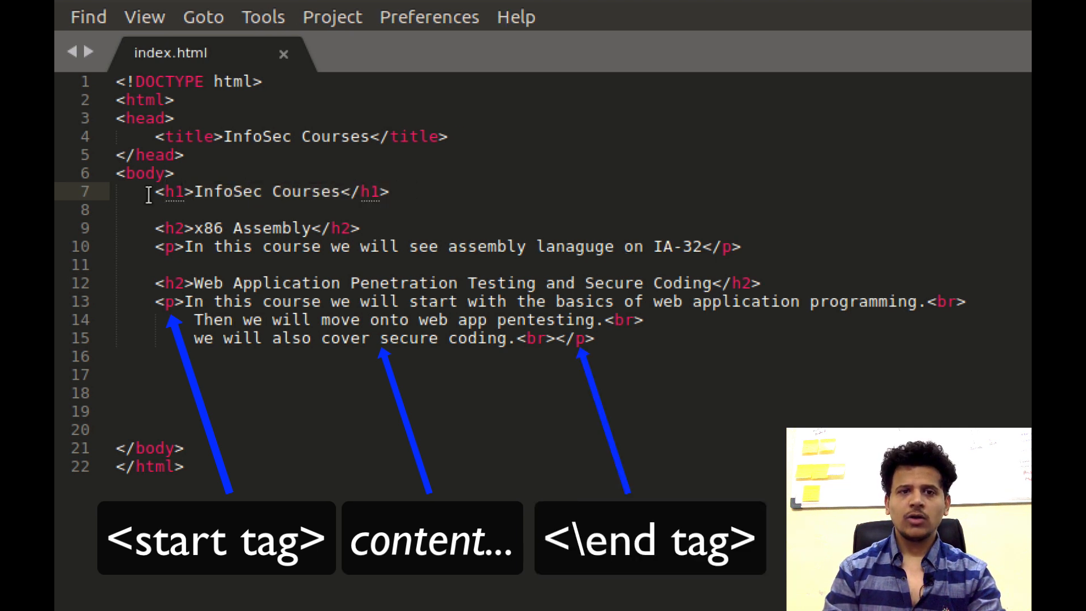